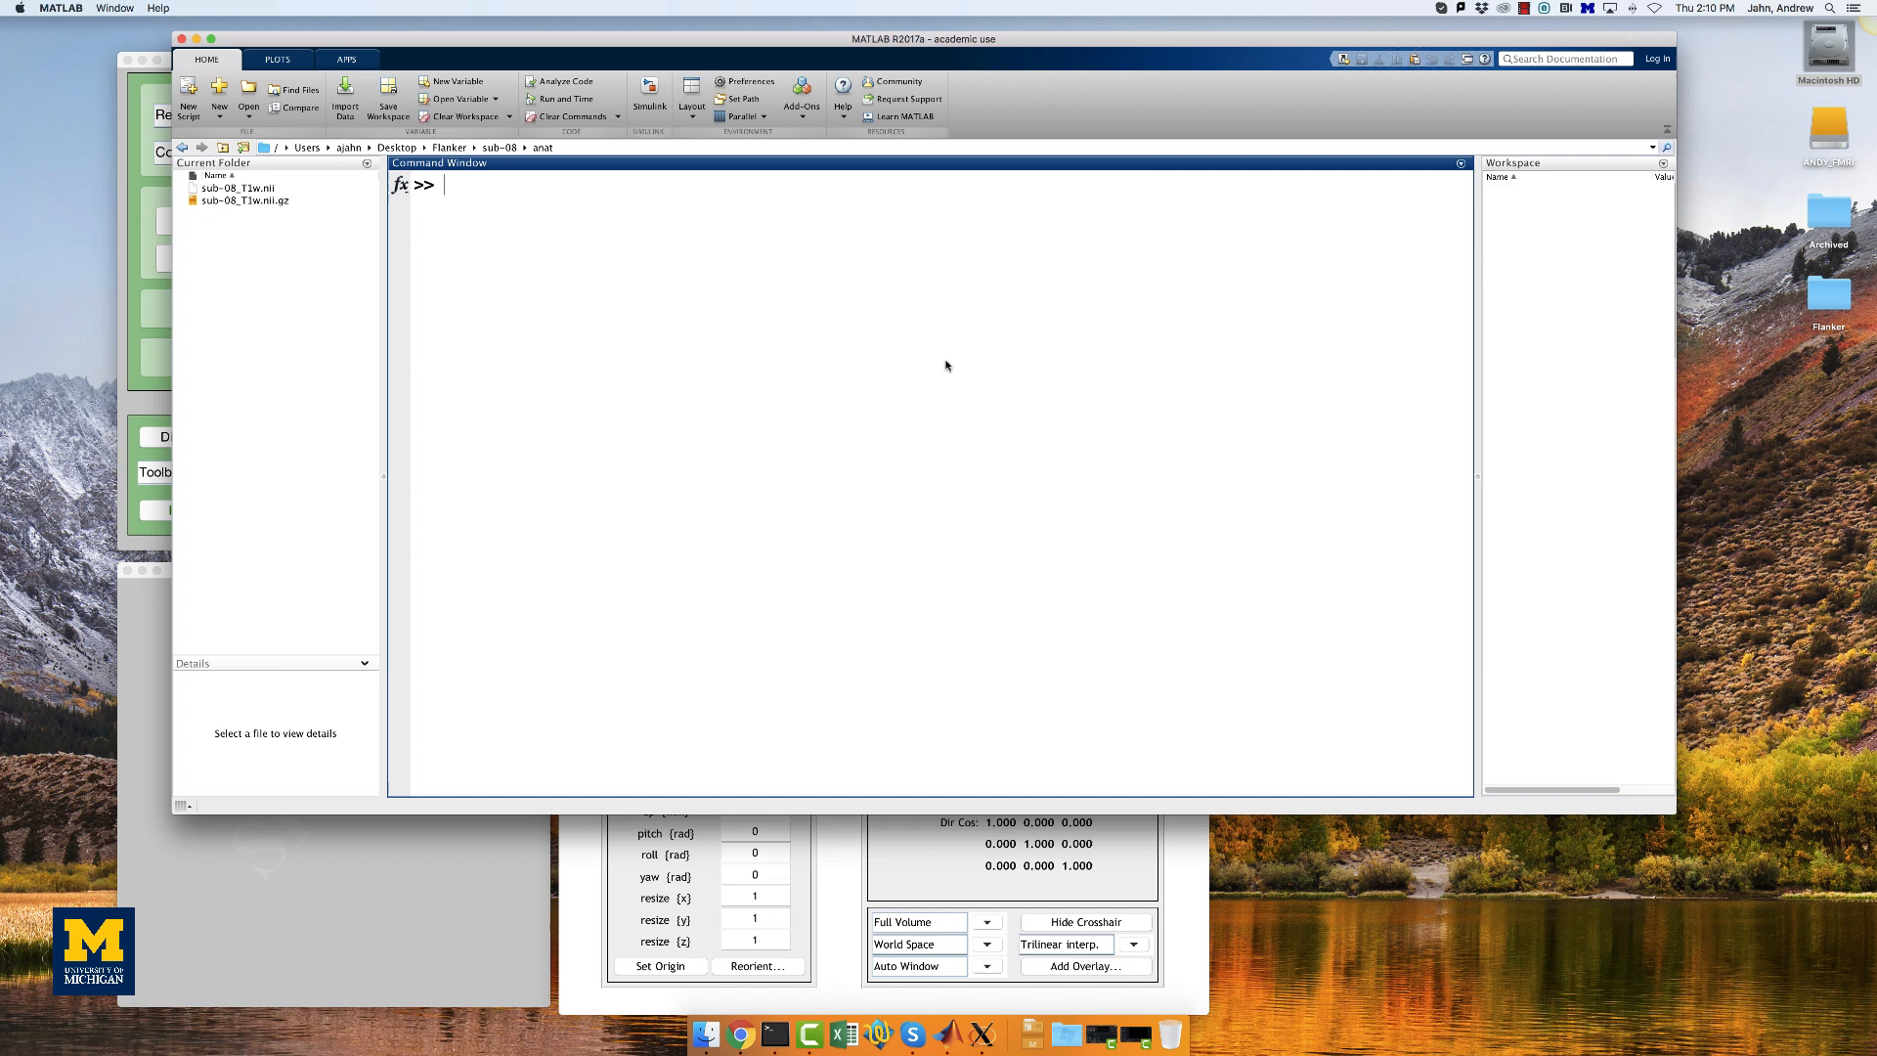
Step: Change MATLAB's working folder to ~/Desktop/Flanker/sub-08
text(cd ~/Des)
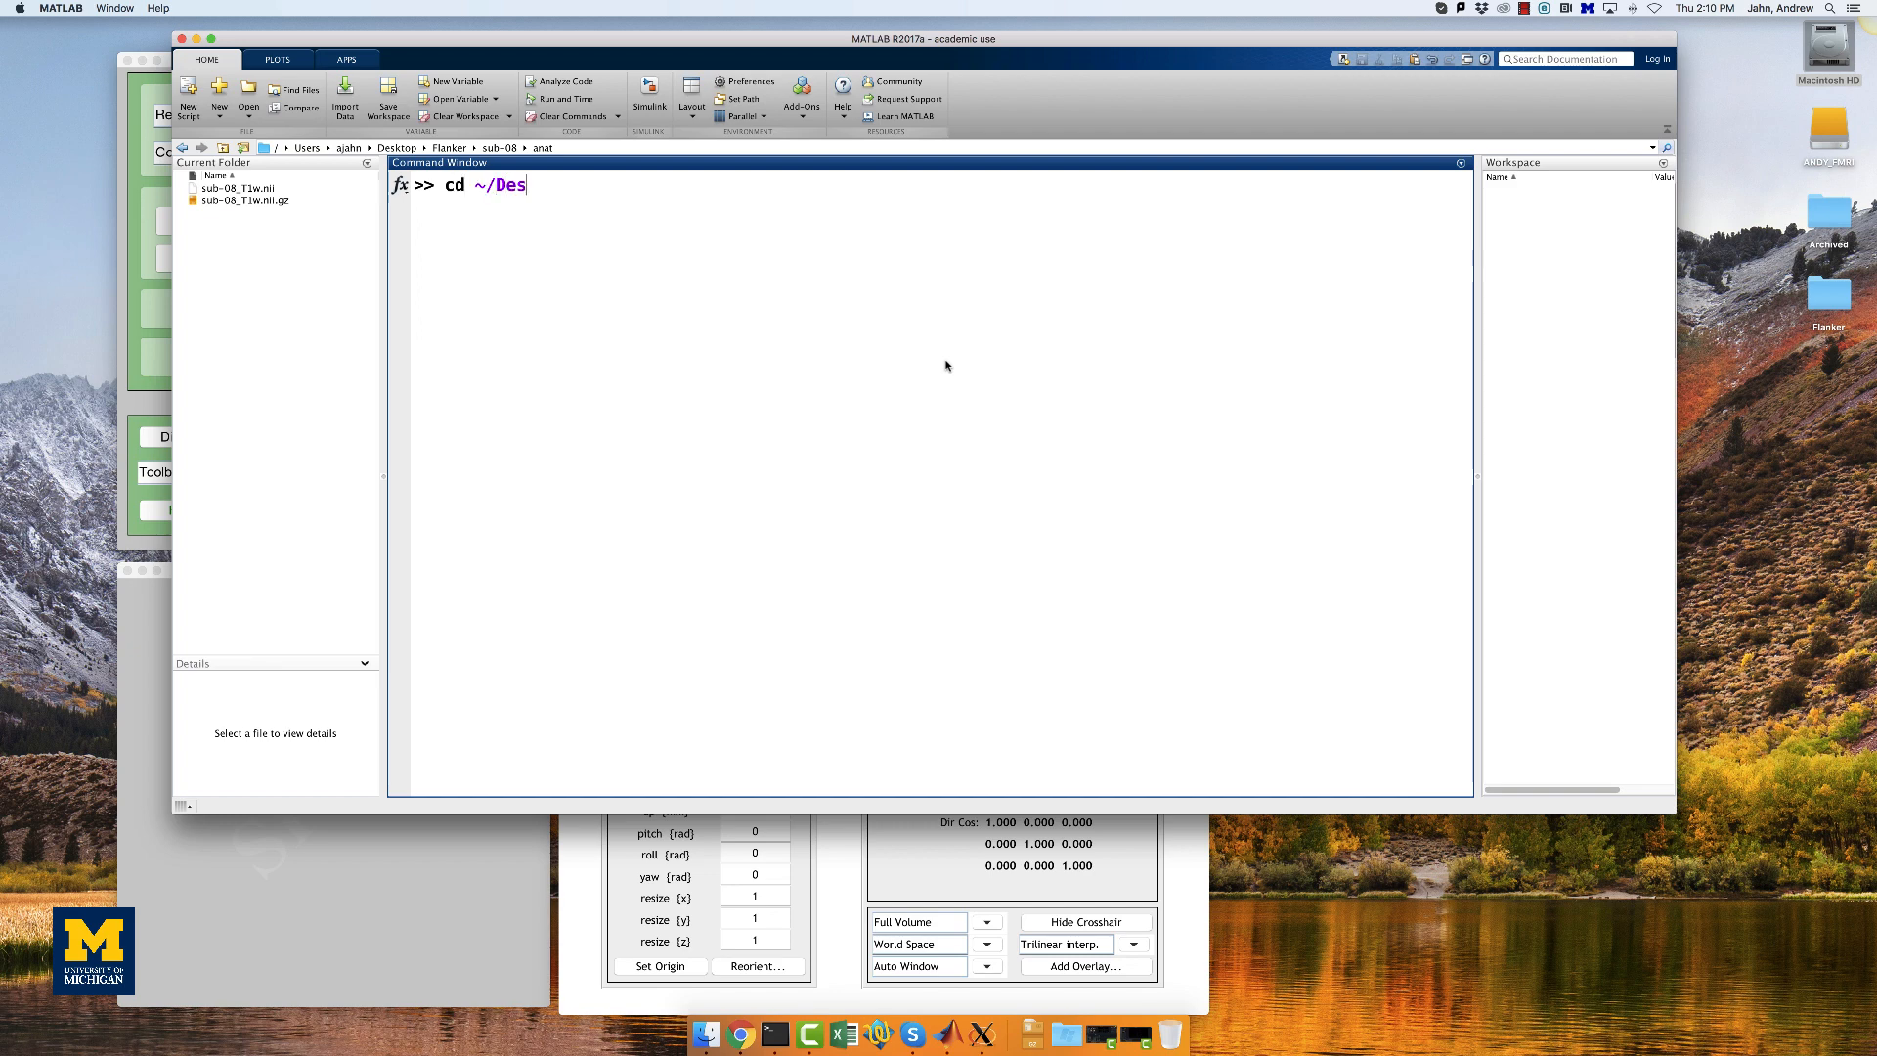
text(ktop/Flanker/sub-08)
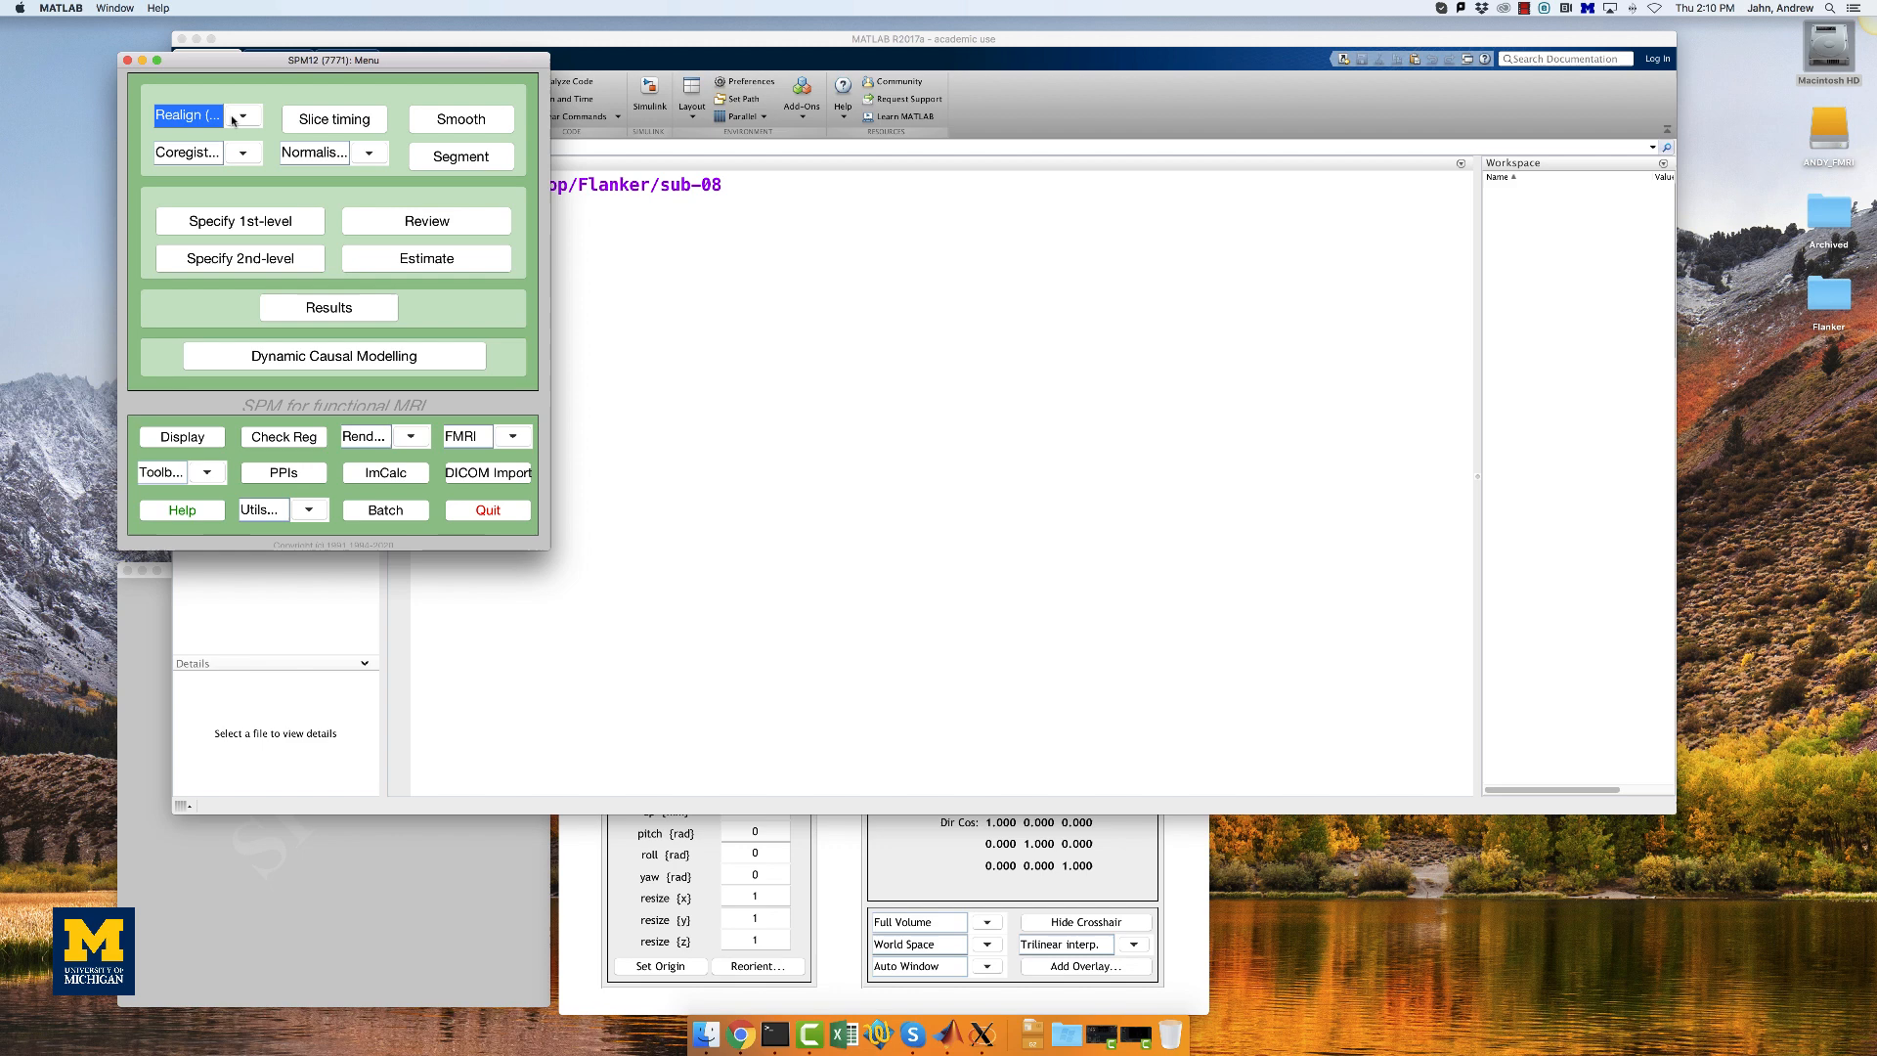
Step: Choose Realign (Est & Reslice) from the Realign dropdown, loading it into the batch editor
click(243, 115)
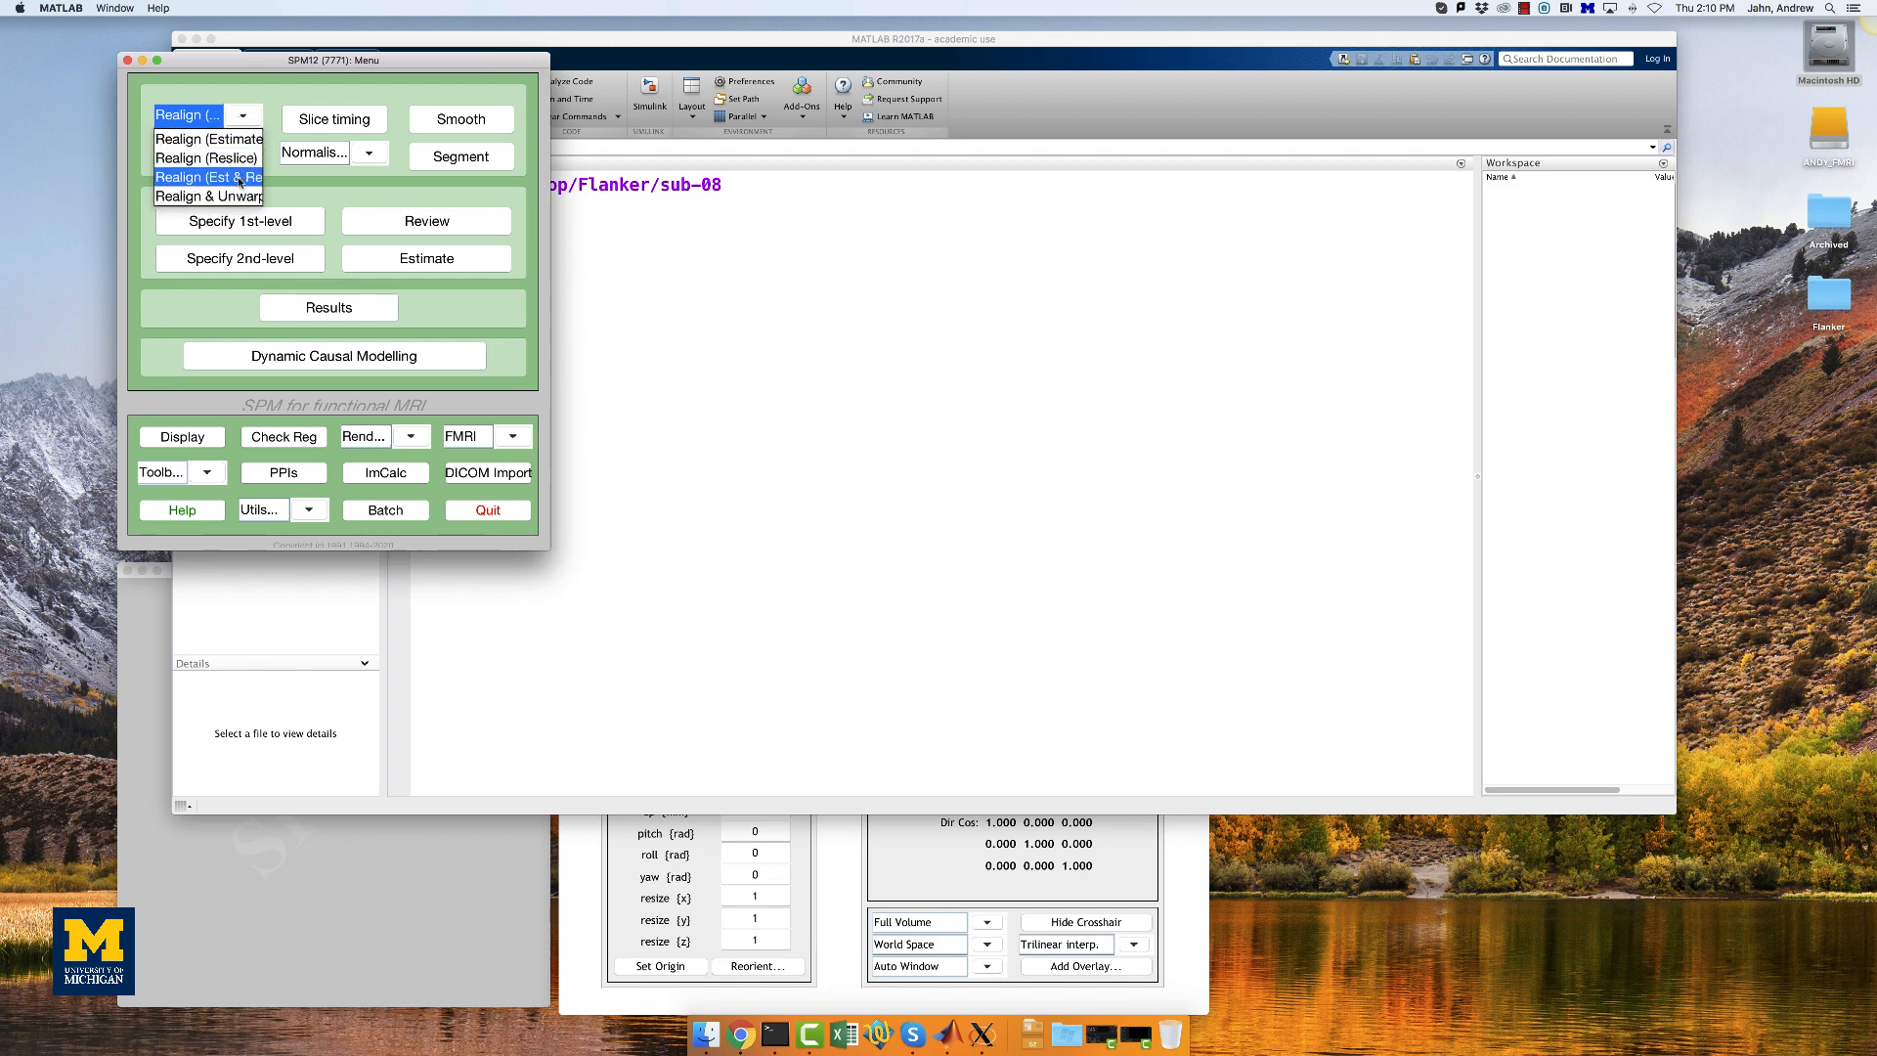
click(185, 152)
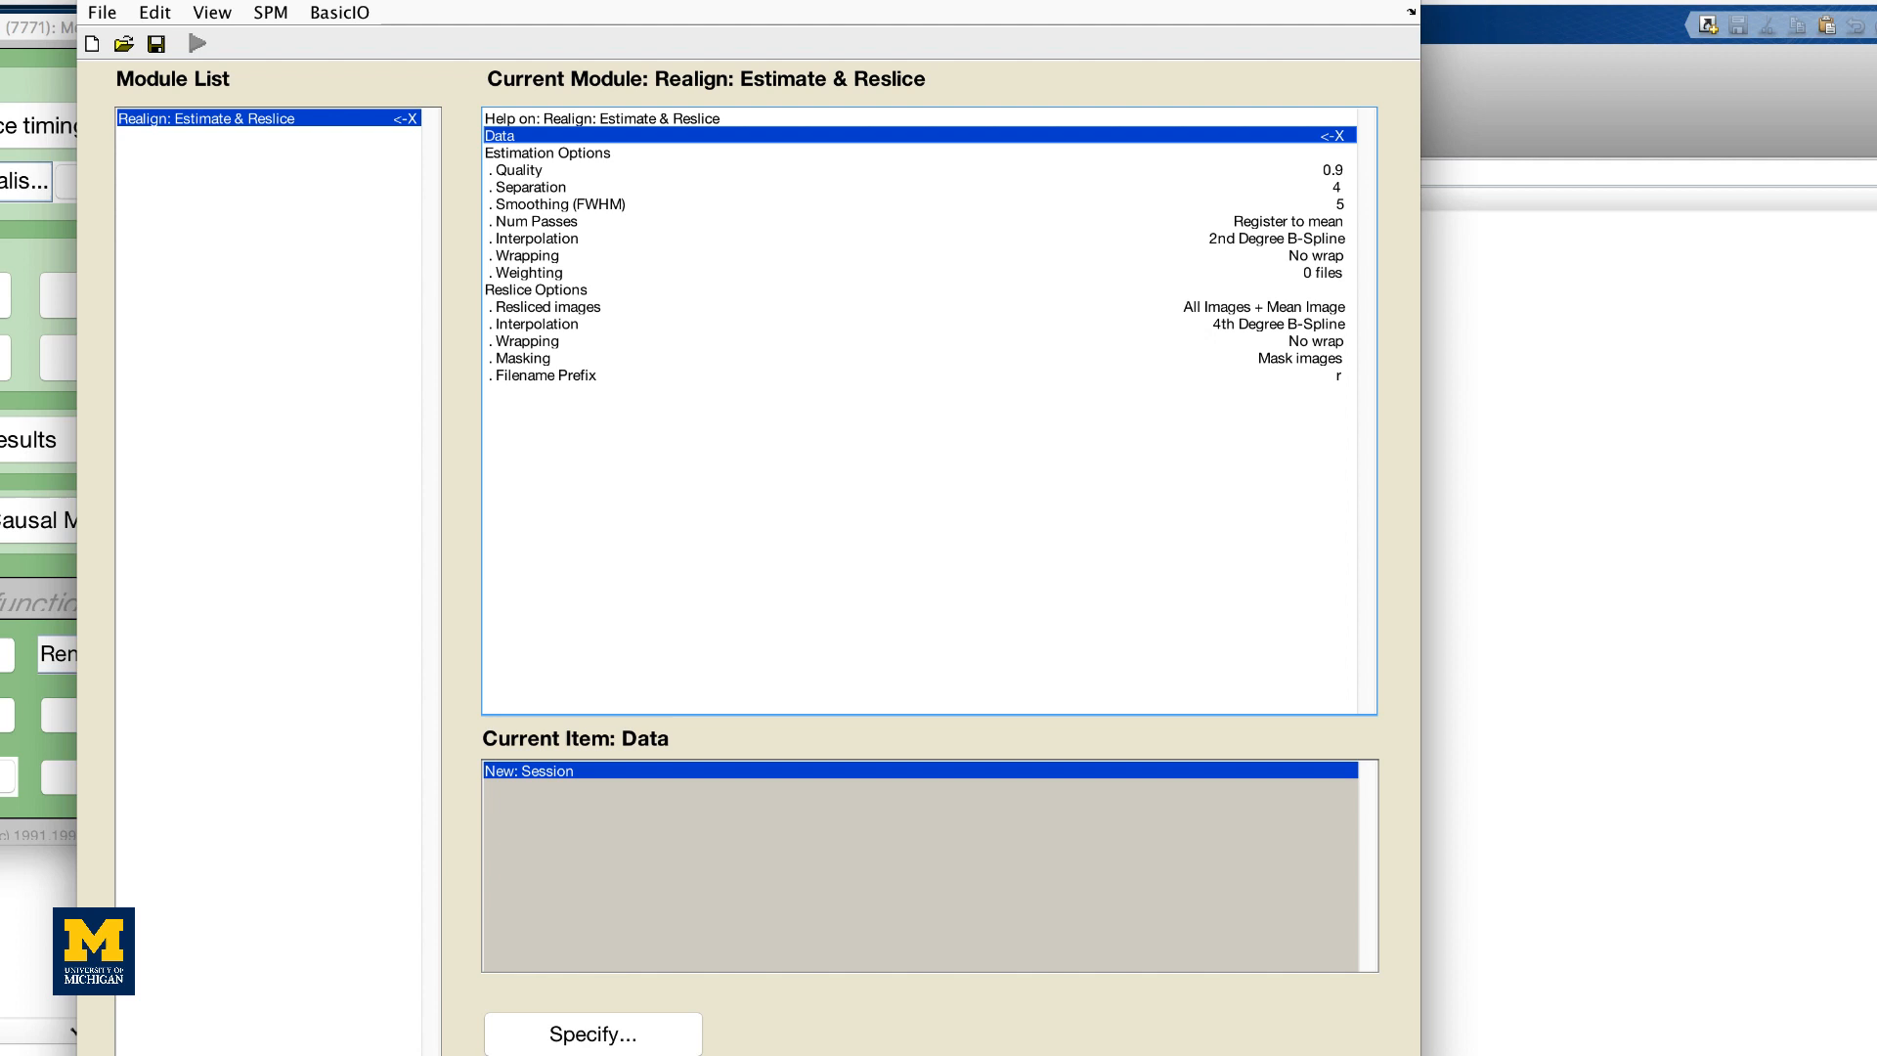
mouse_move(1045, 446)
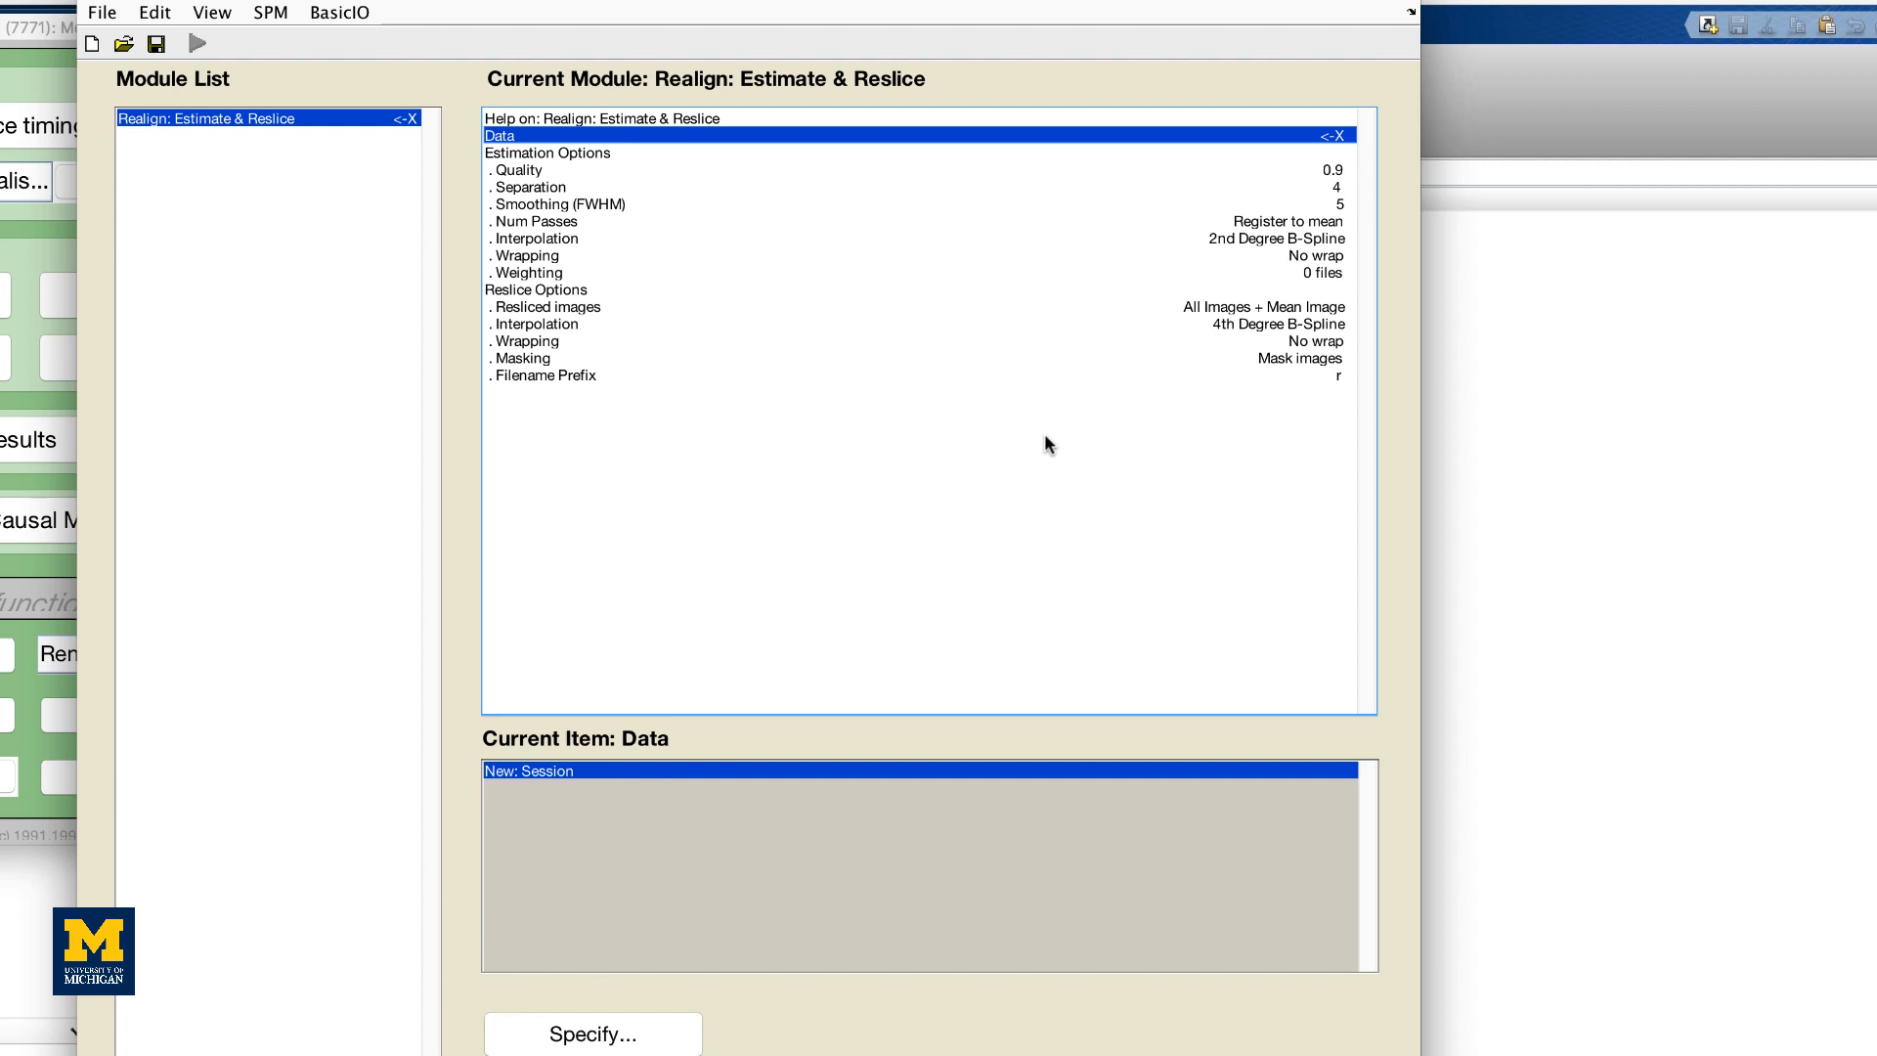
mouse_move(599, 235)
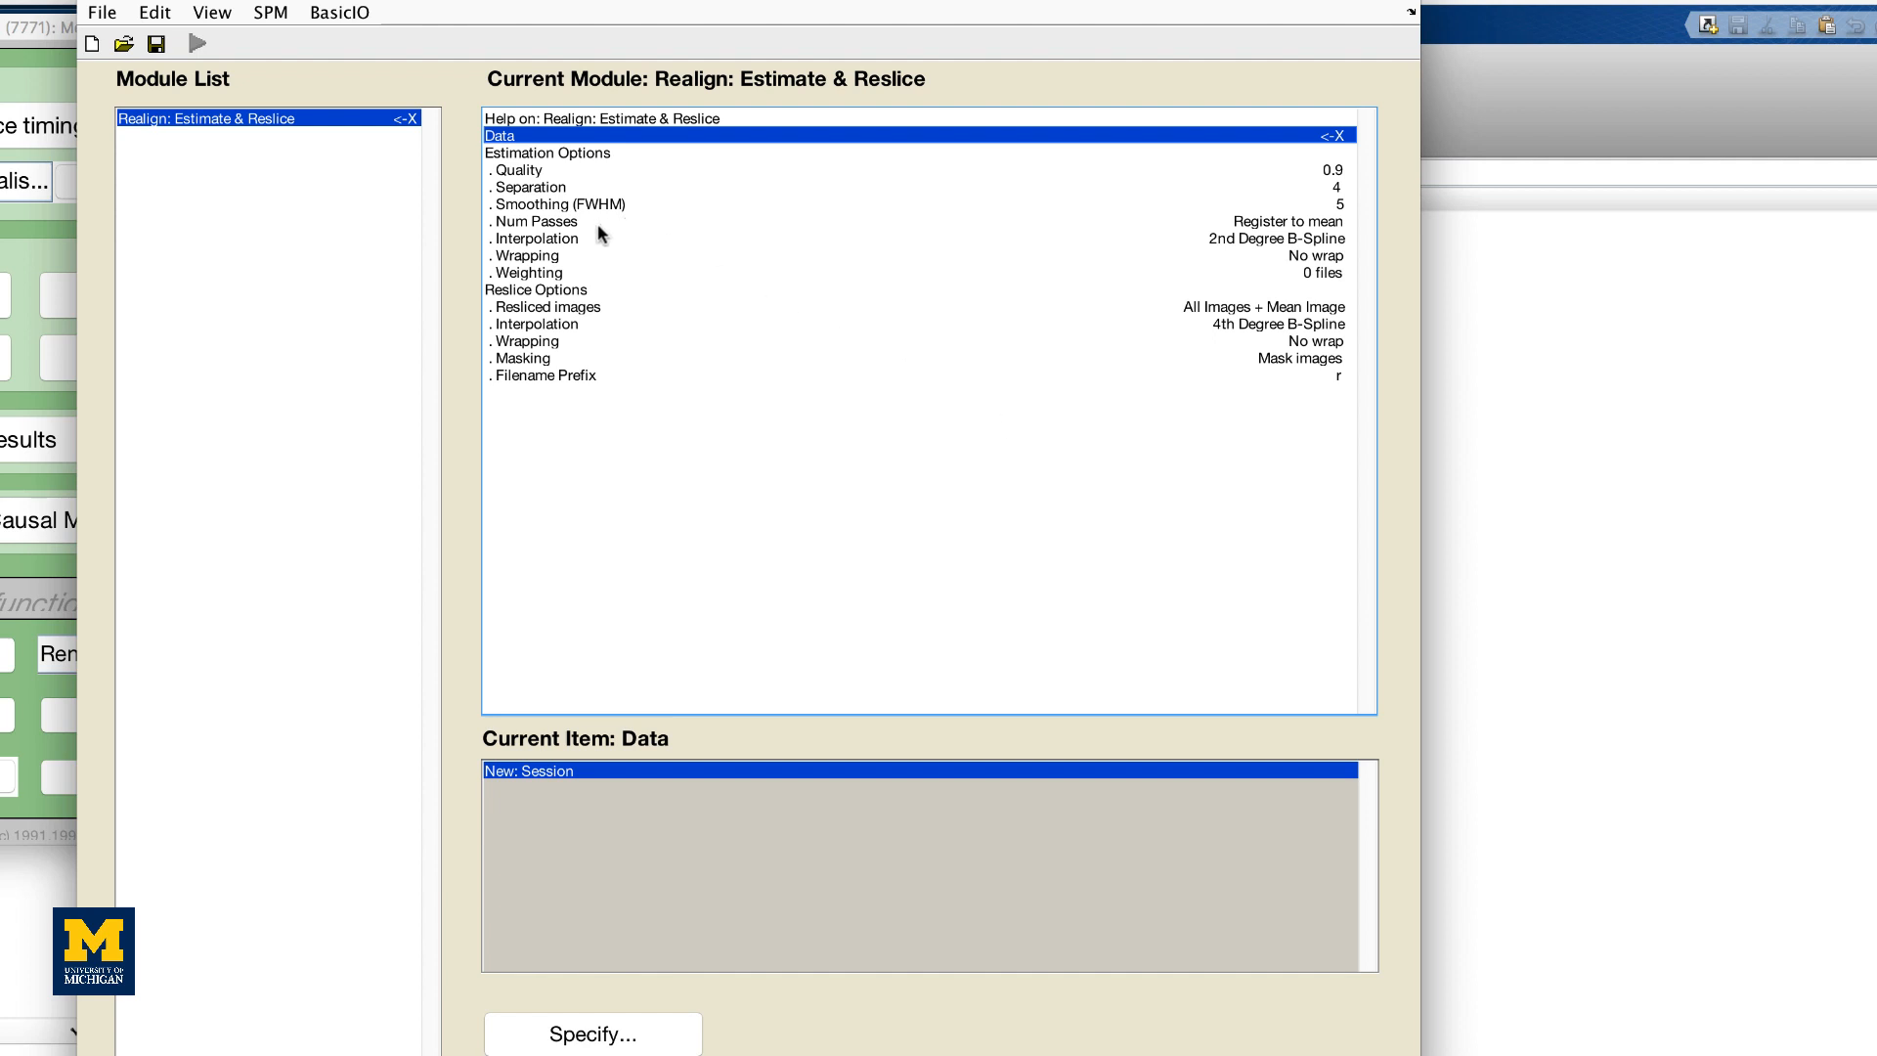
click(534, 220)
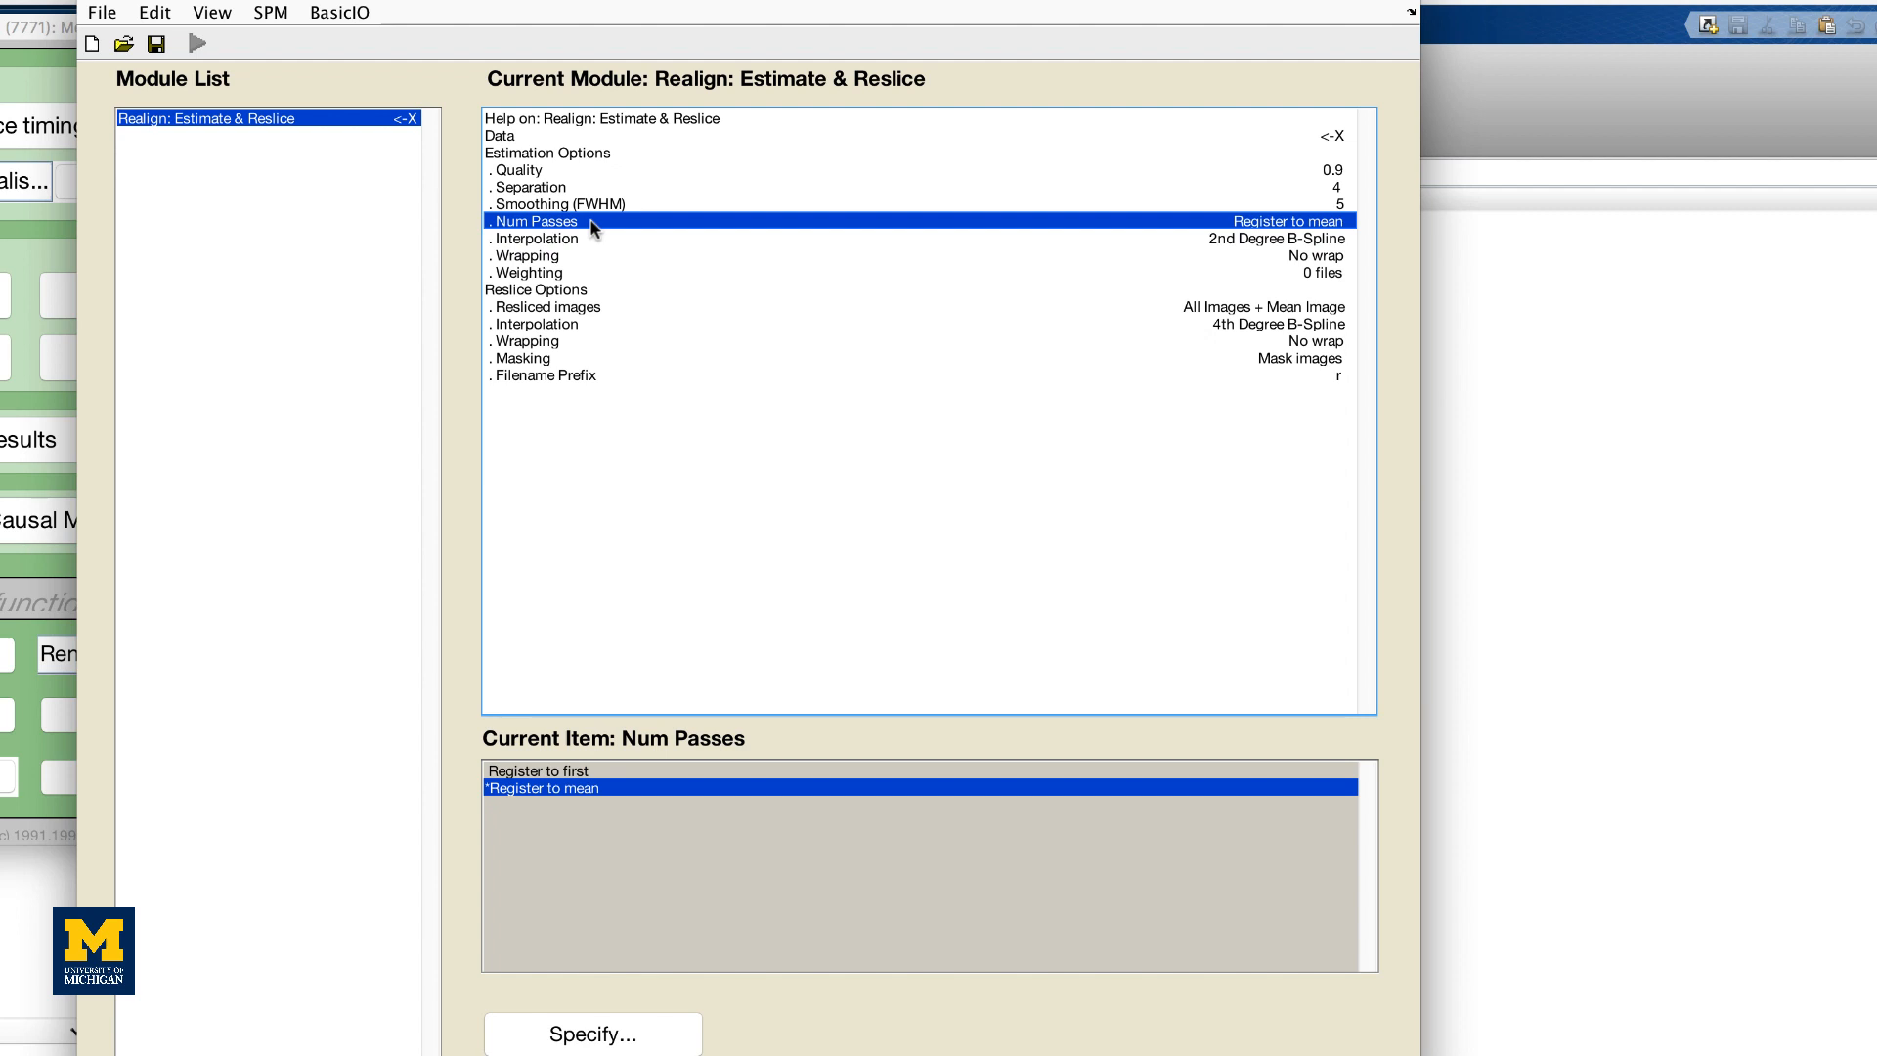
mouse_move(623, 795)
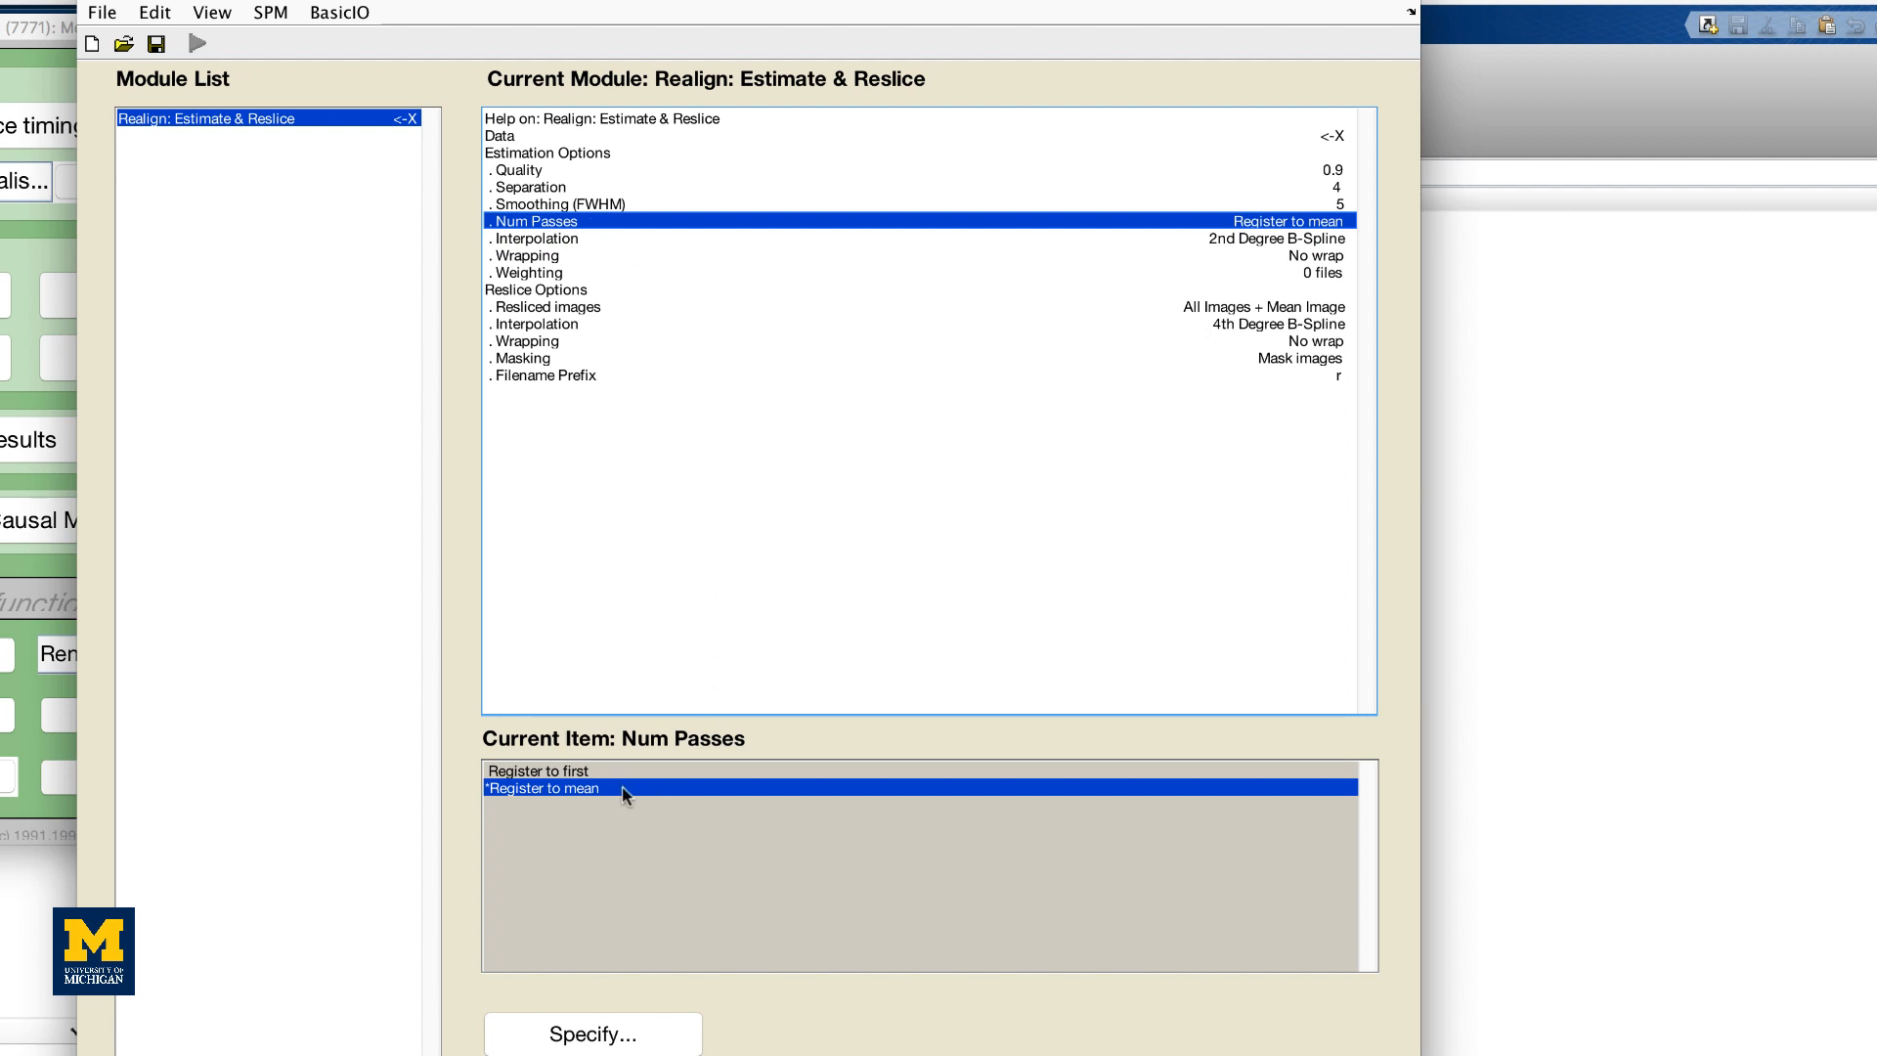
mouse_move(615, 782)
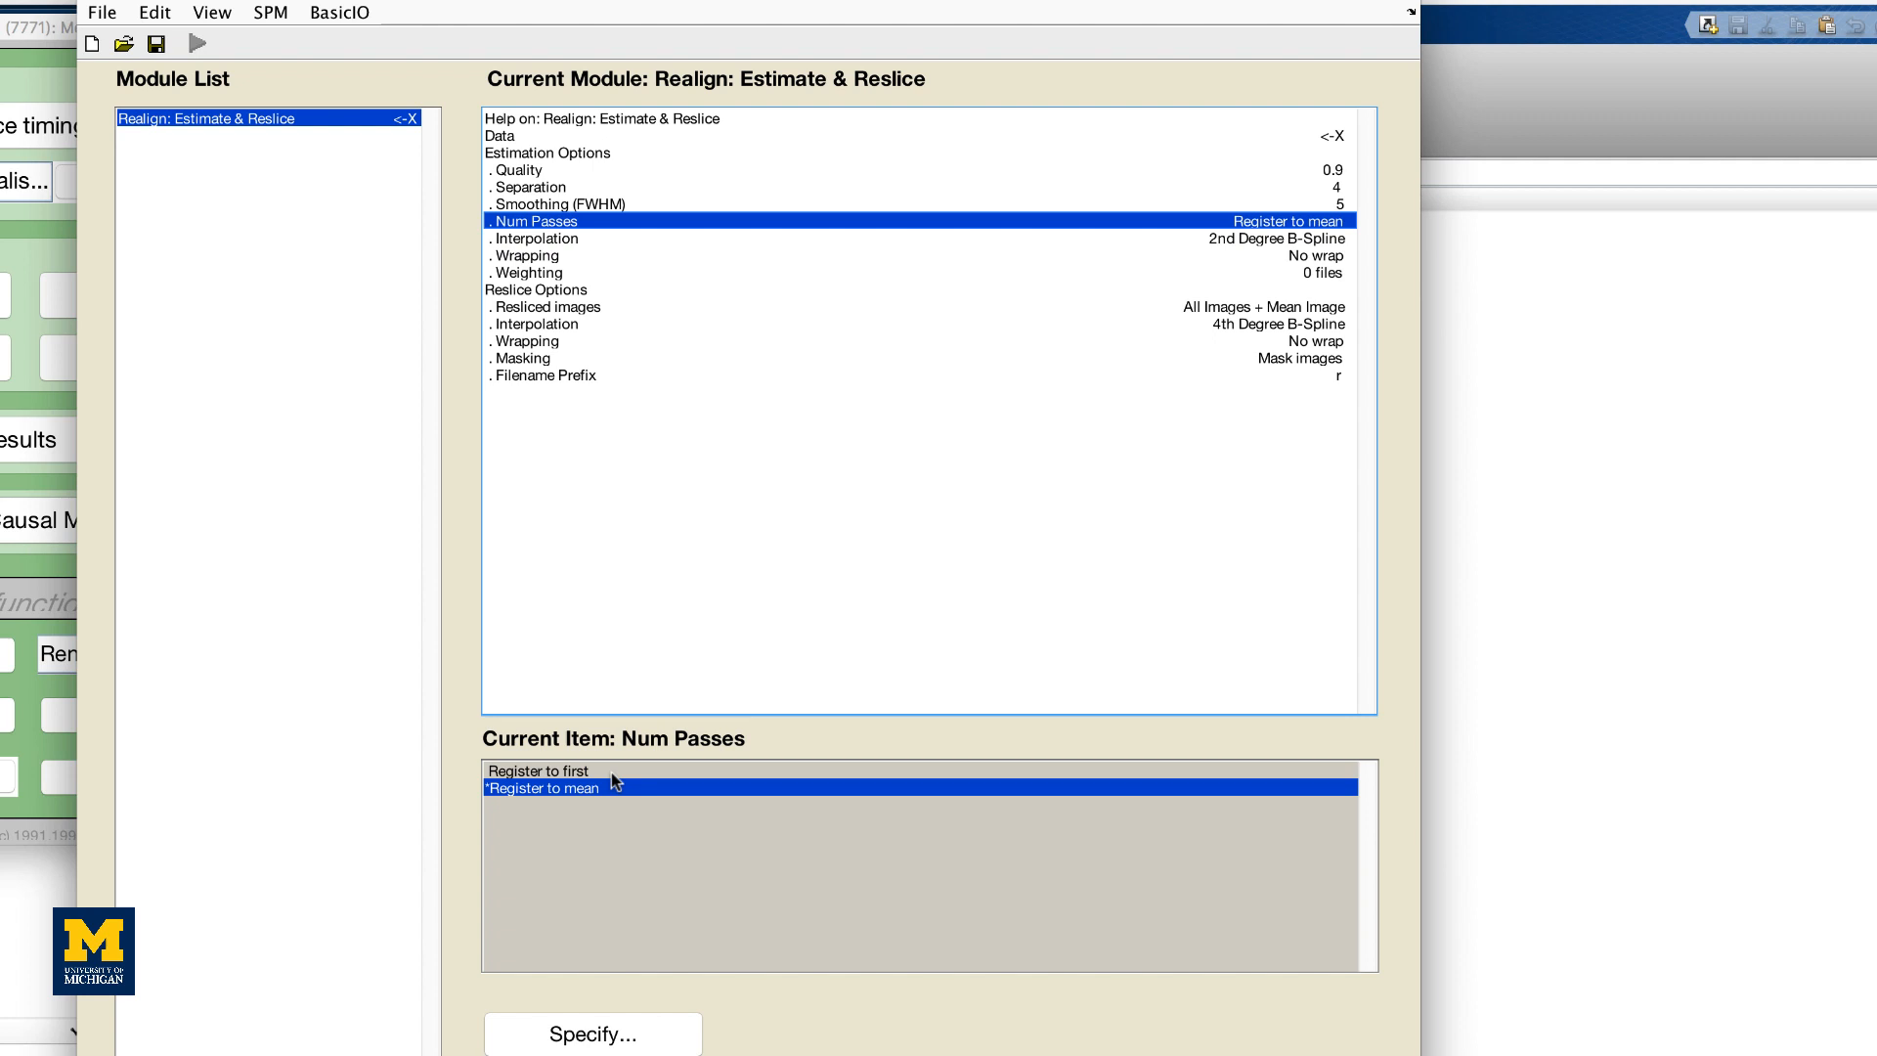
mouse_move(612, 502)
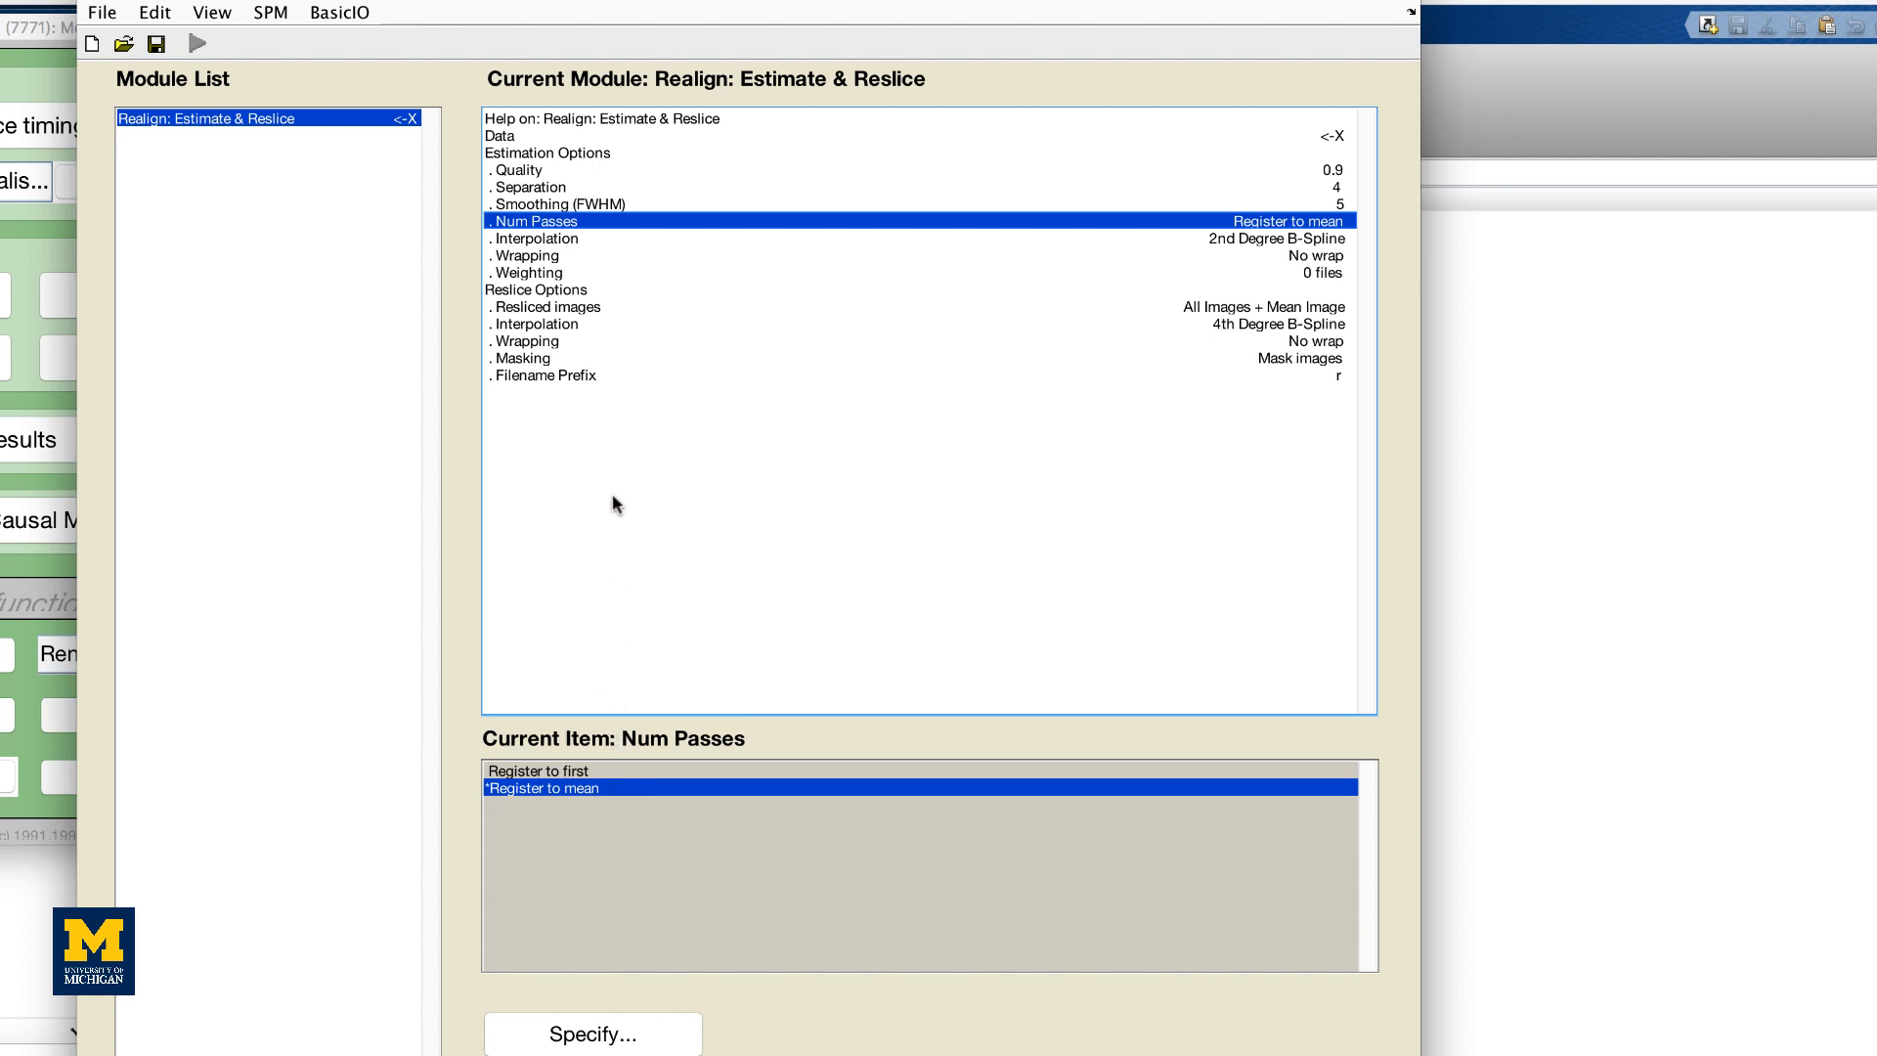
mouse_move(581, 280)
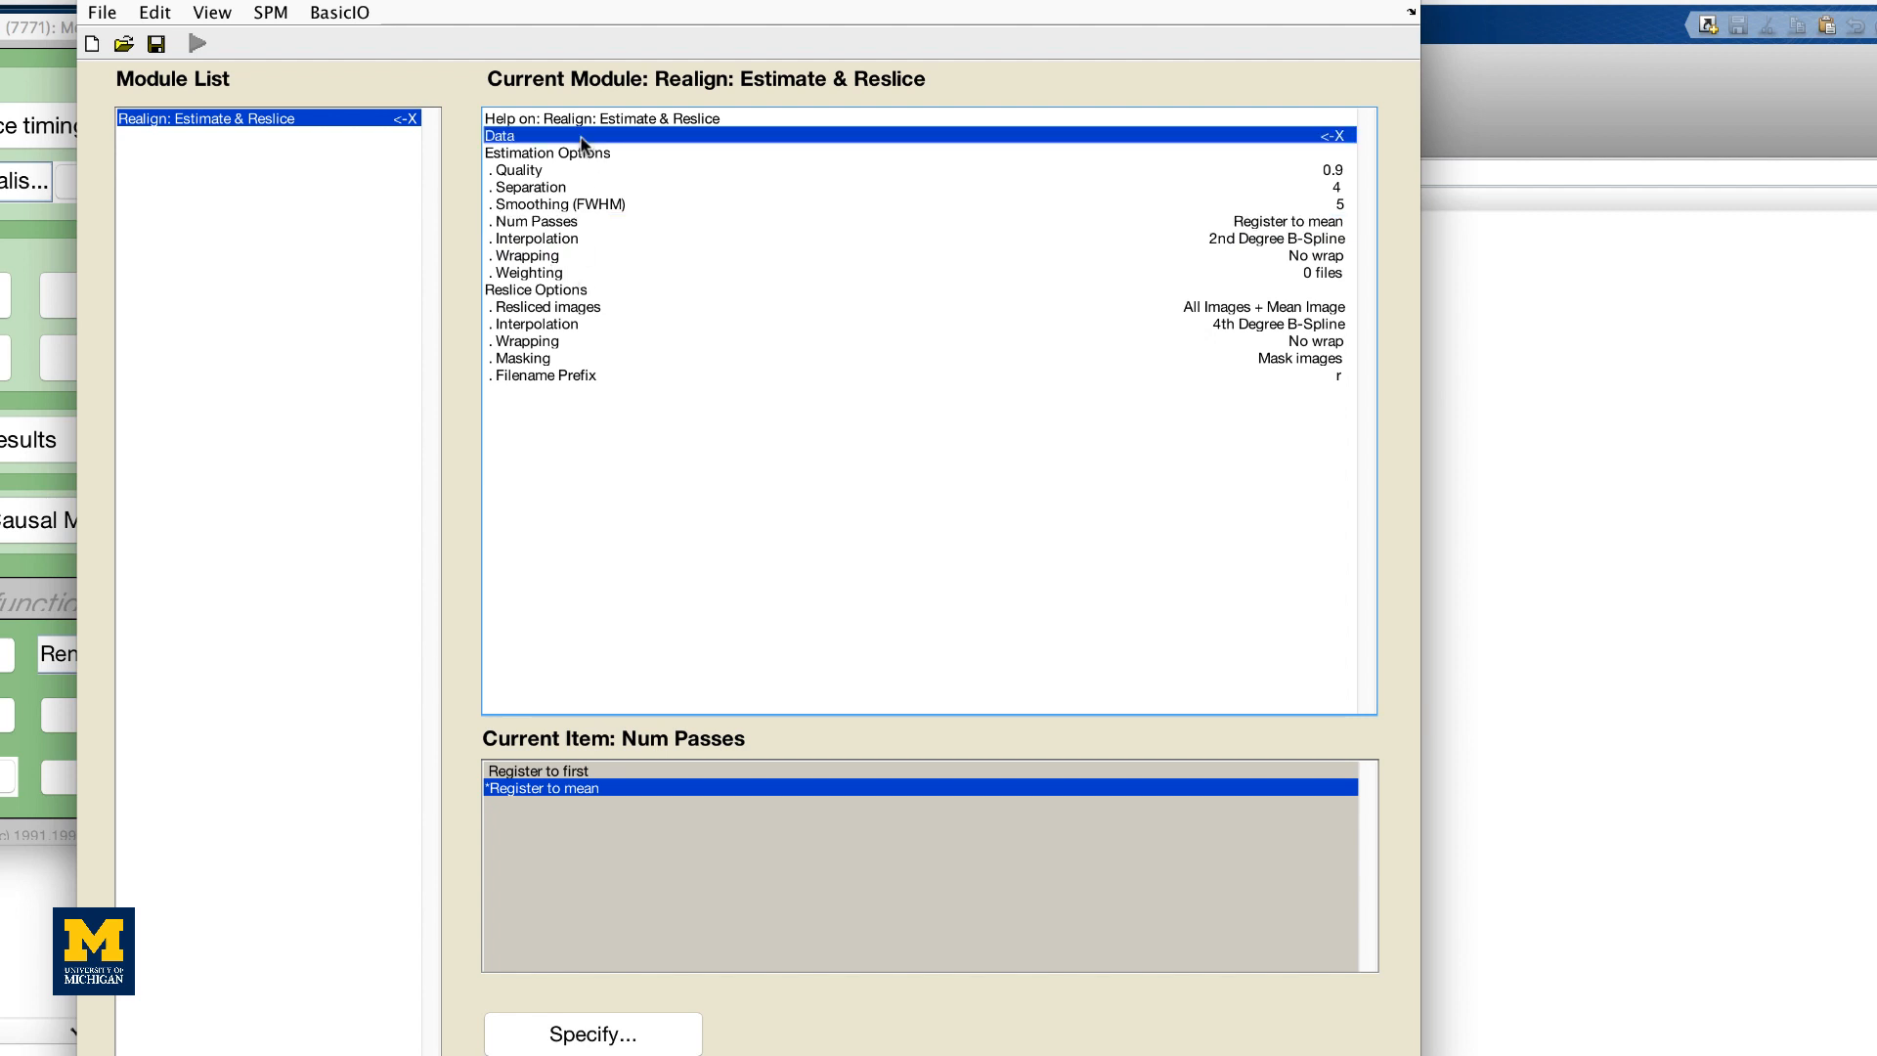
Step: Add two empty Session entries under the realignment Data item
click(499, 135)
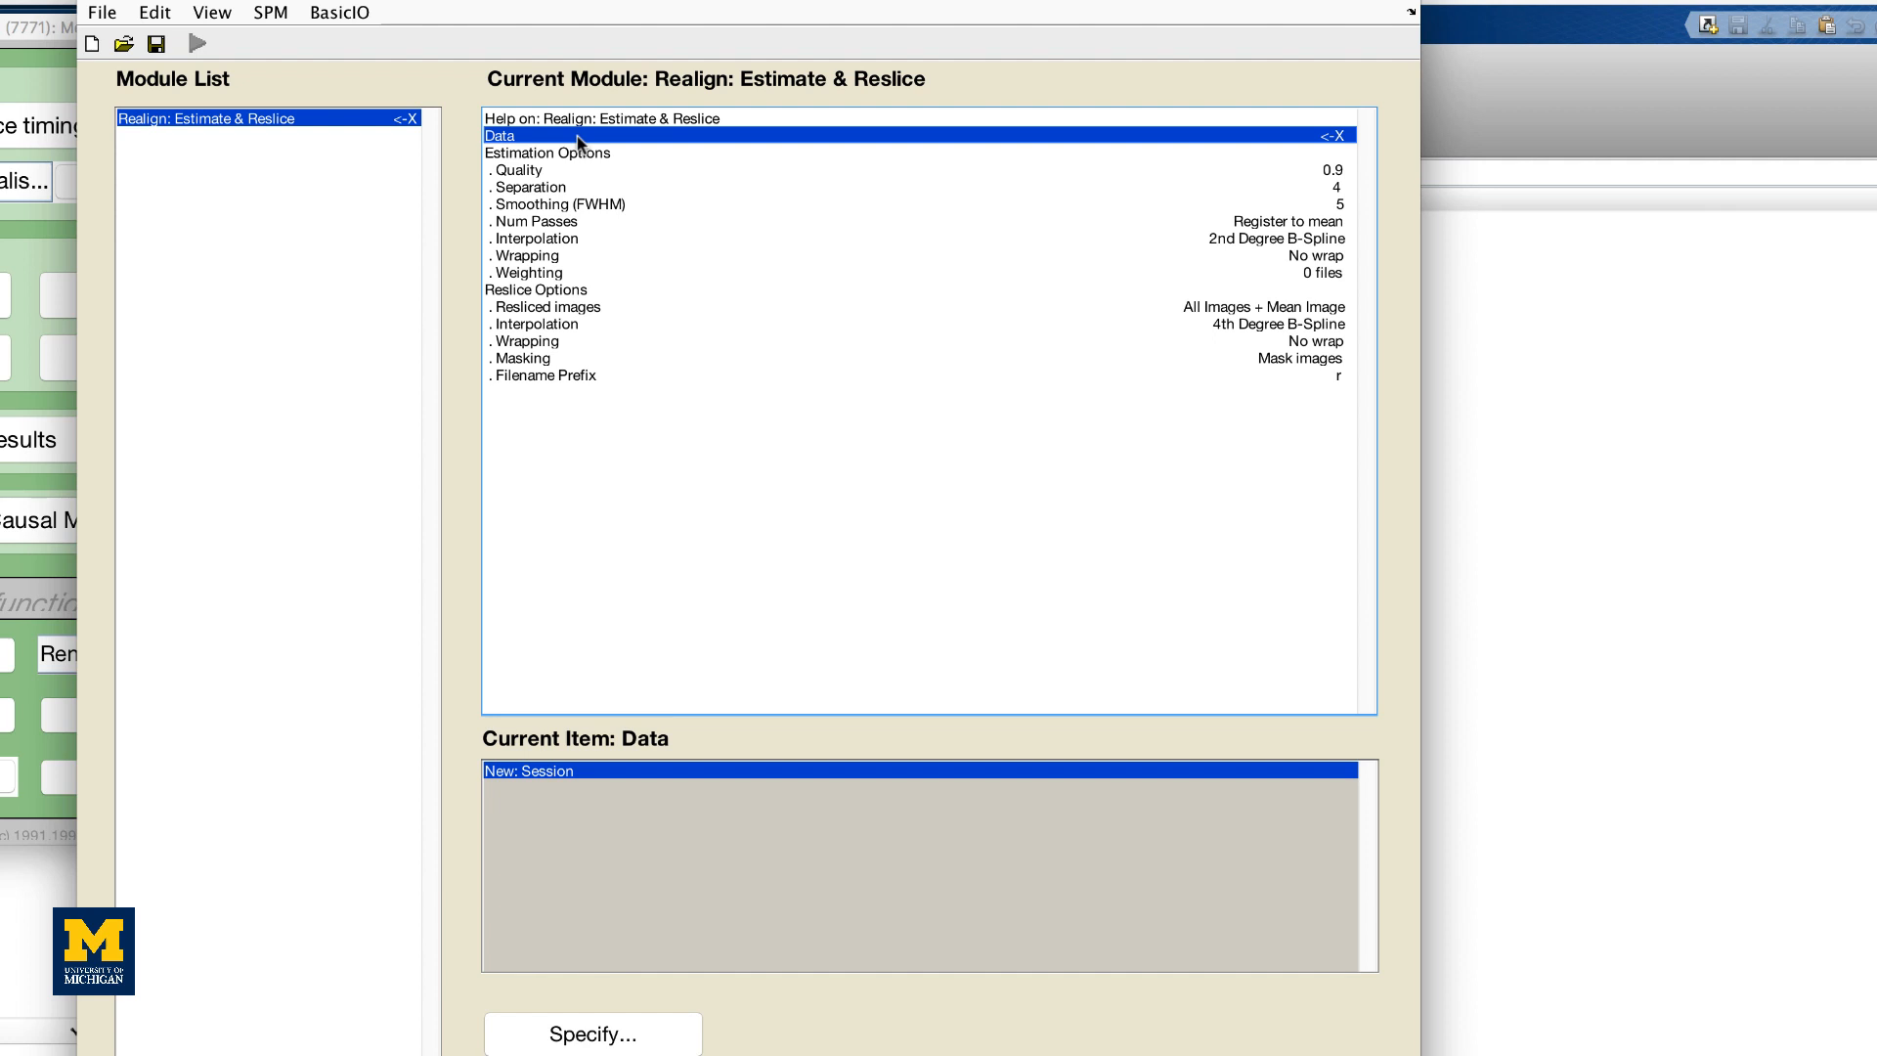
mouse_move(665, 790)
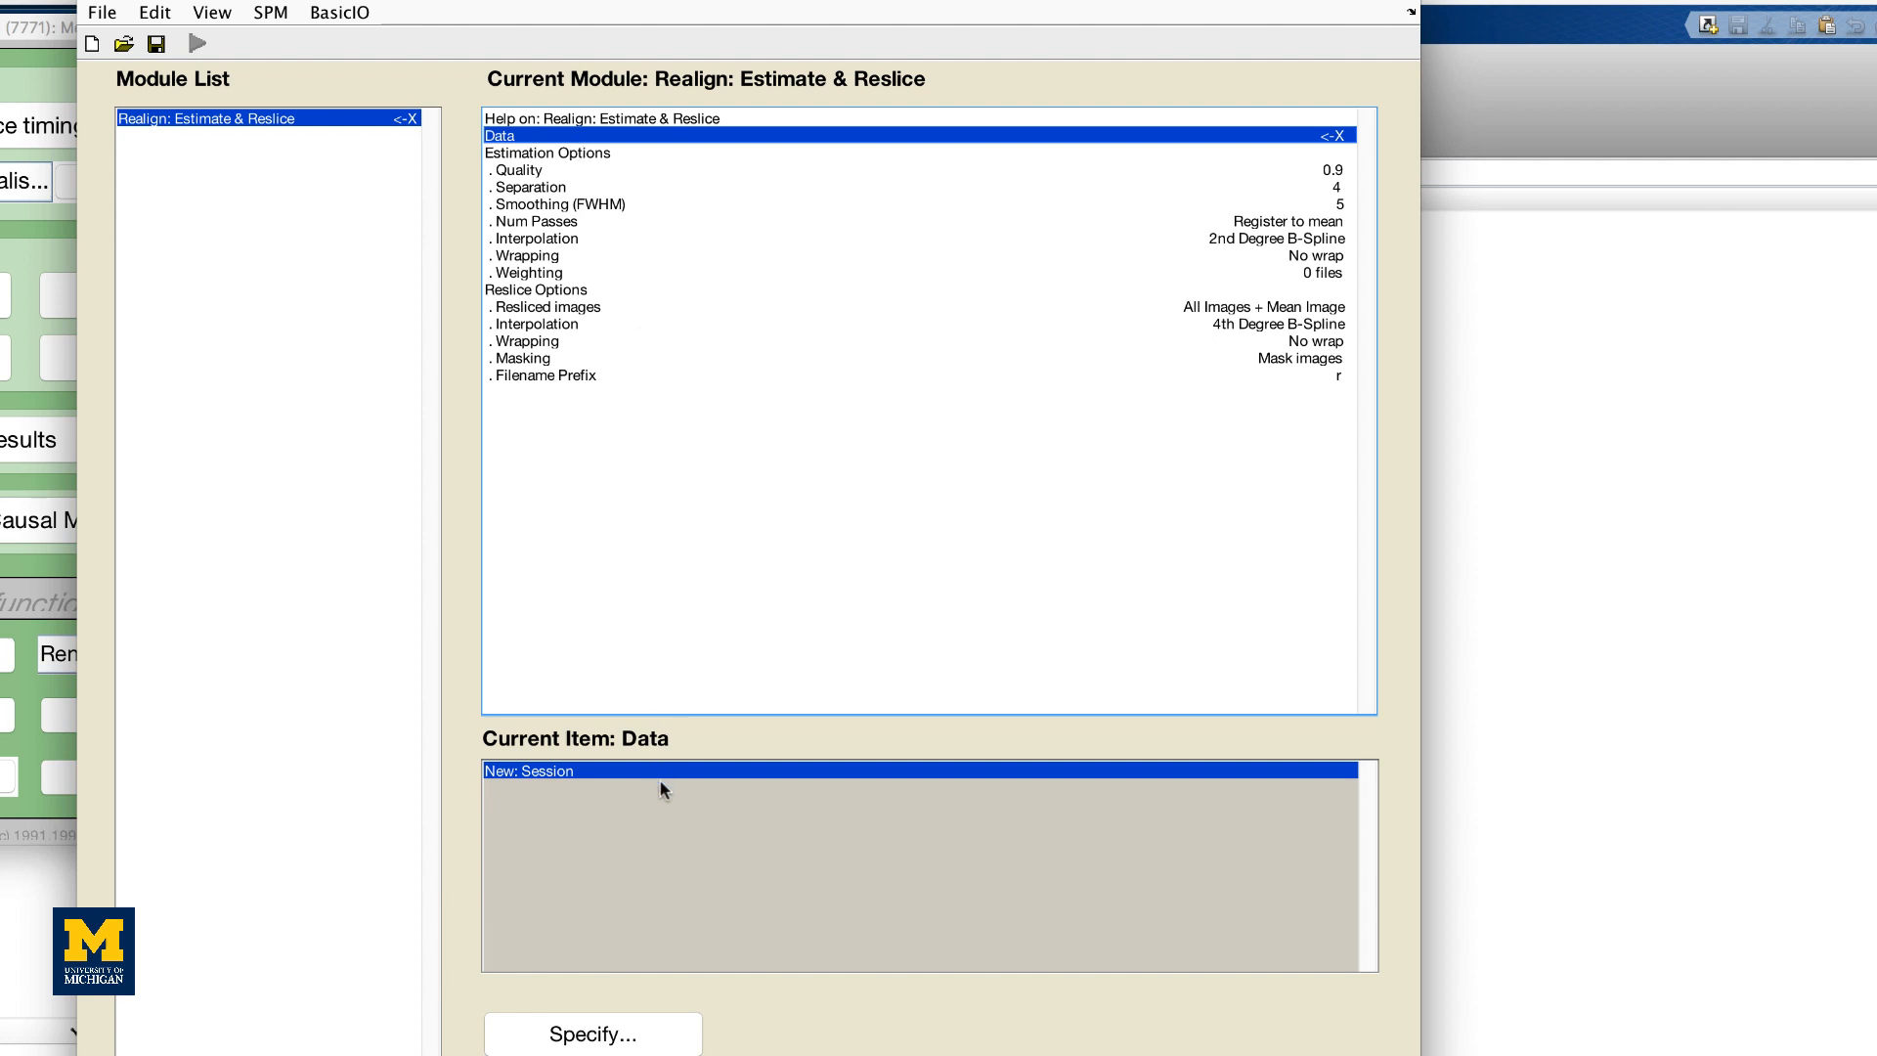
click(528, 770)
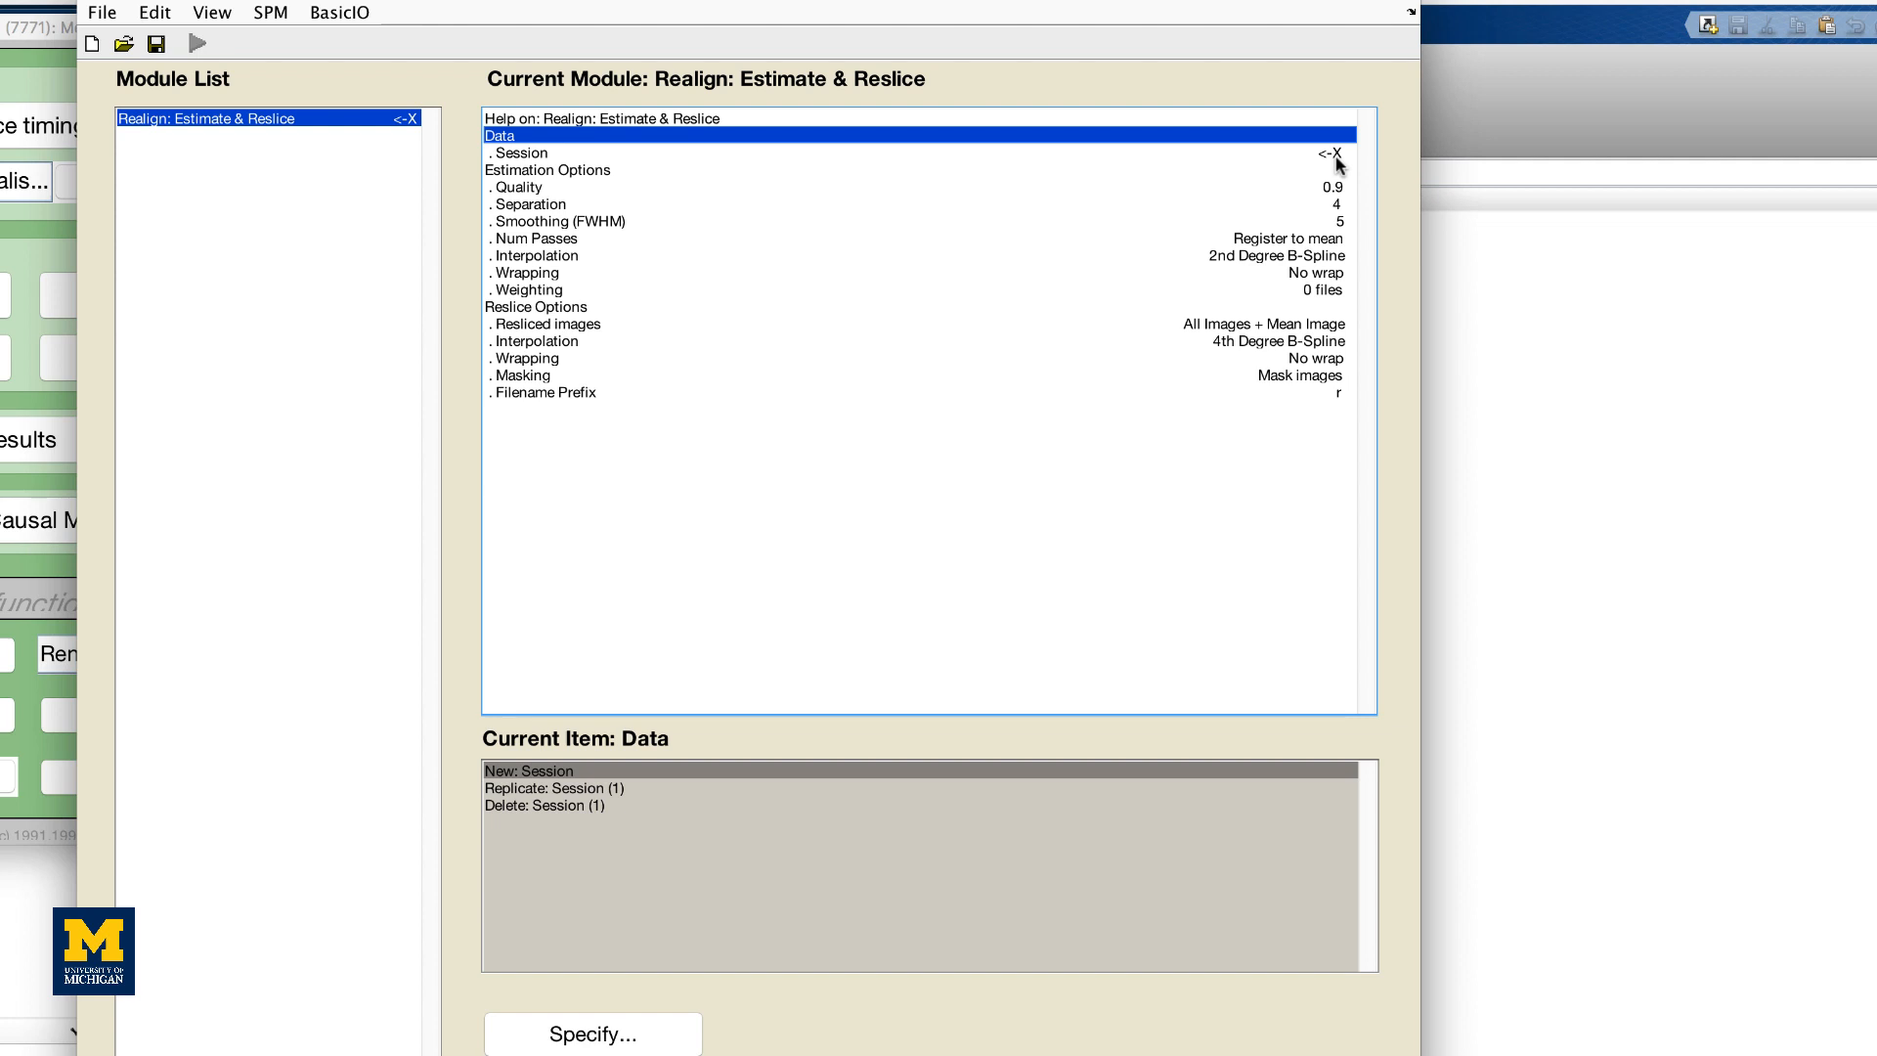
mouse_move(796, 785)
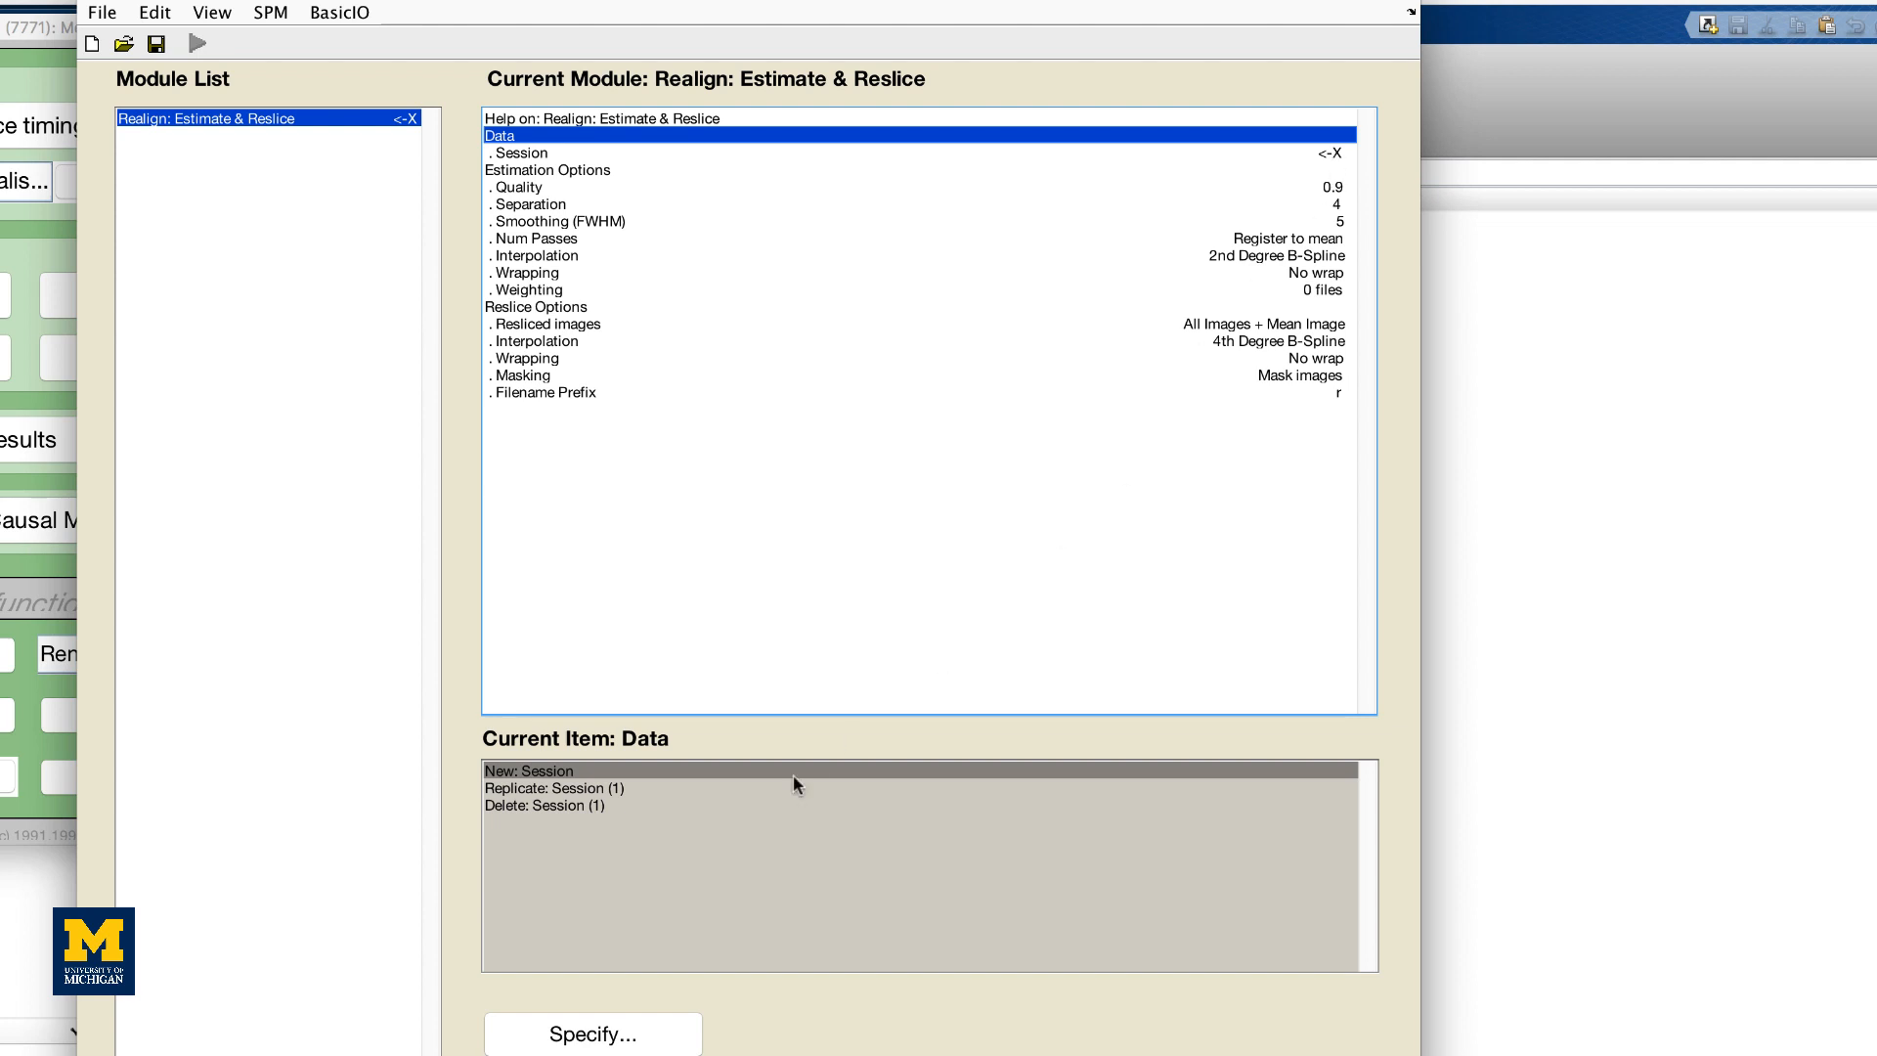
click(554, 788)
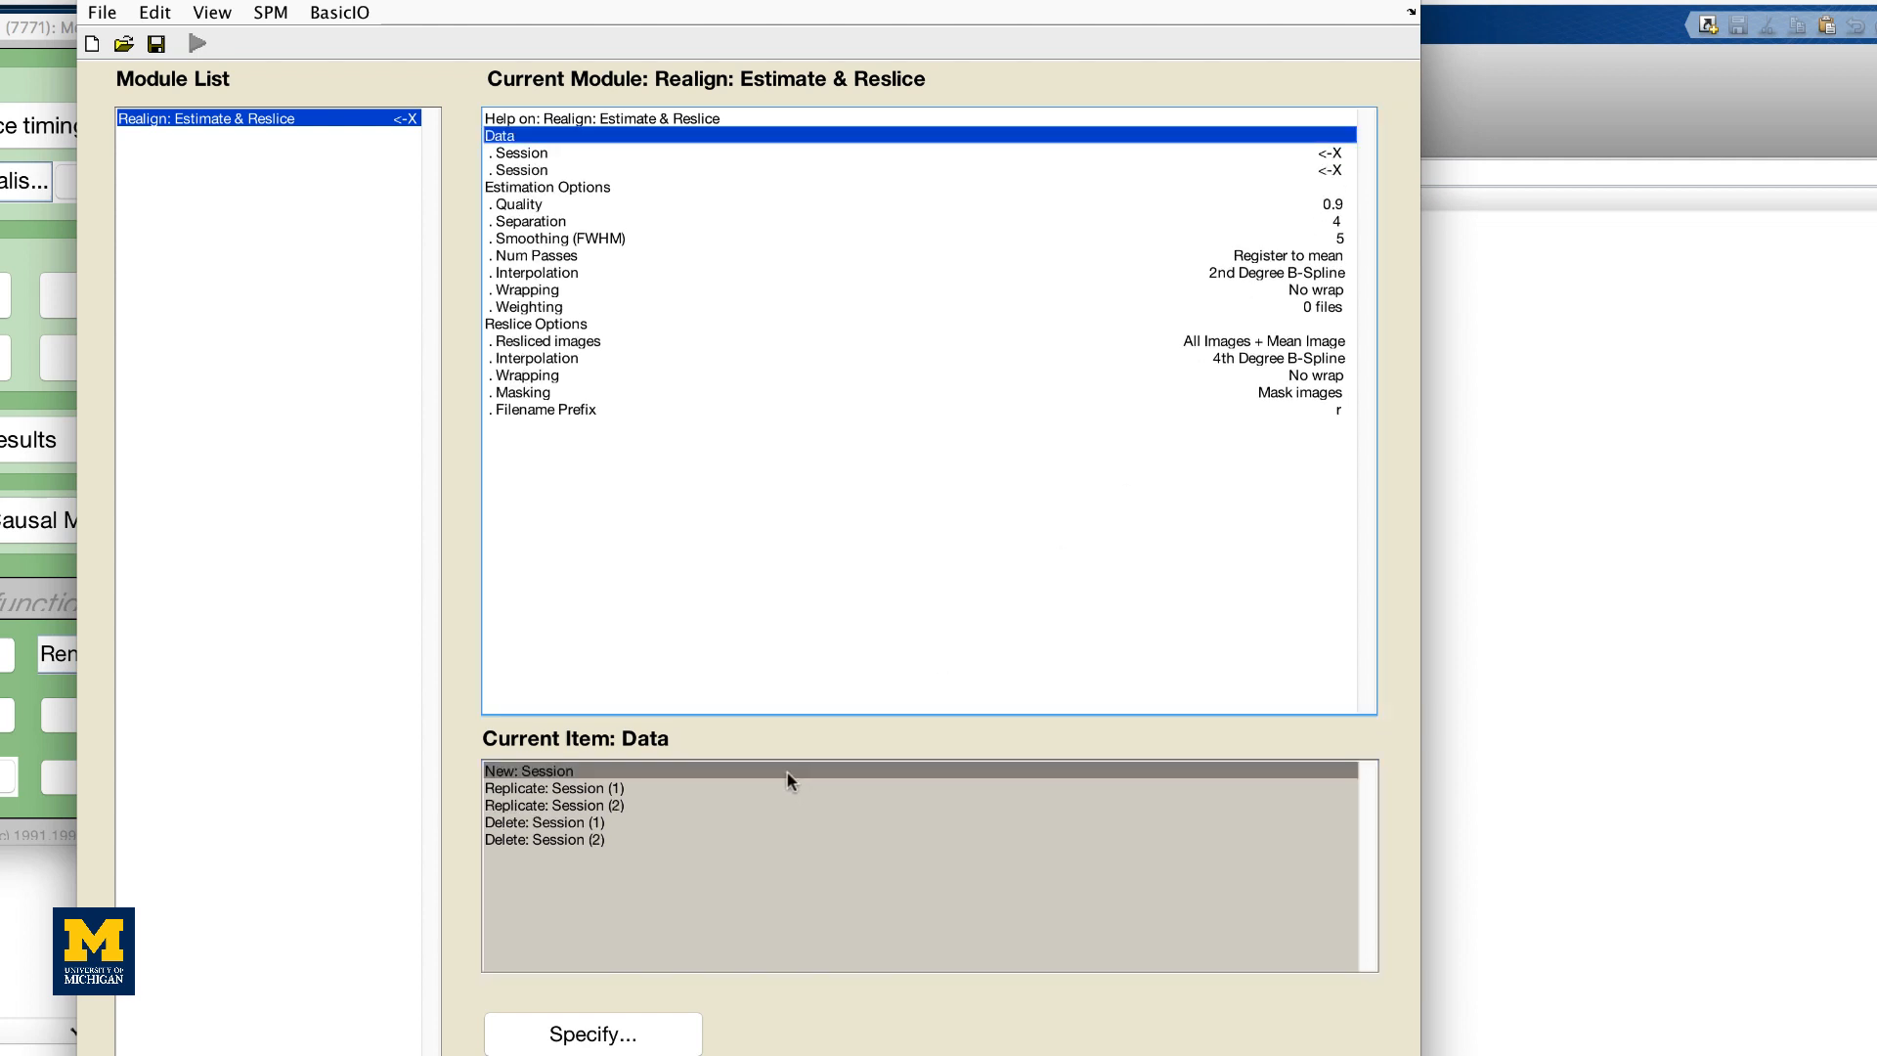
mouse_move(788, 776)
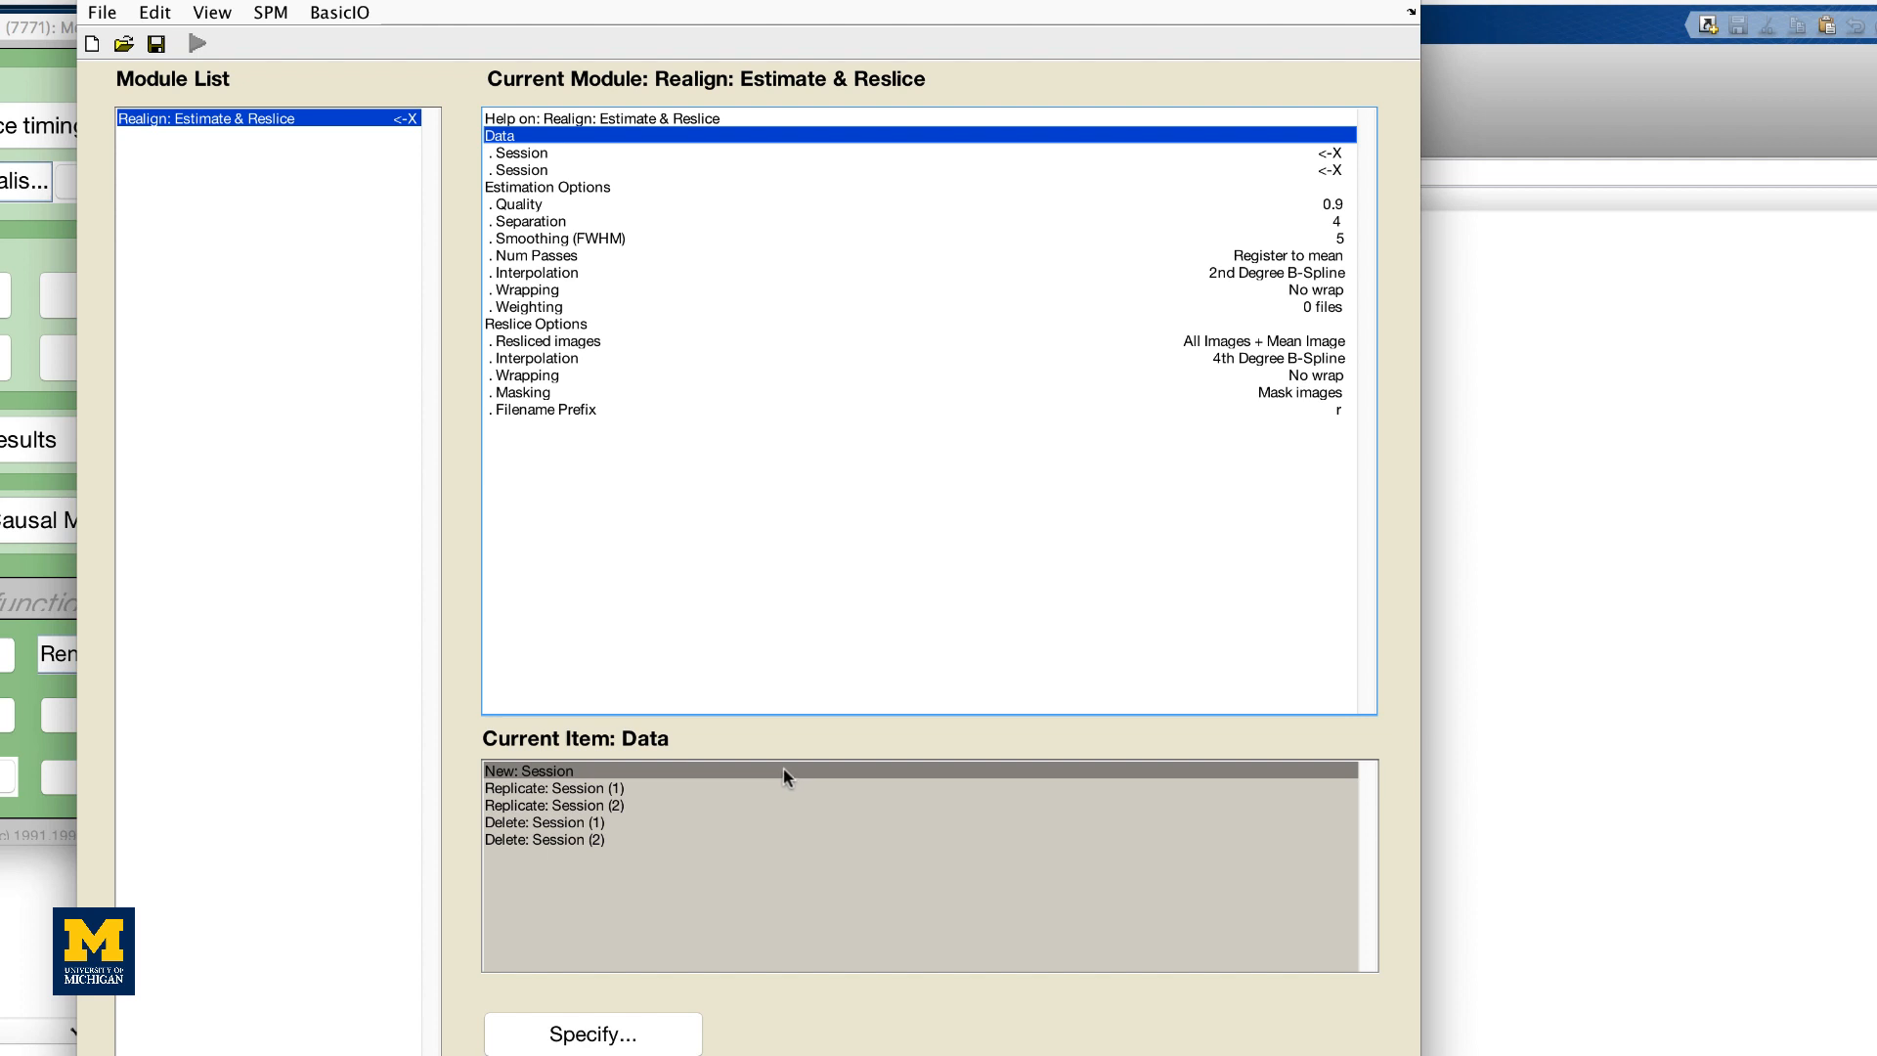
mouse_move(574, 162)
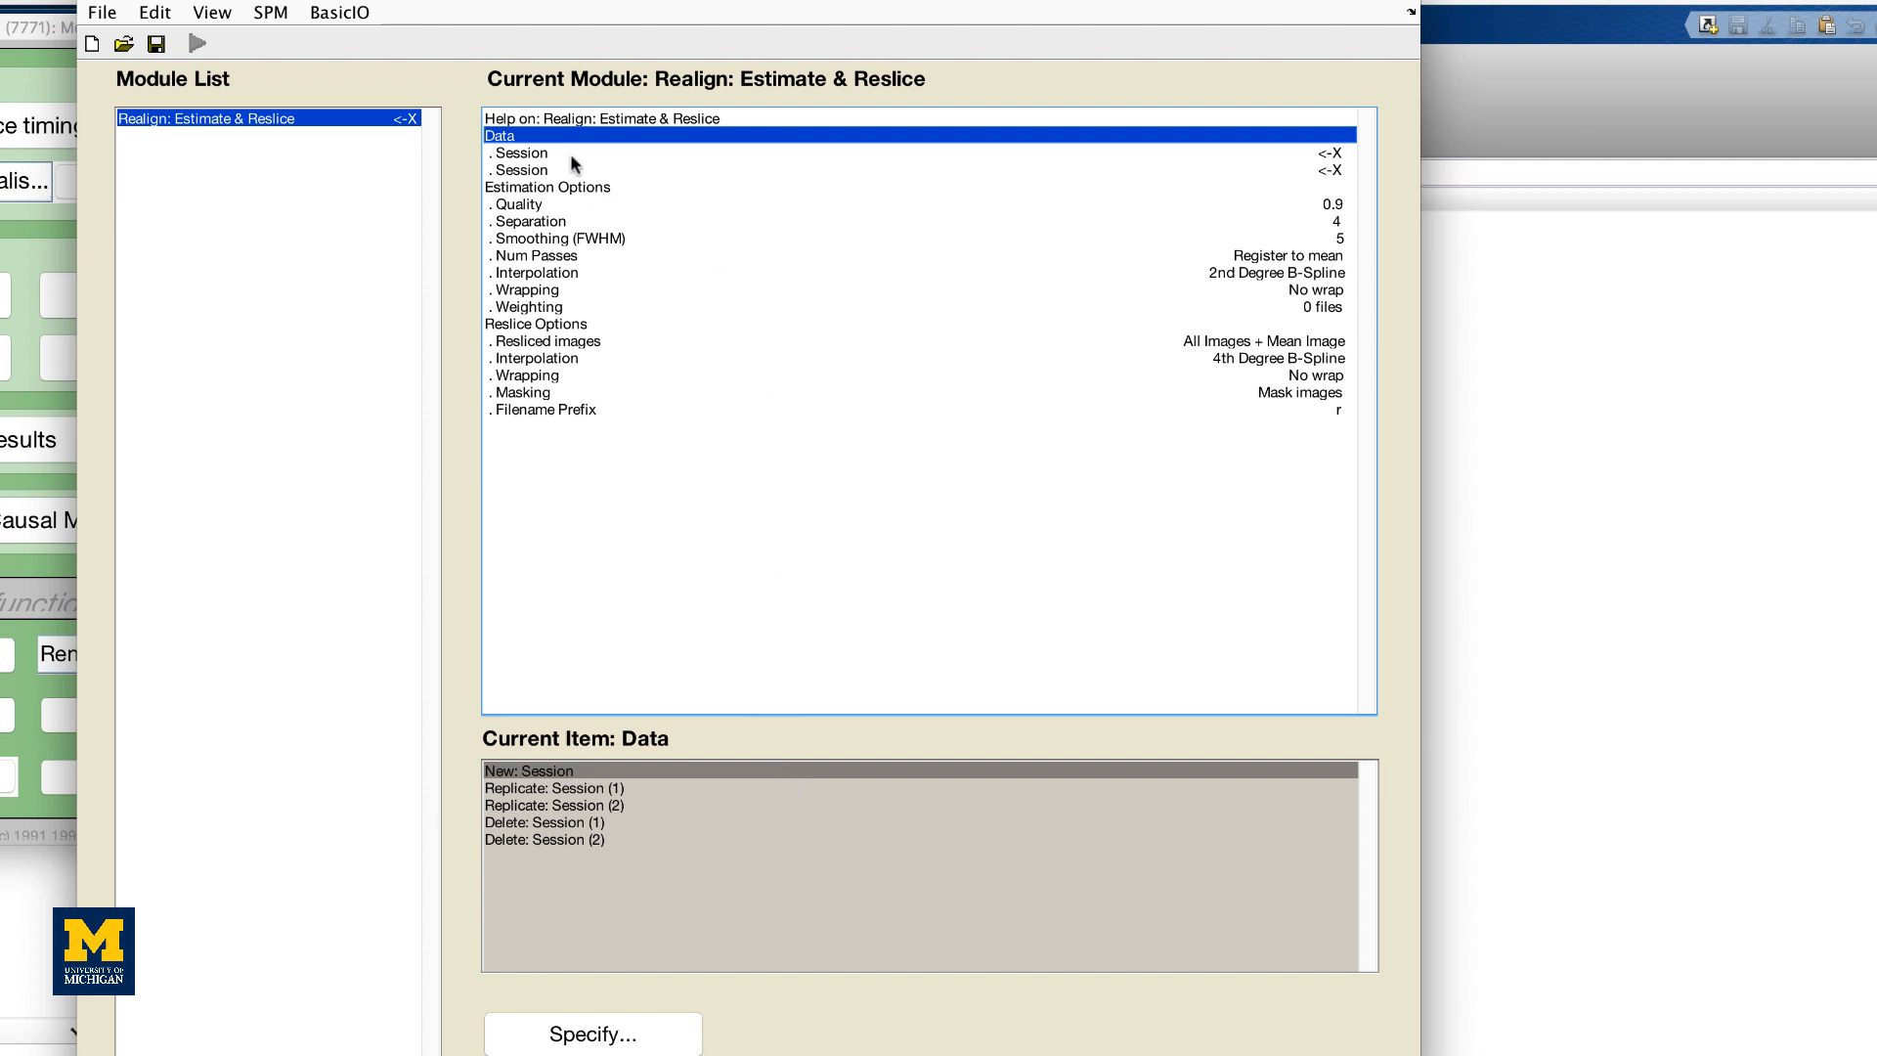
click(522, 153)
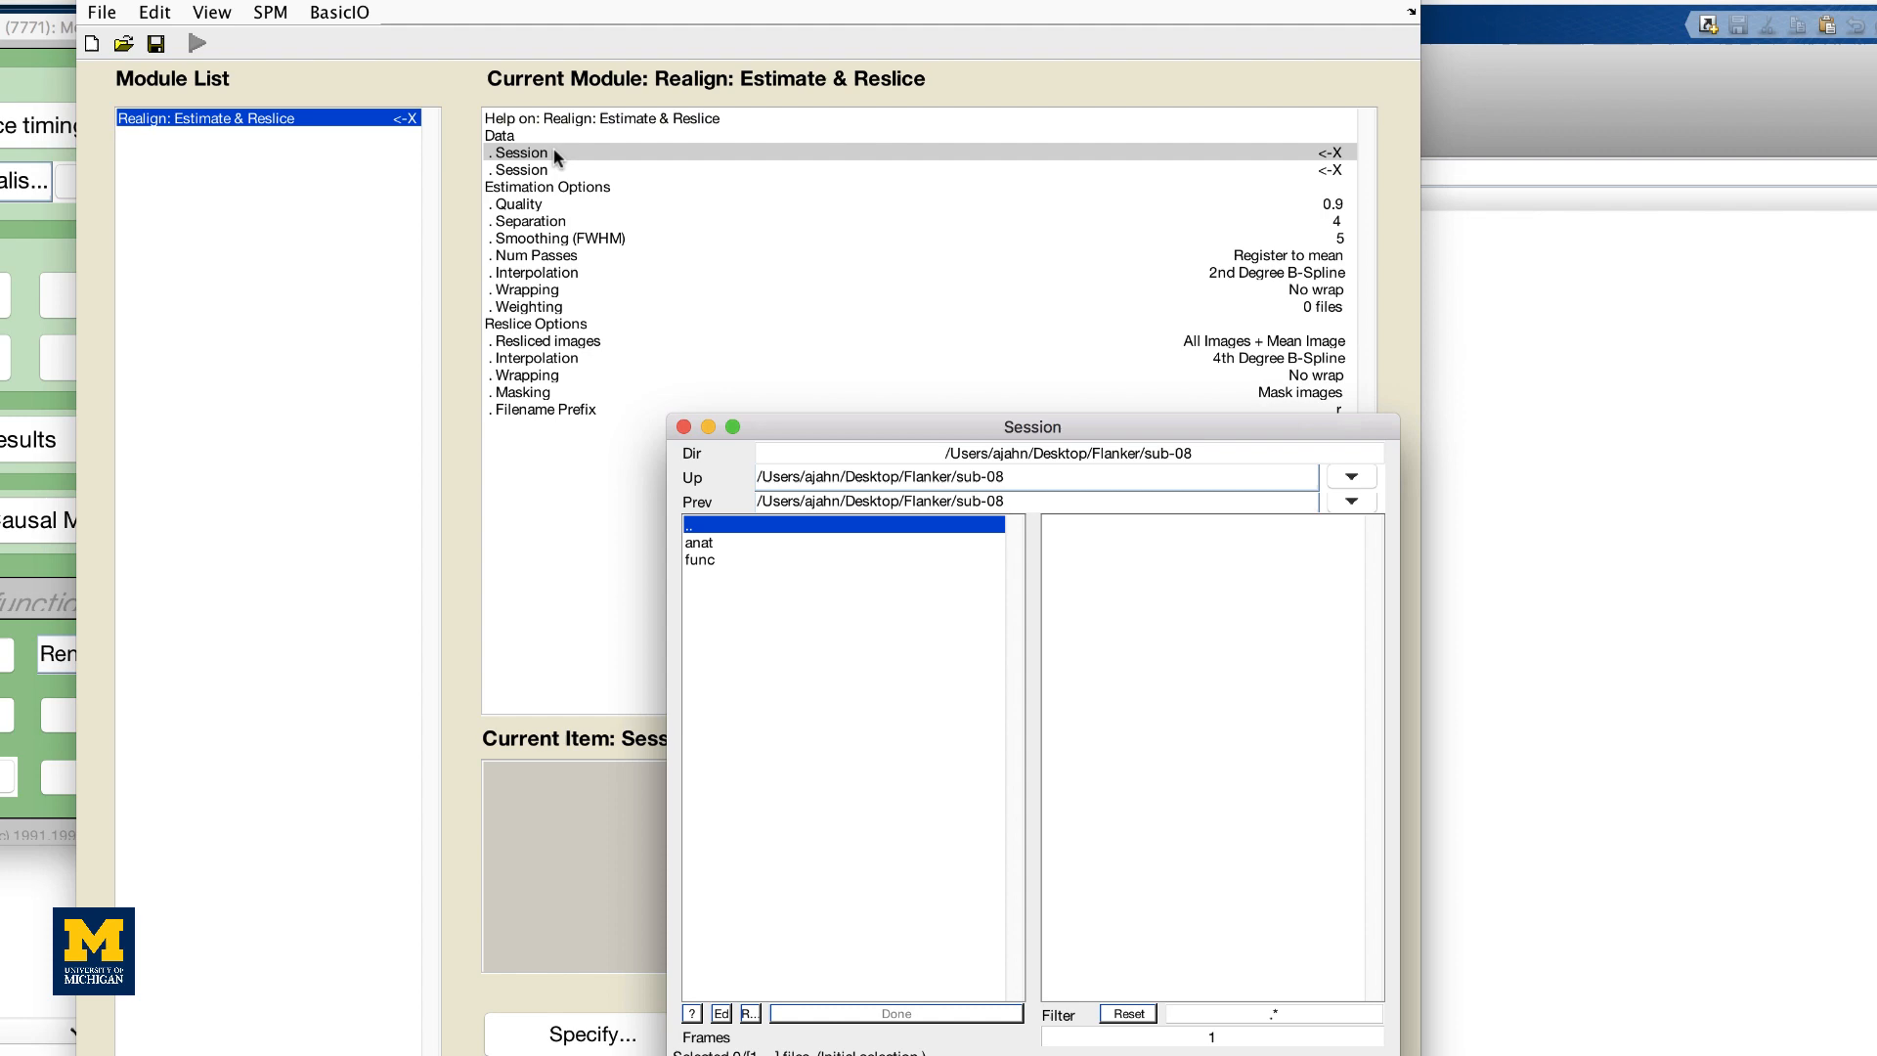
mouse_move(757, 576)
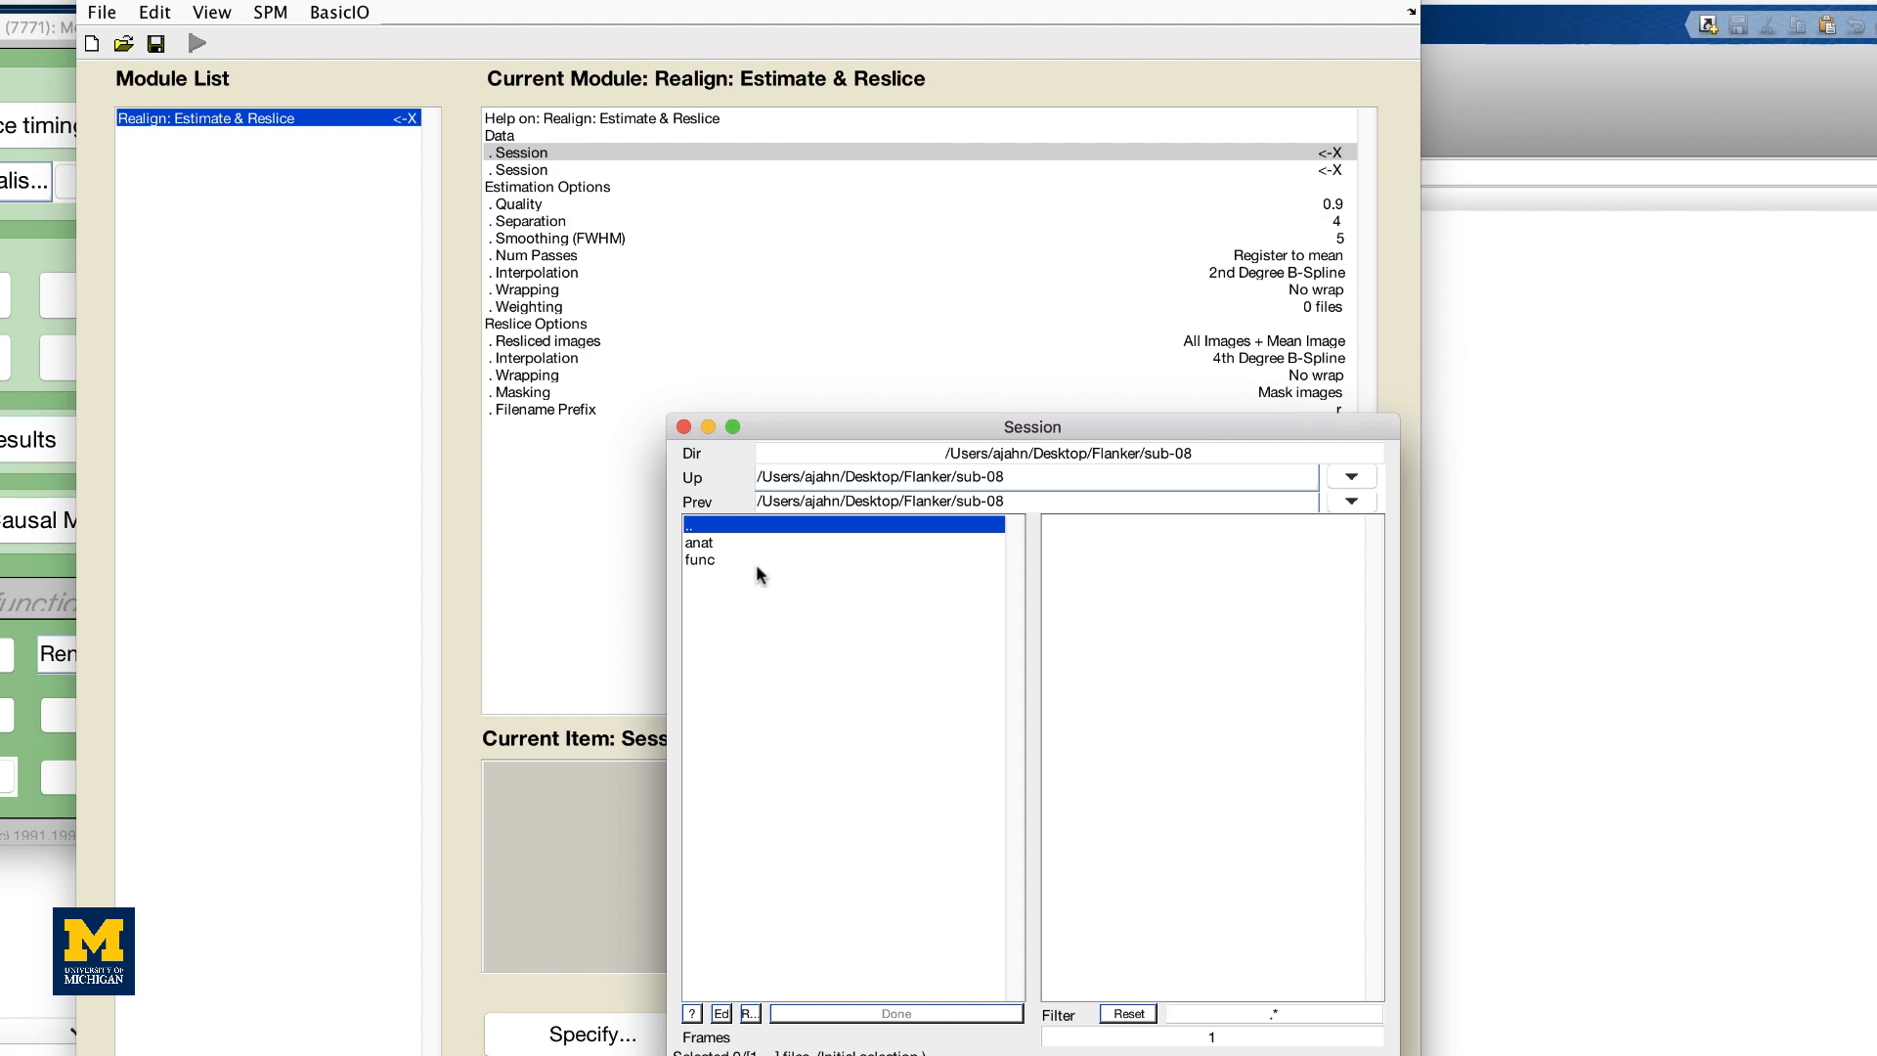
double_click(699, 559)
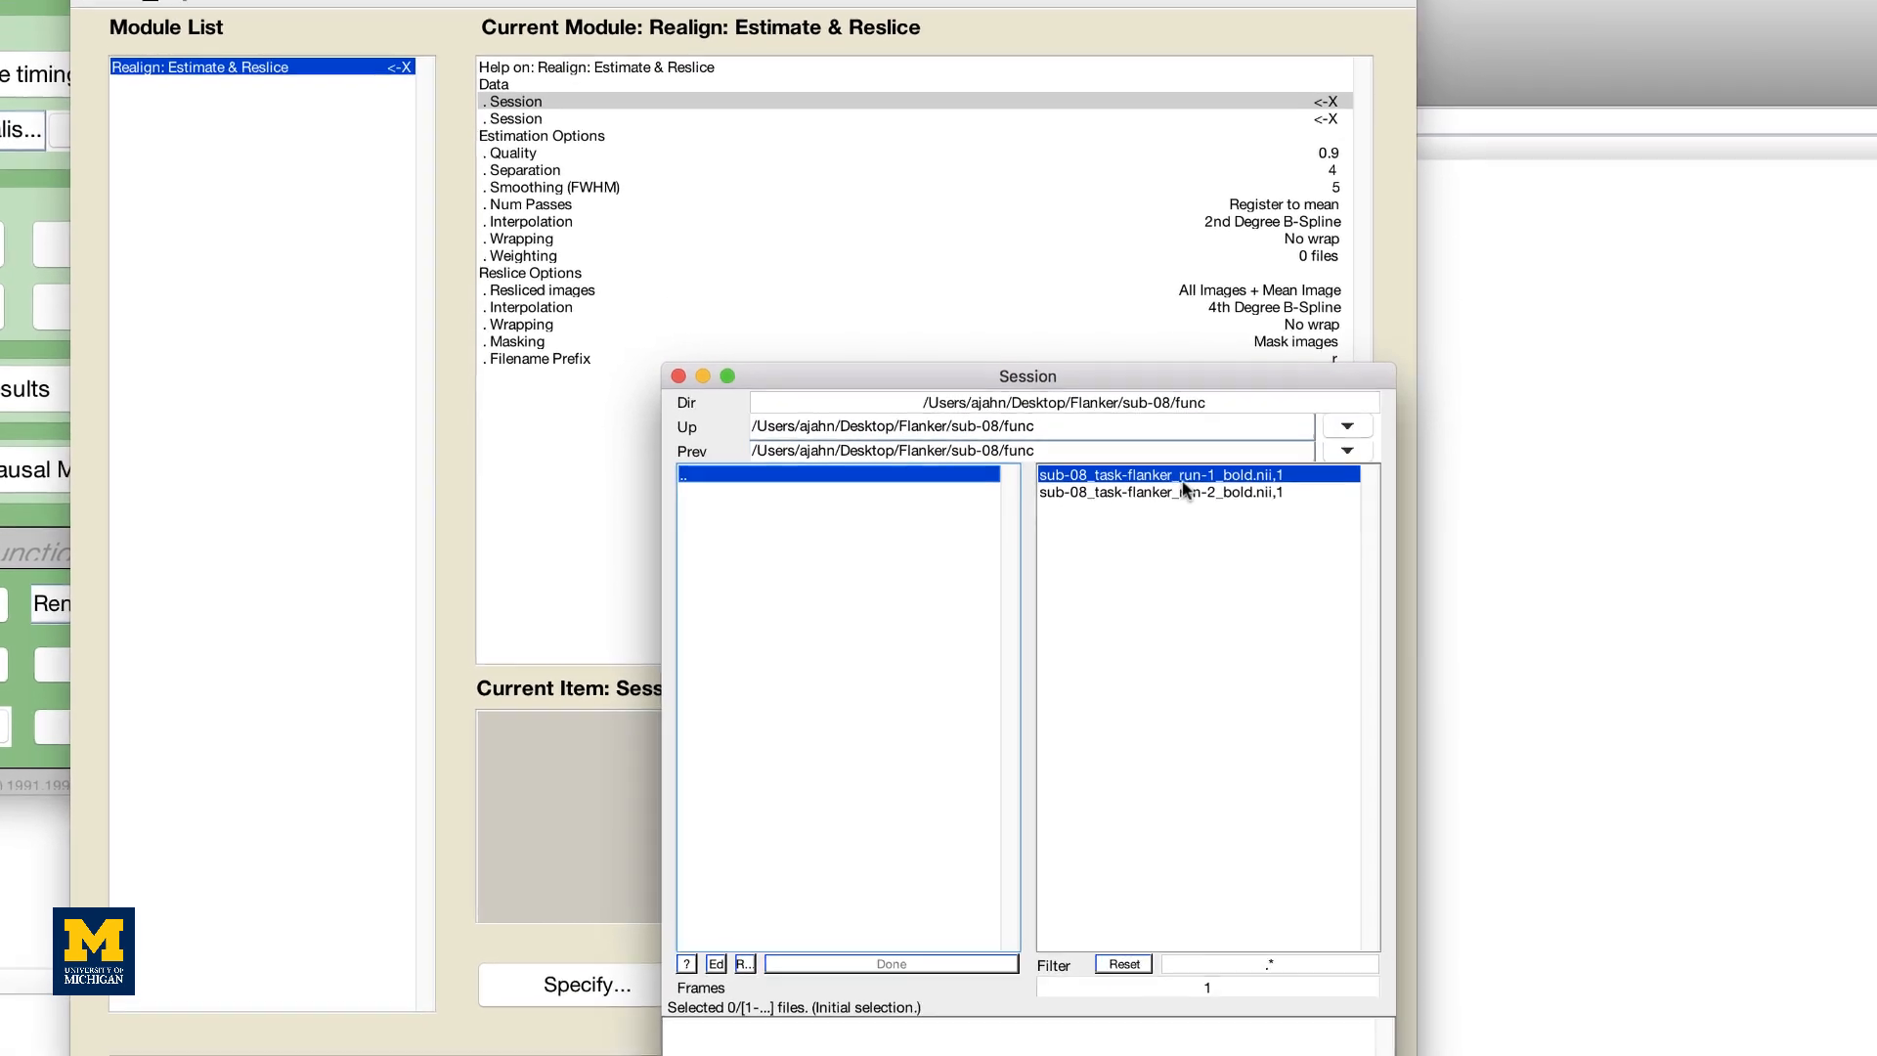
scroll(down, 3)
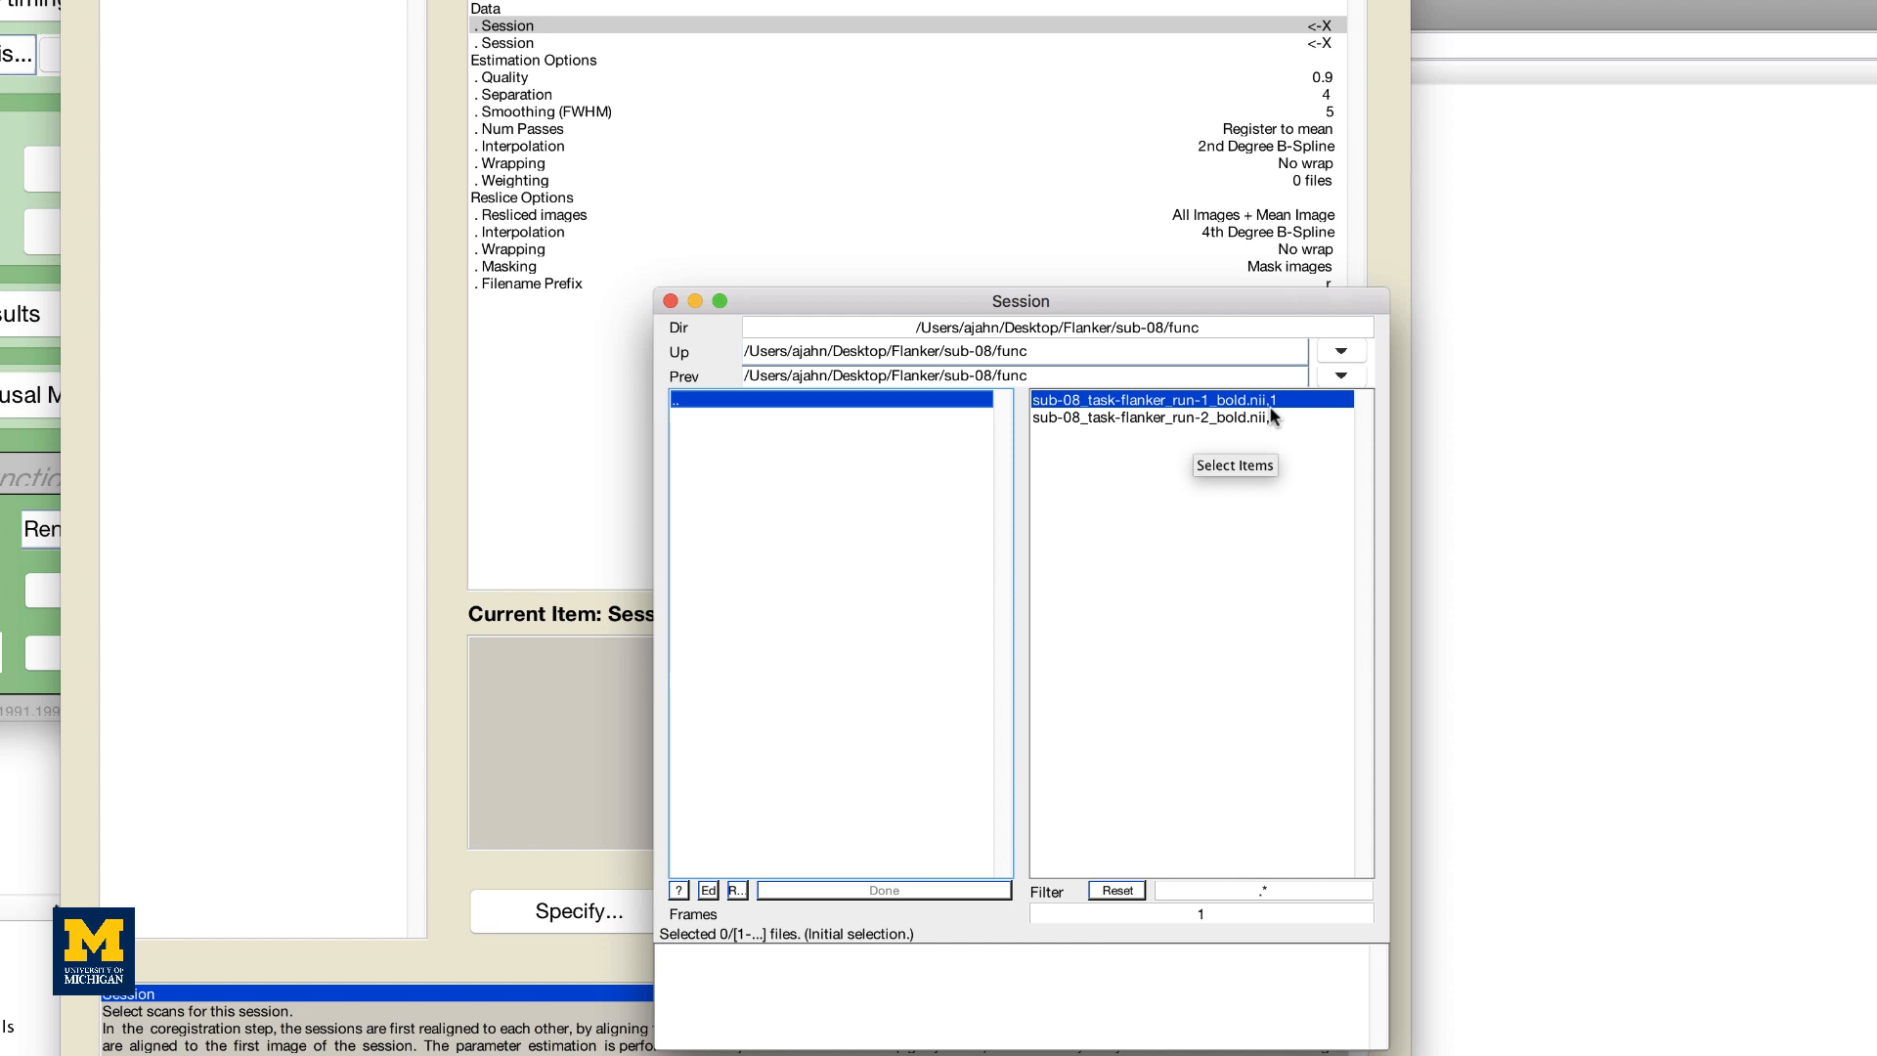
mouse_move(1242, 459)
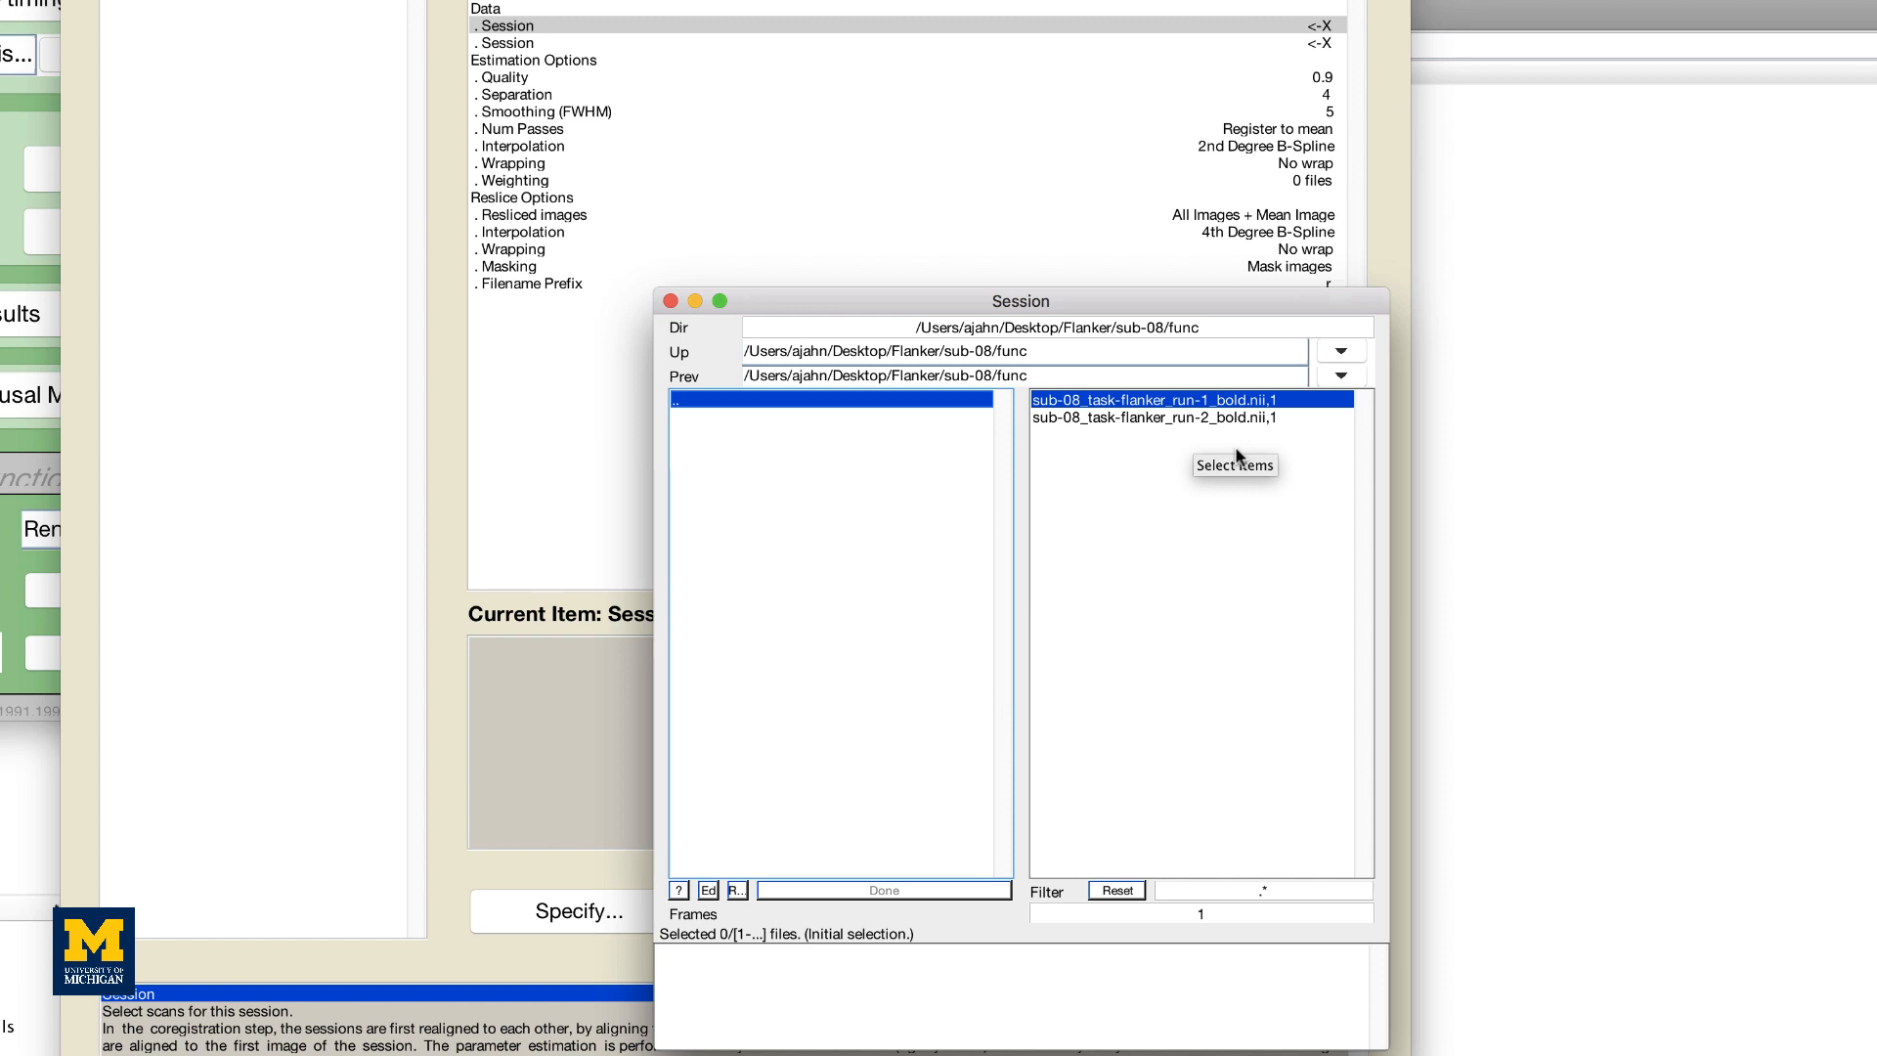
mouse_move(1219, 739)
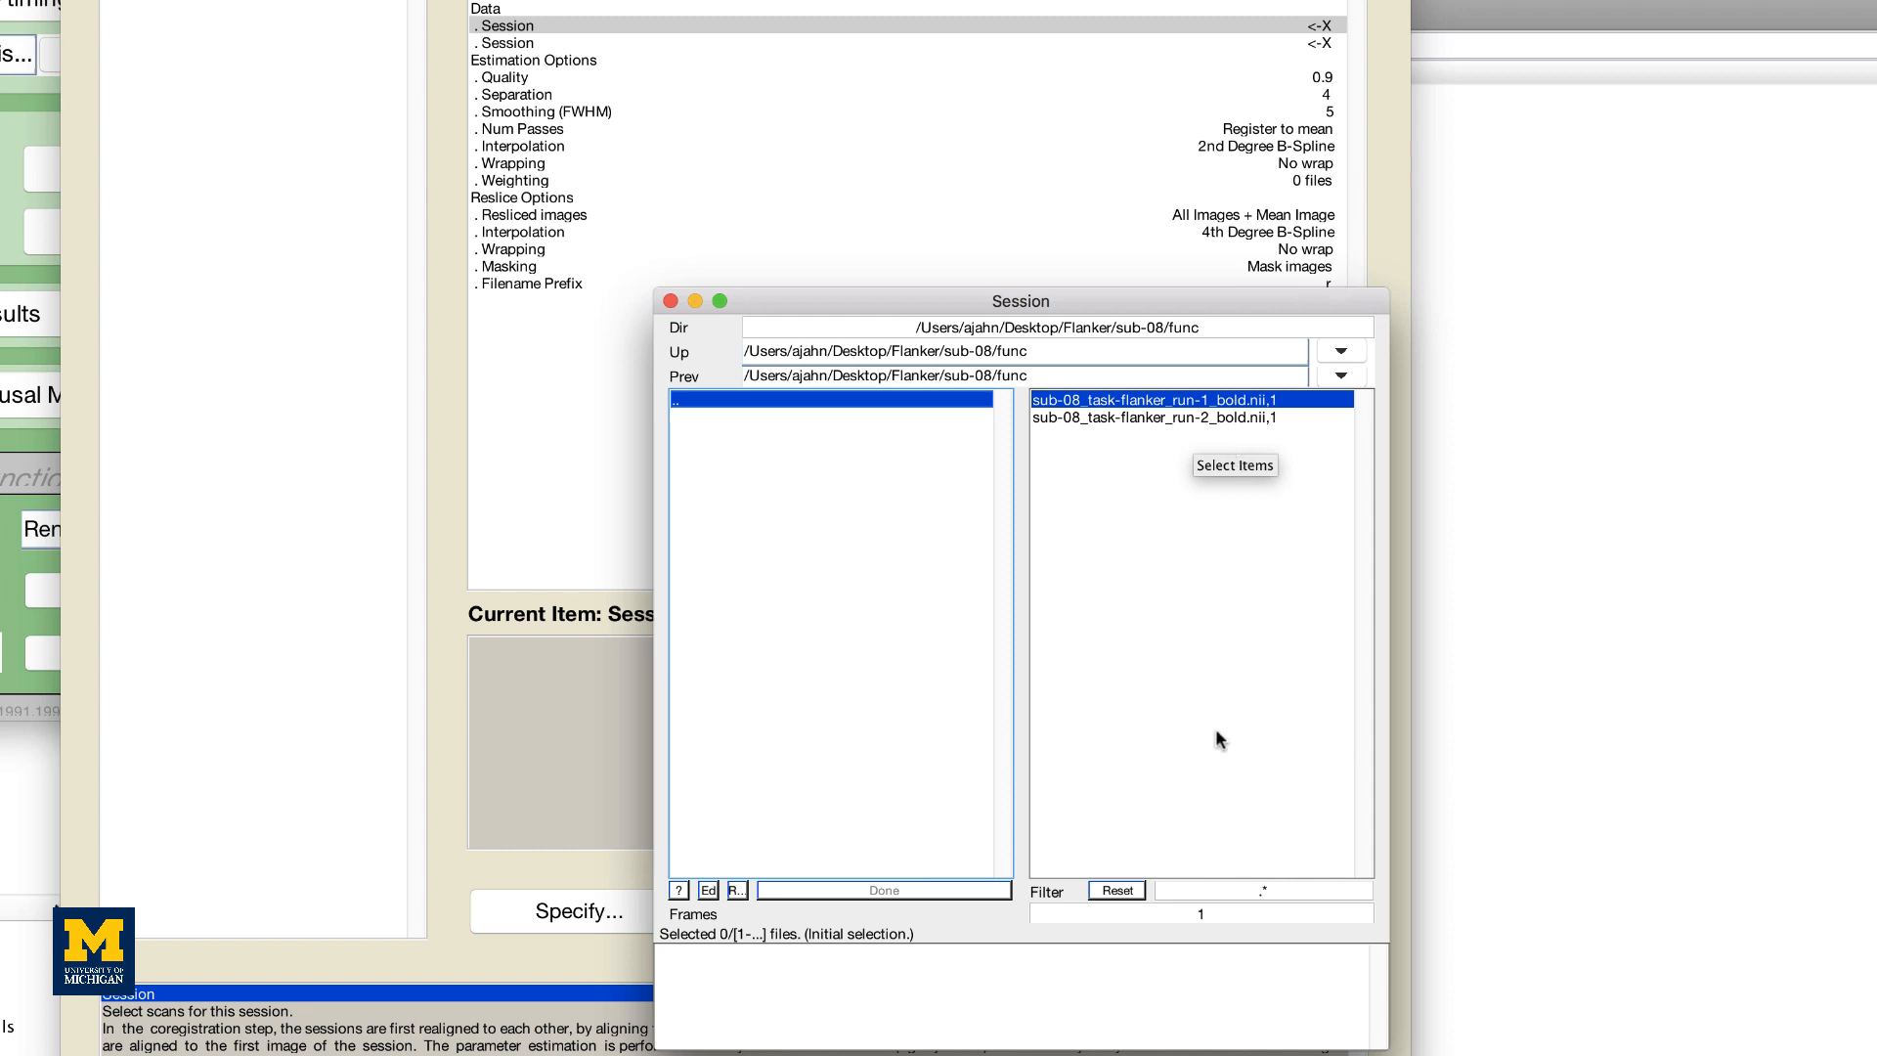
Step: Set the Frames range to ':' so every volume of each run is listed, and browse the list
click(1200, 912)
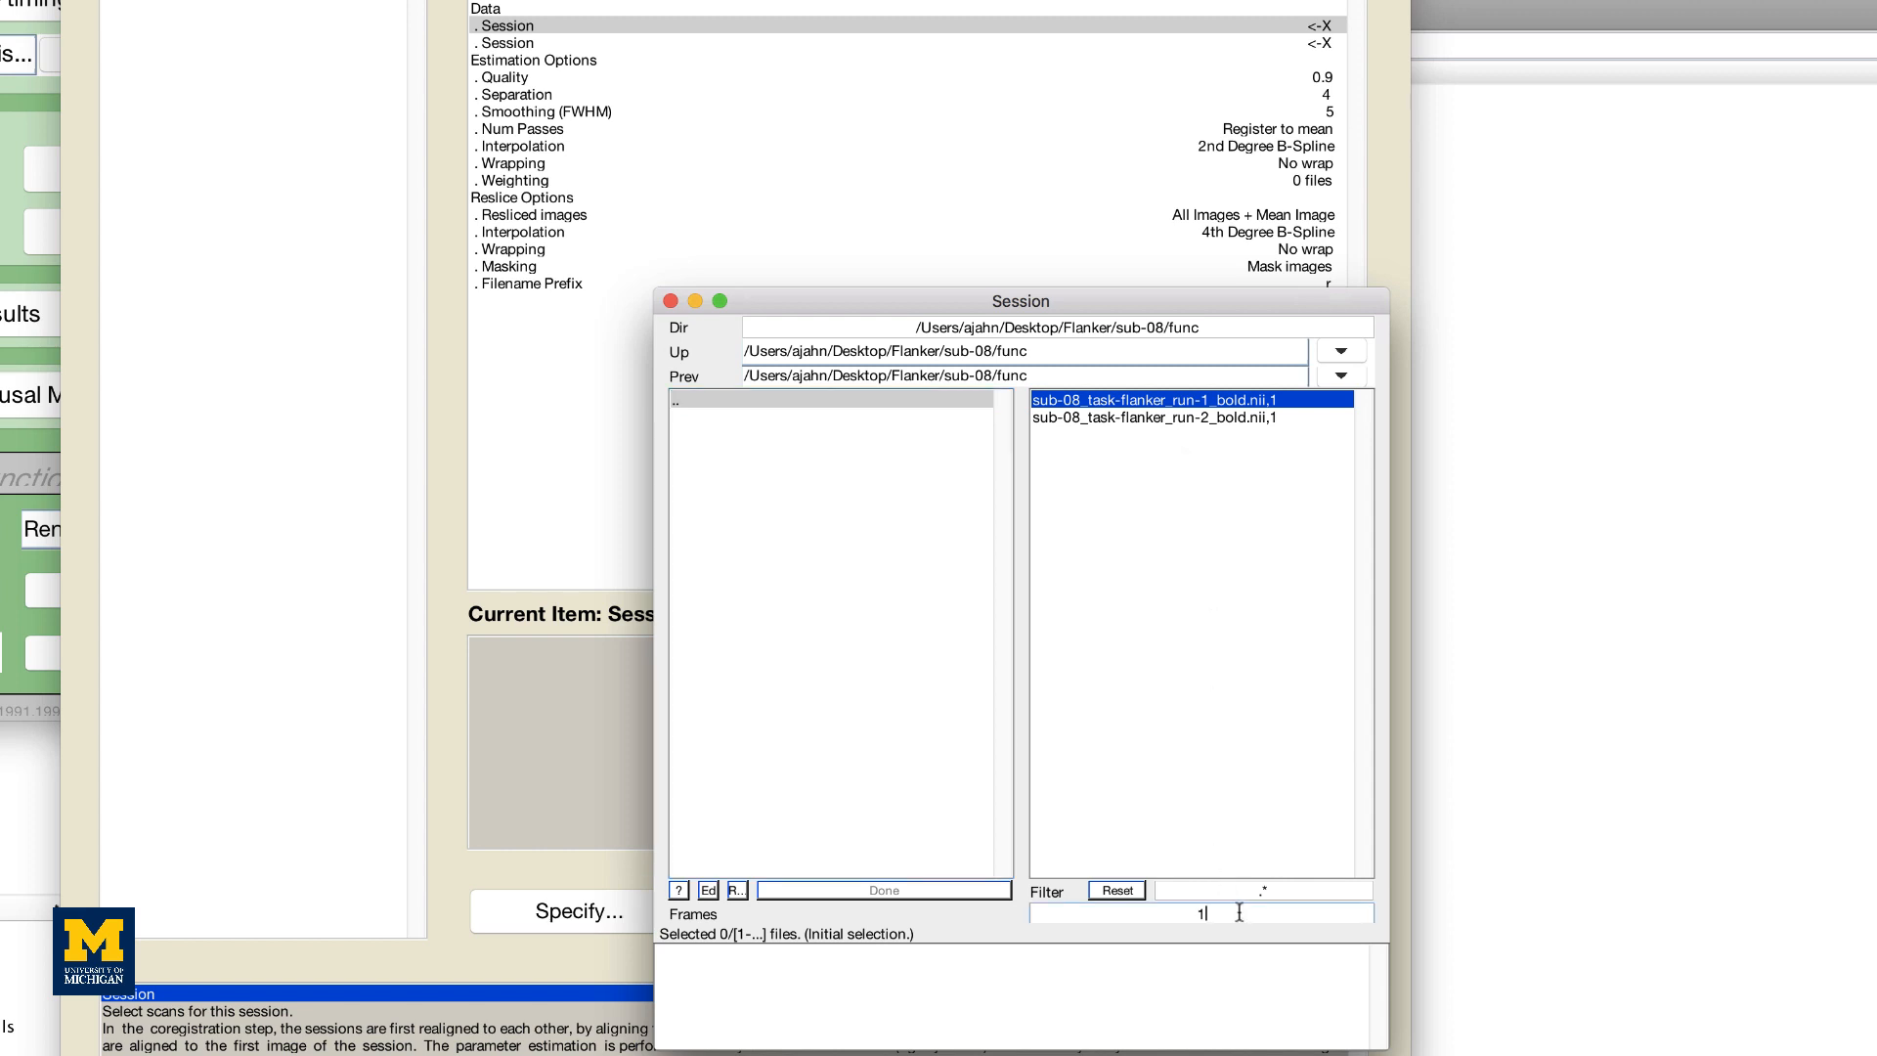
text(:)
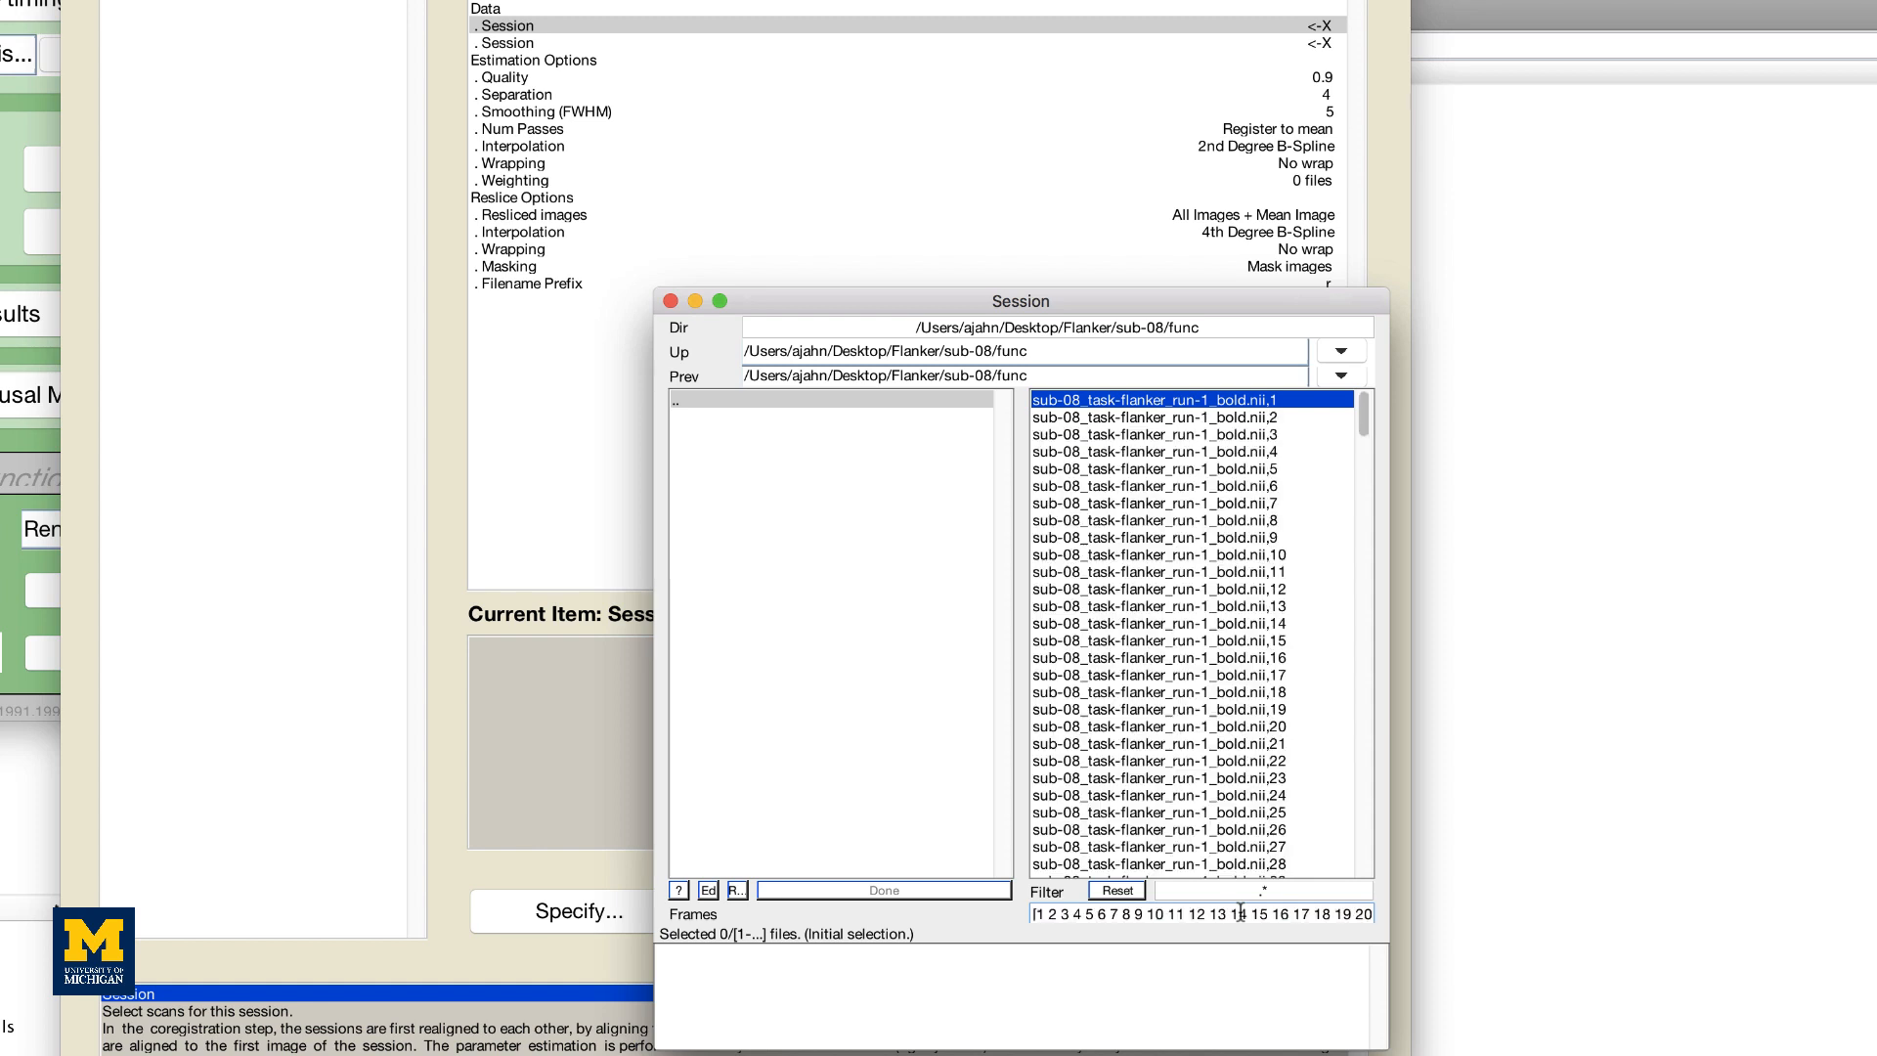
mouse_move(1223, 834)
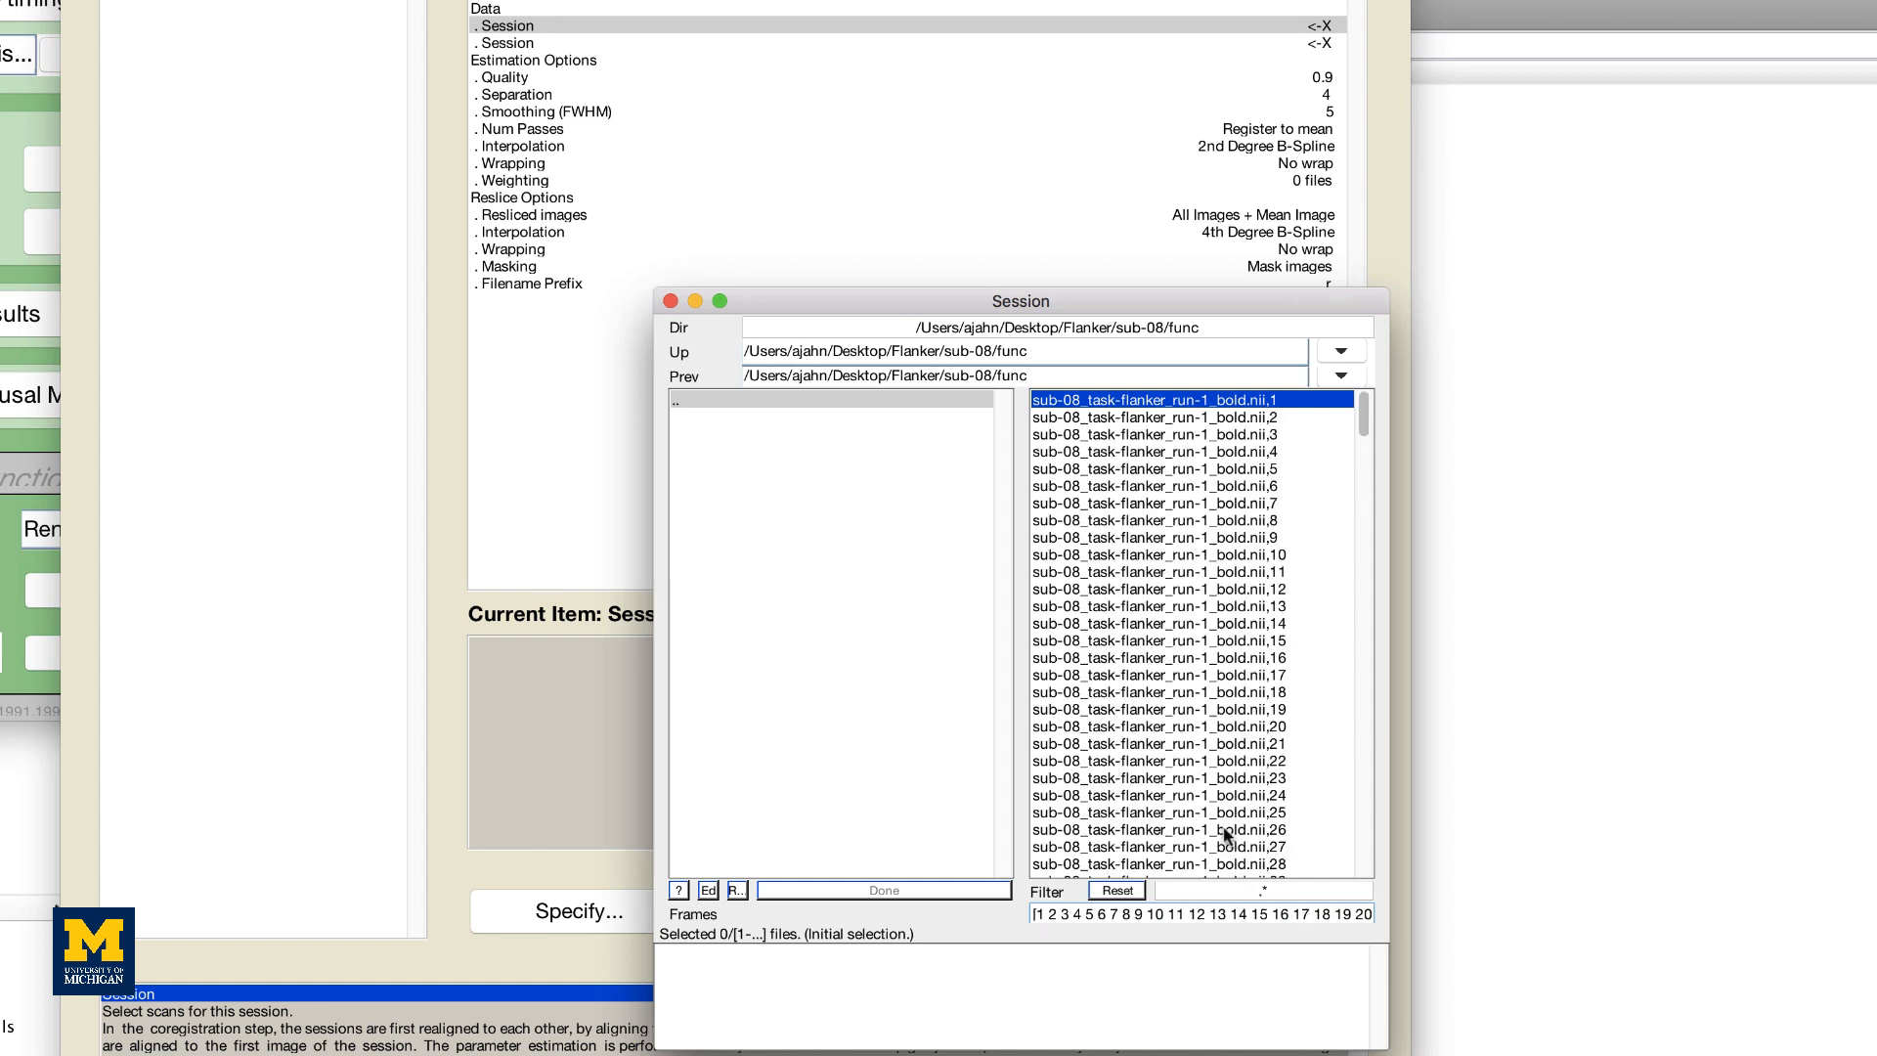
scroll(down, 3)
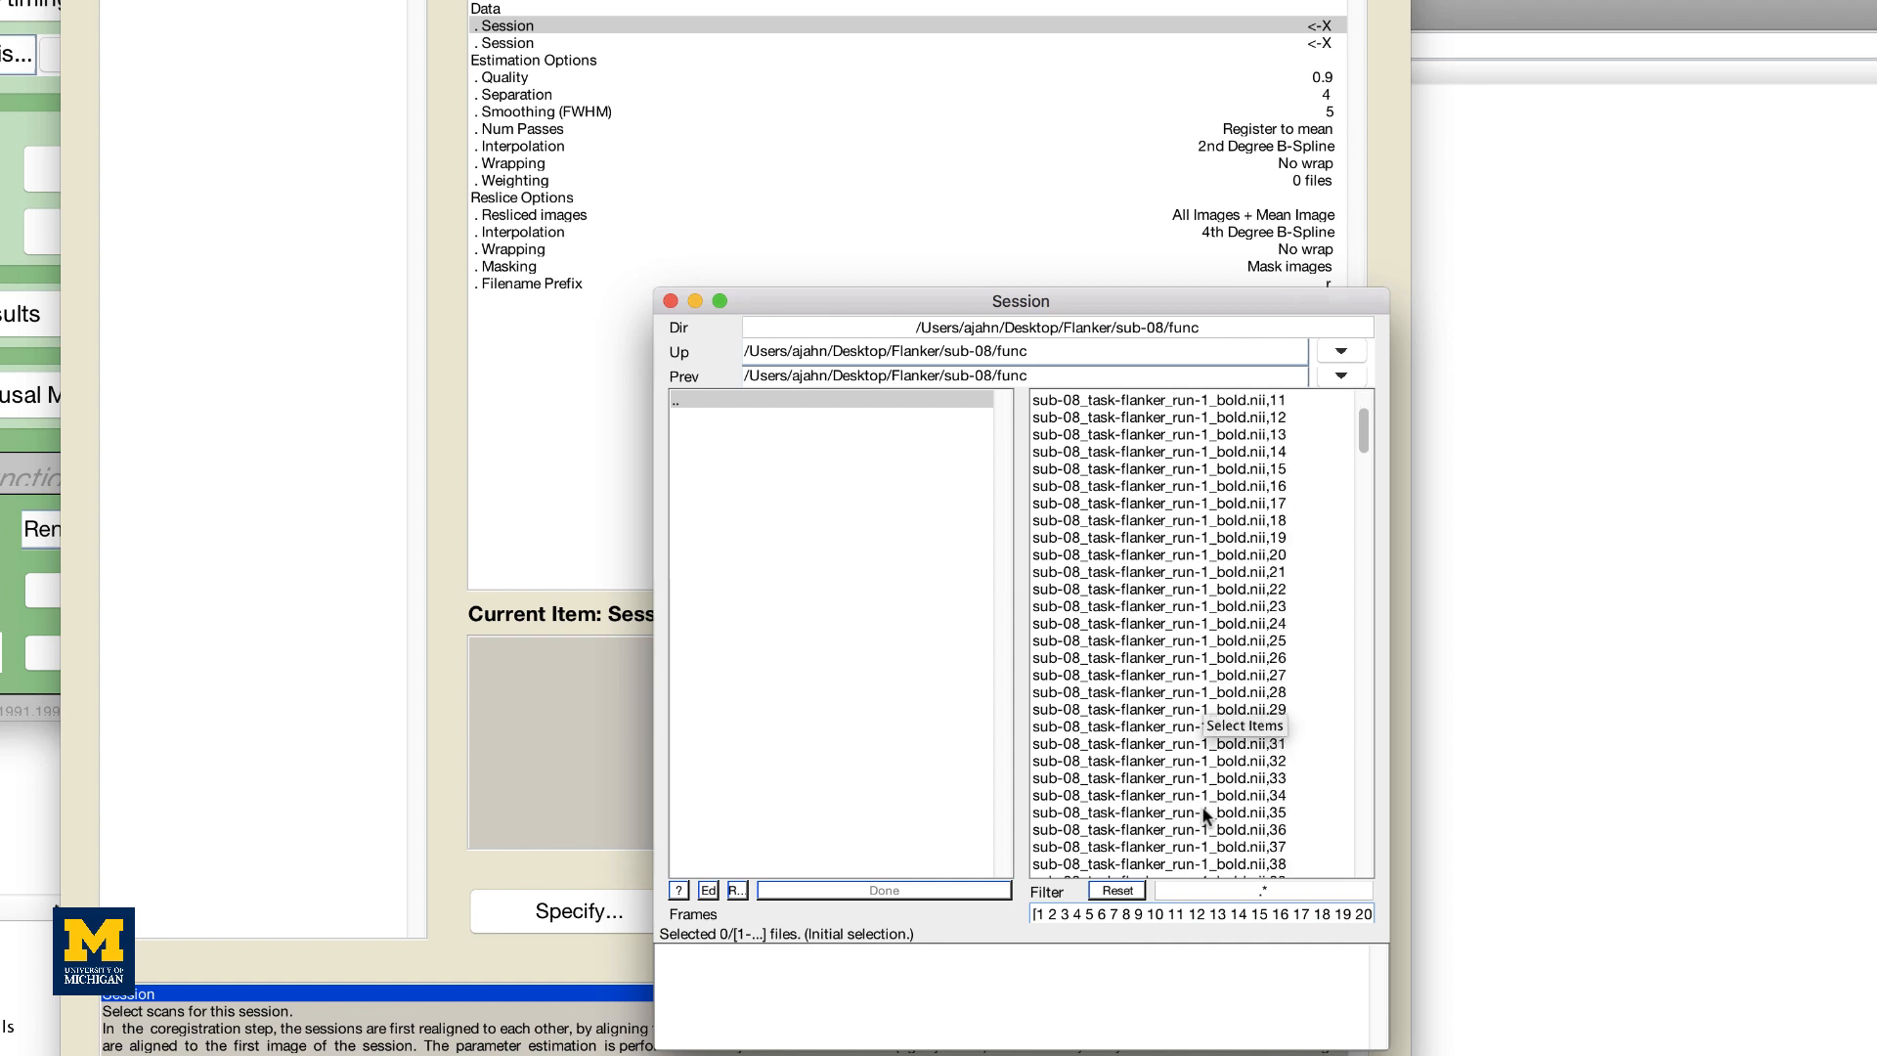
scroll(down, 3)
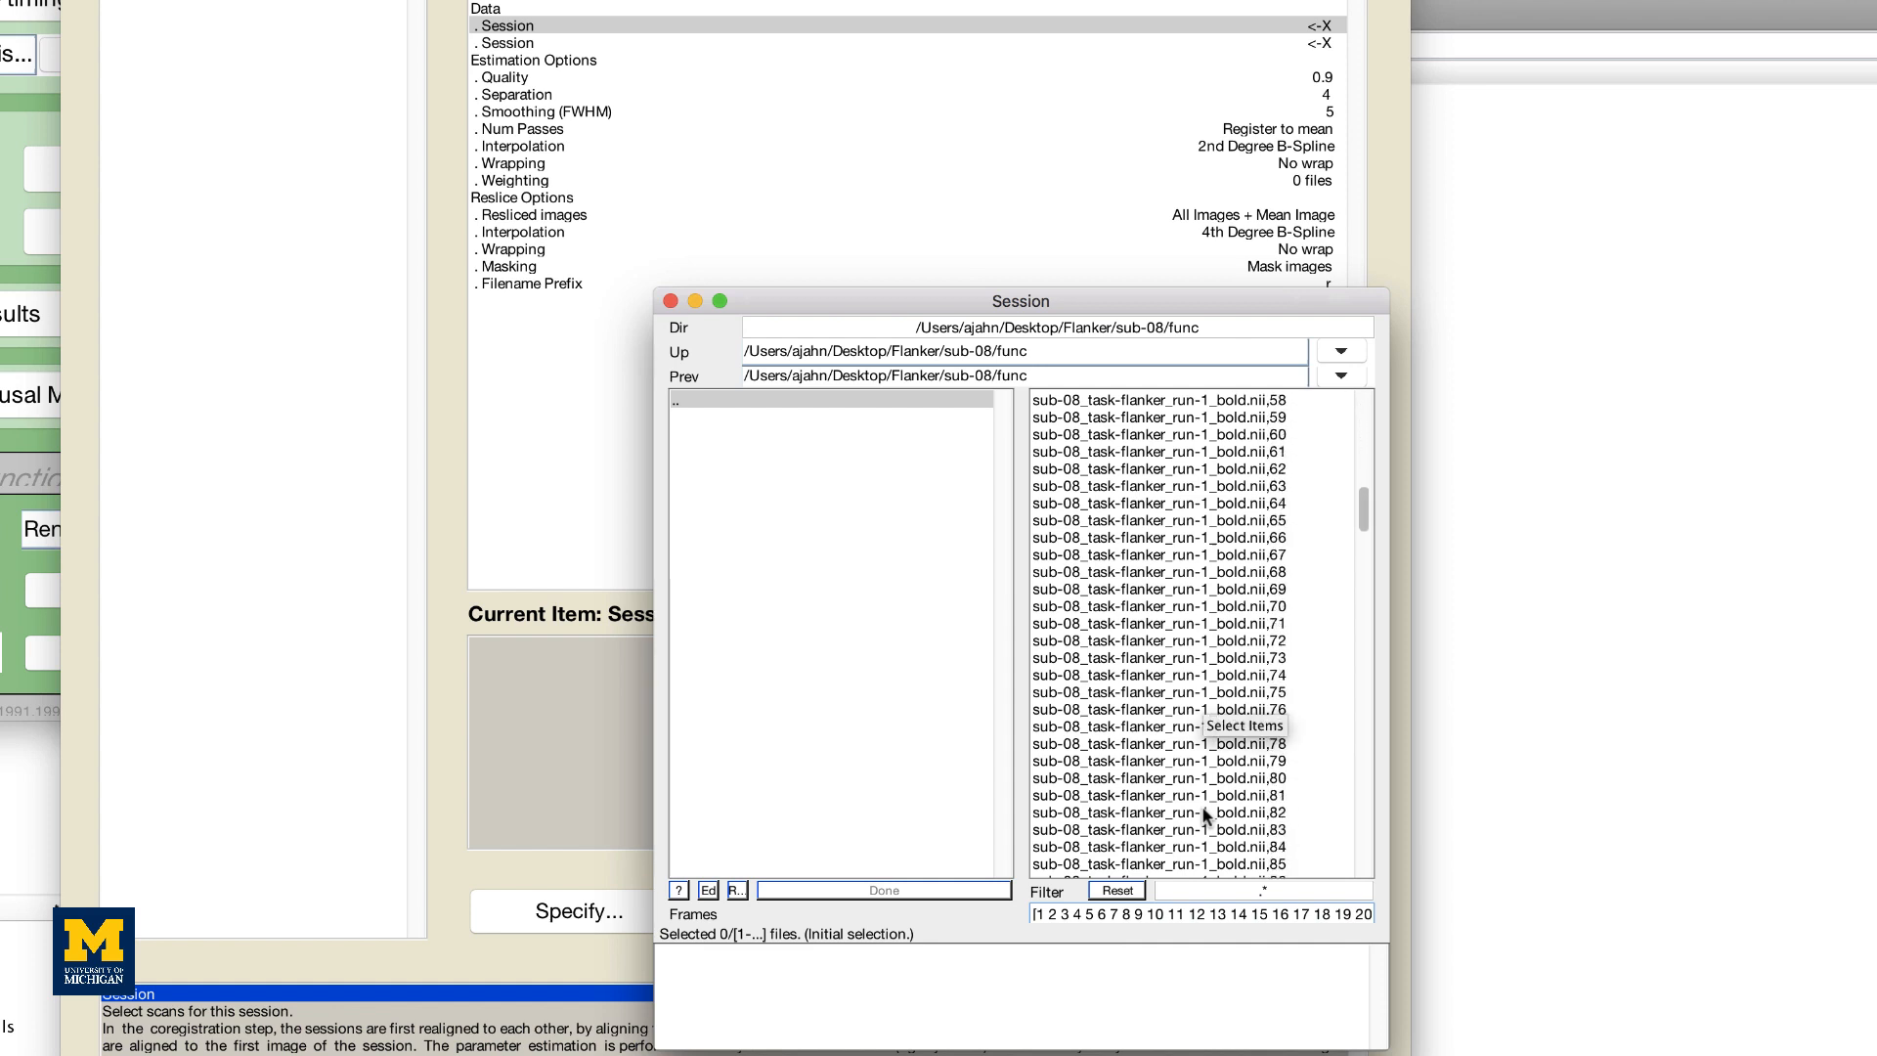
scroll(down, 3)
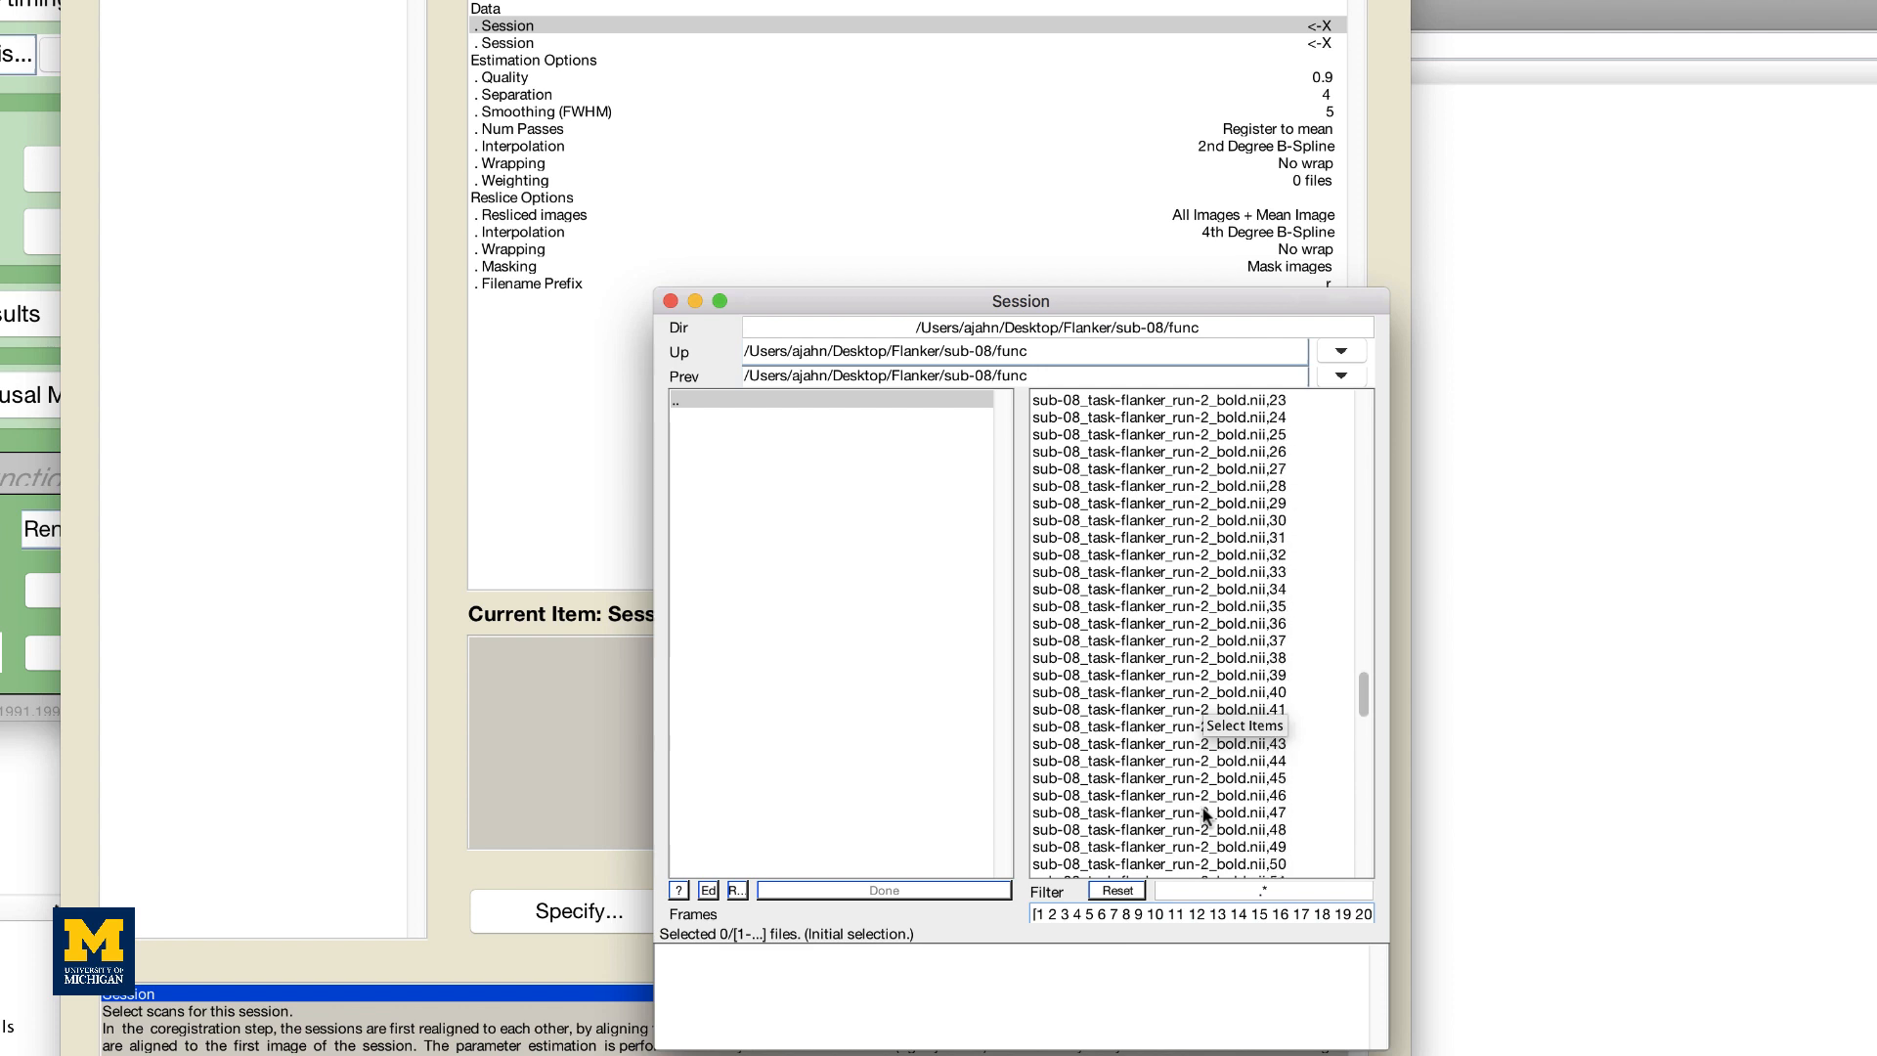
scroll(down, 3)
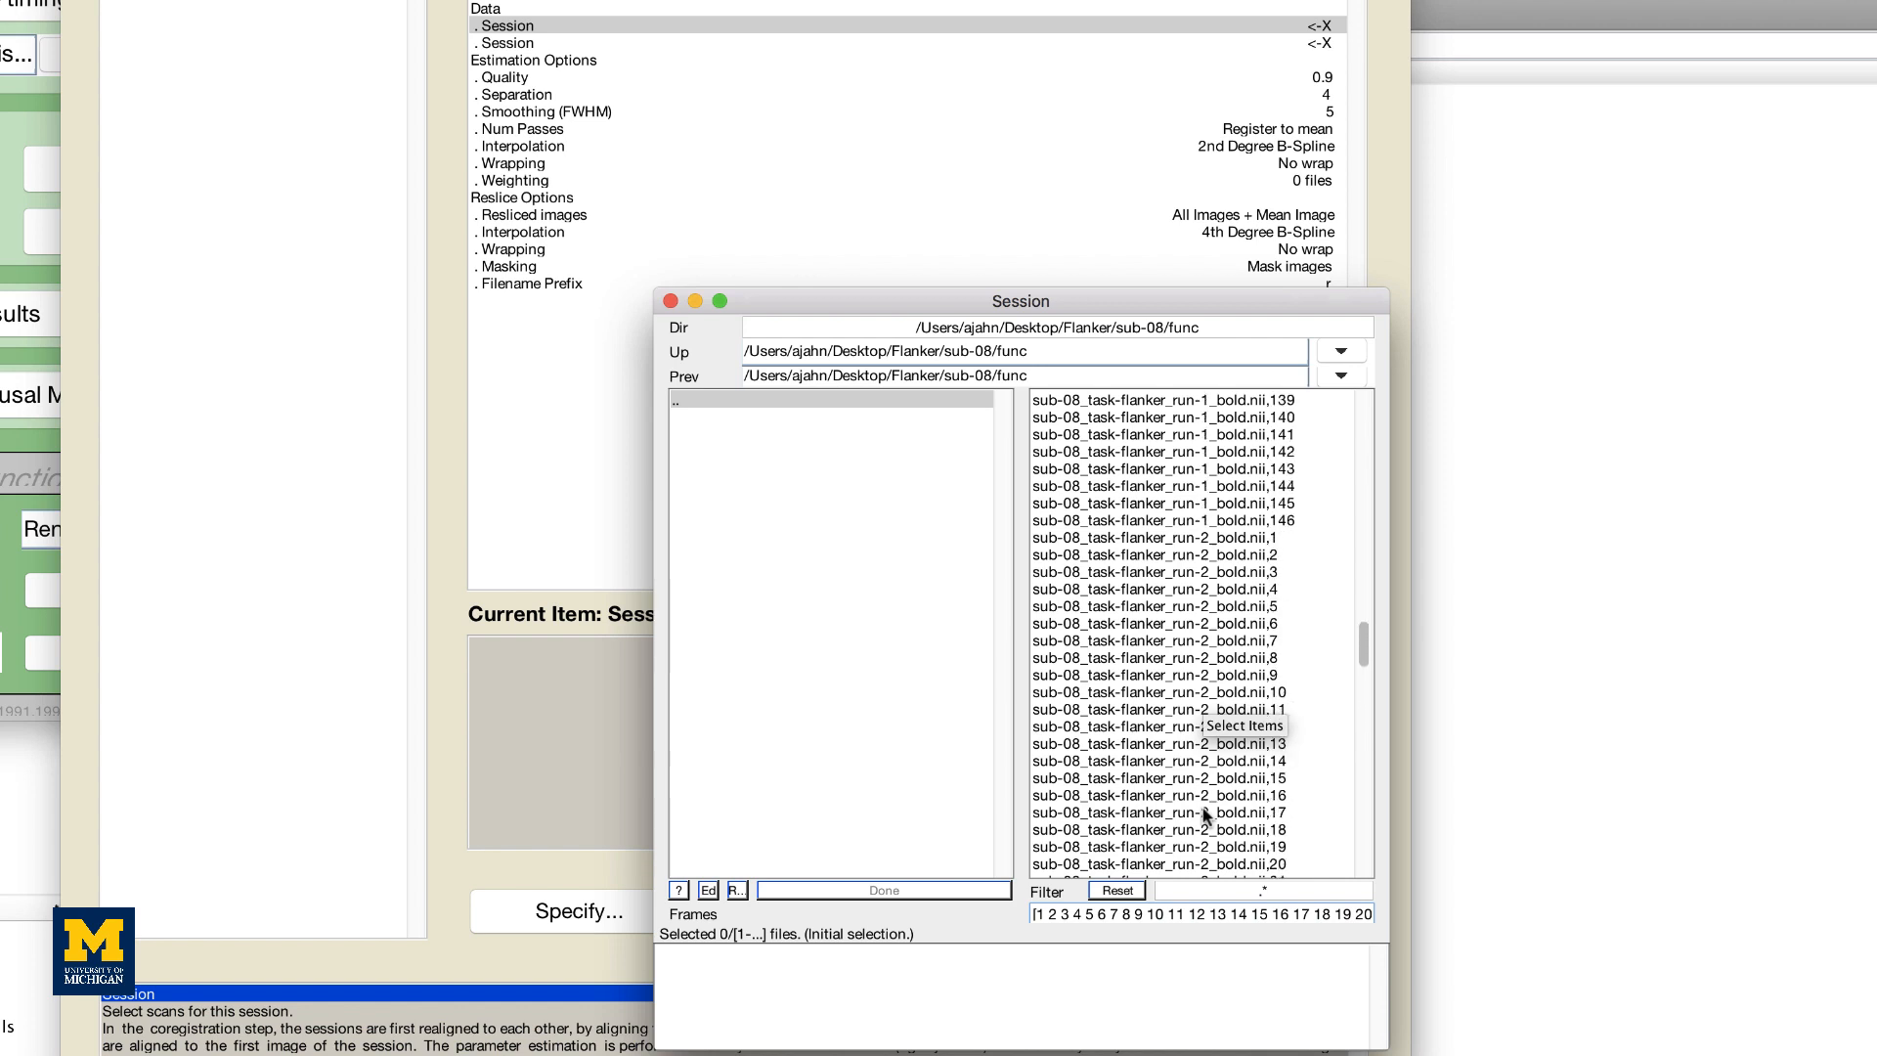
scroll(up, 3)
text(run-1)
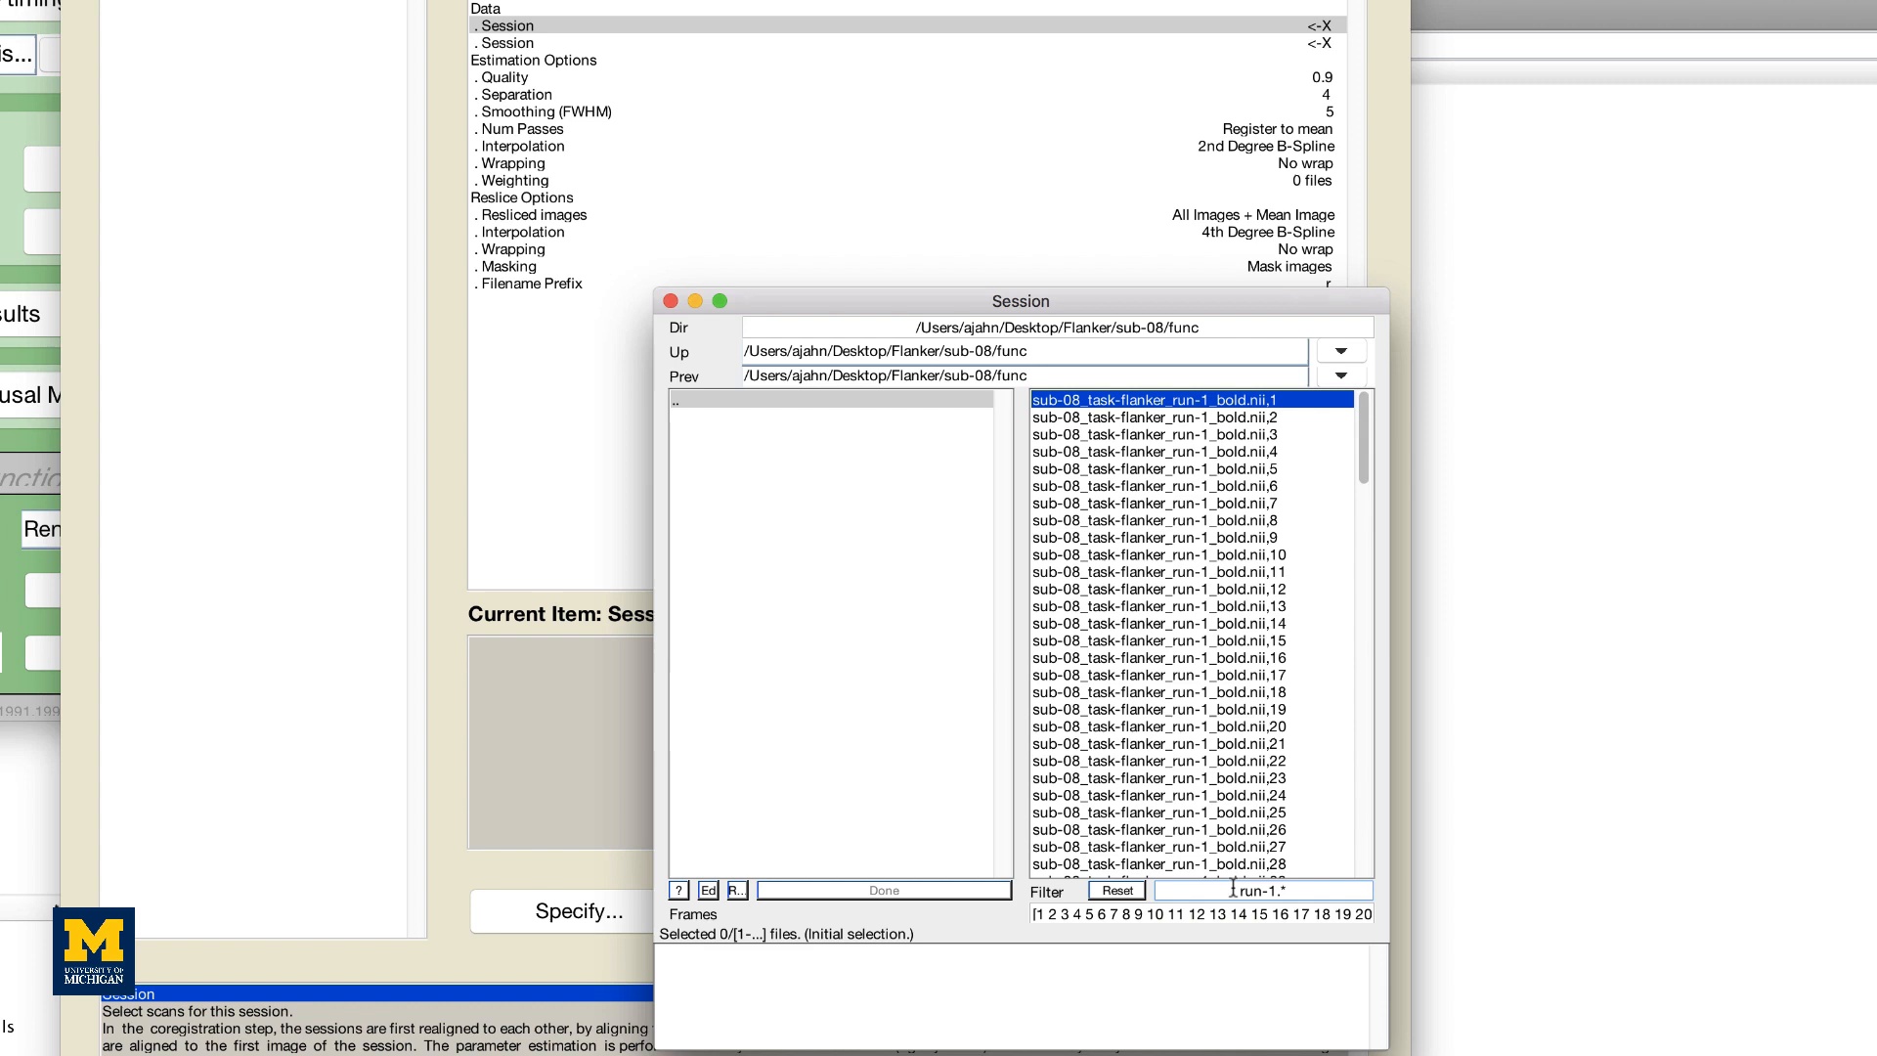
mouse_move(1185, 779)
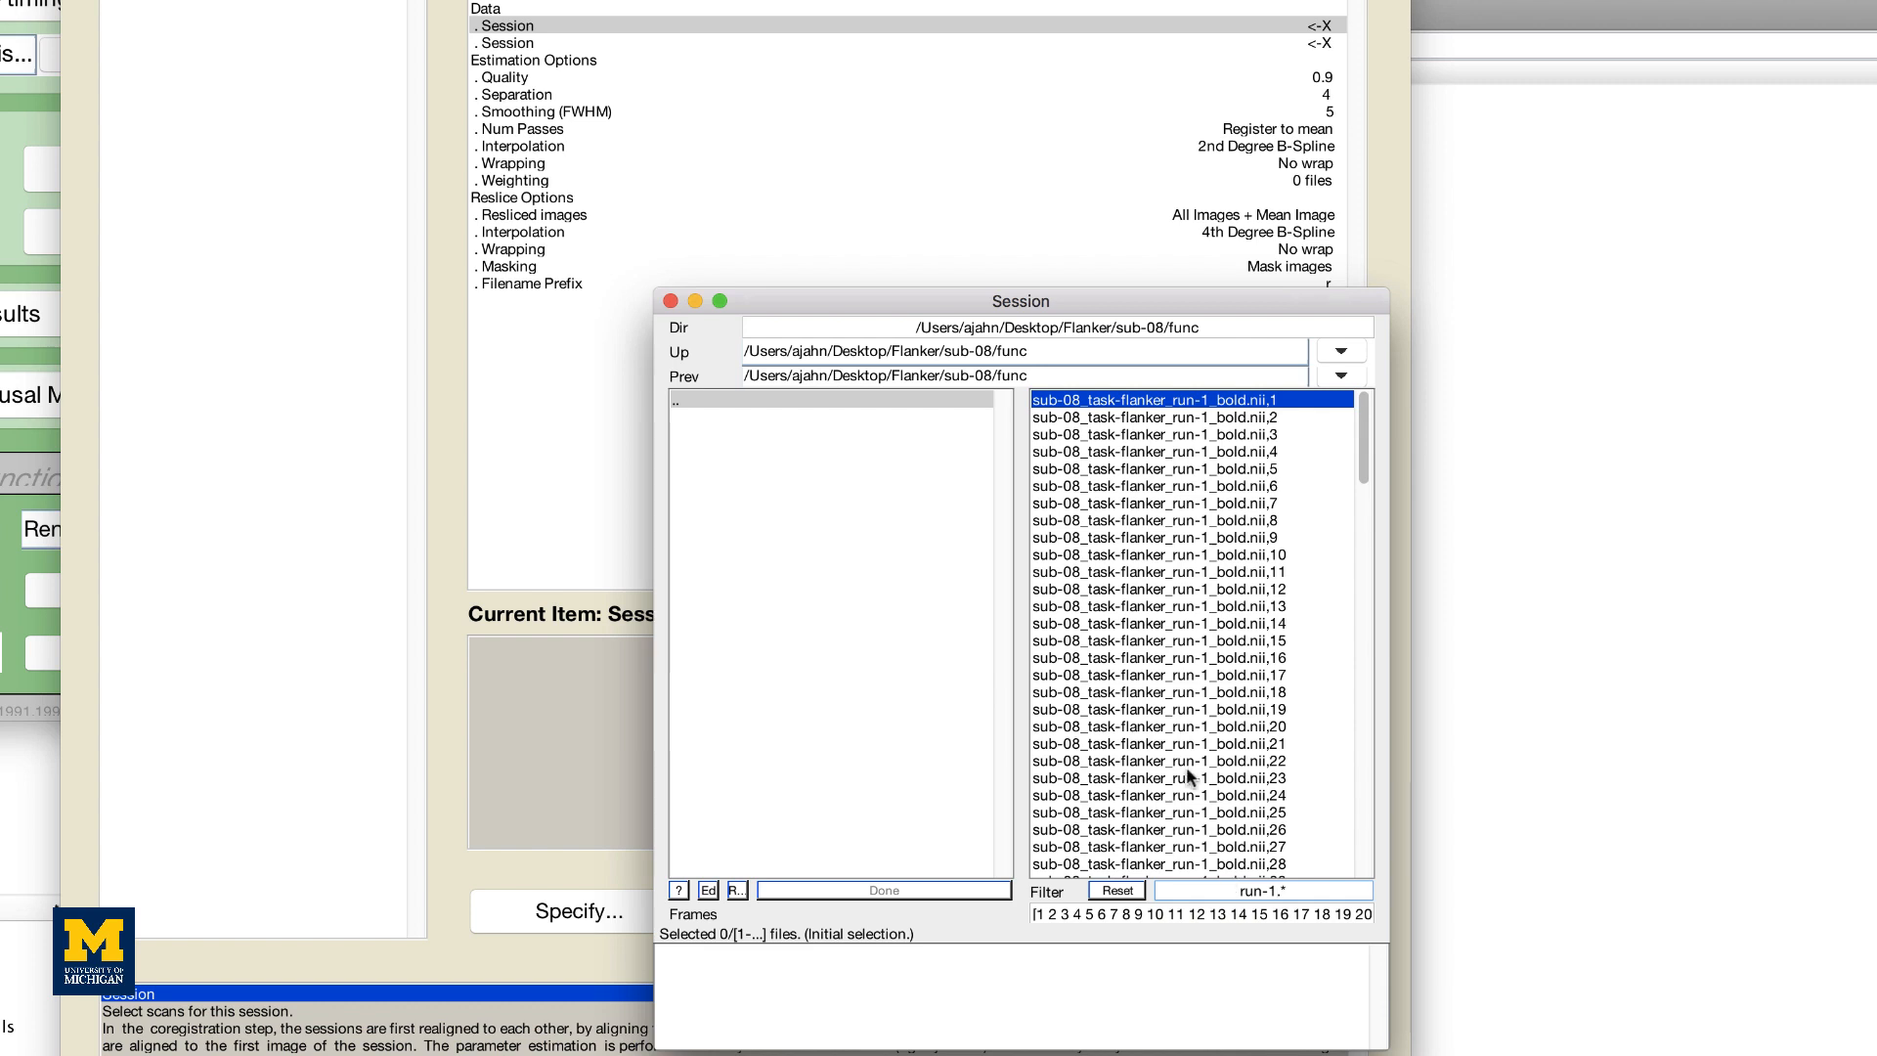
Step: Select all 146 run-1 BOLD volumes and confirm them as the first Session
scroll(down, 3)
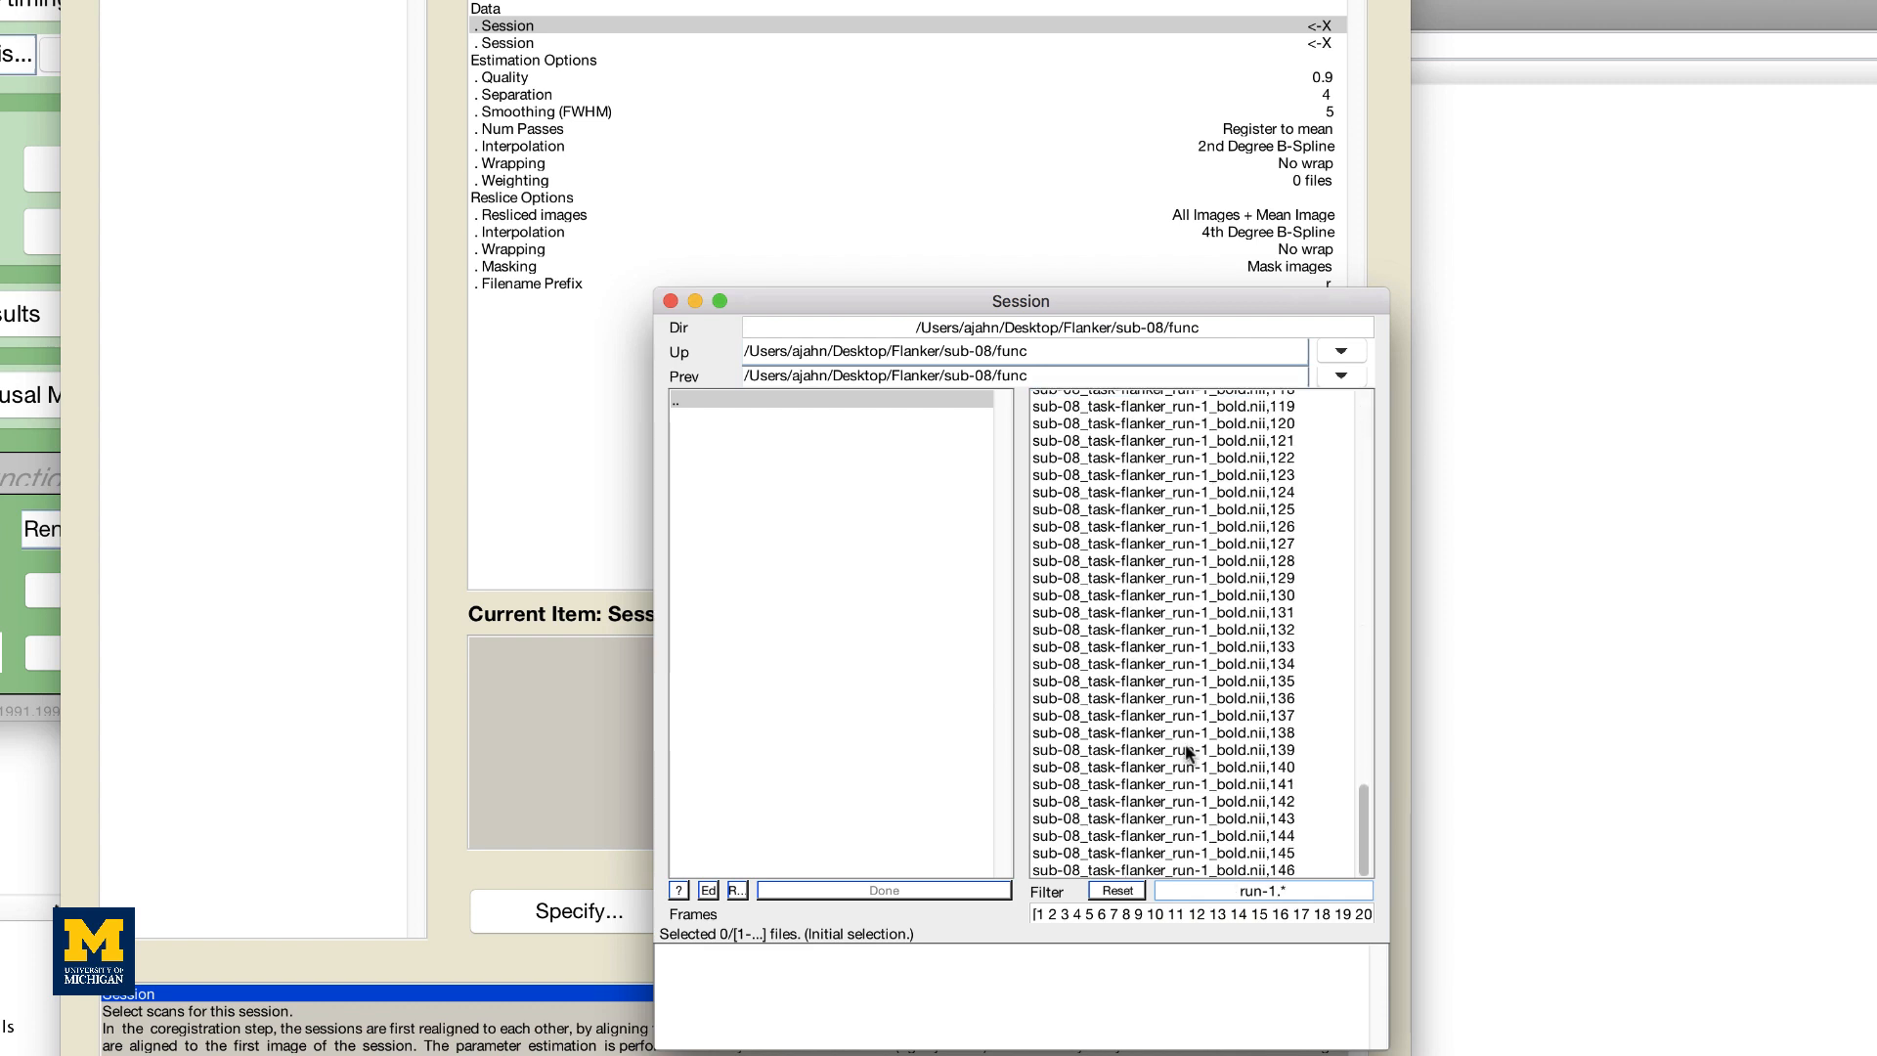
mouse_move(1184, 783)
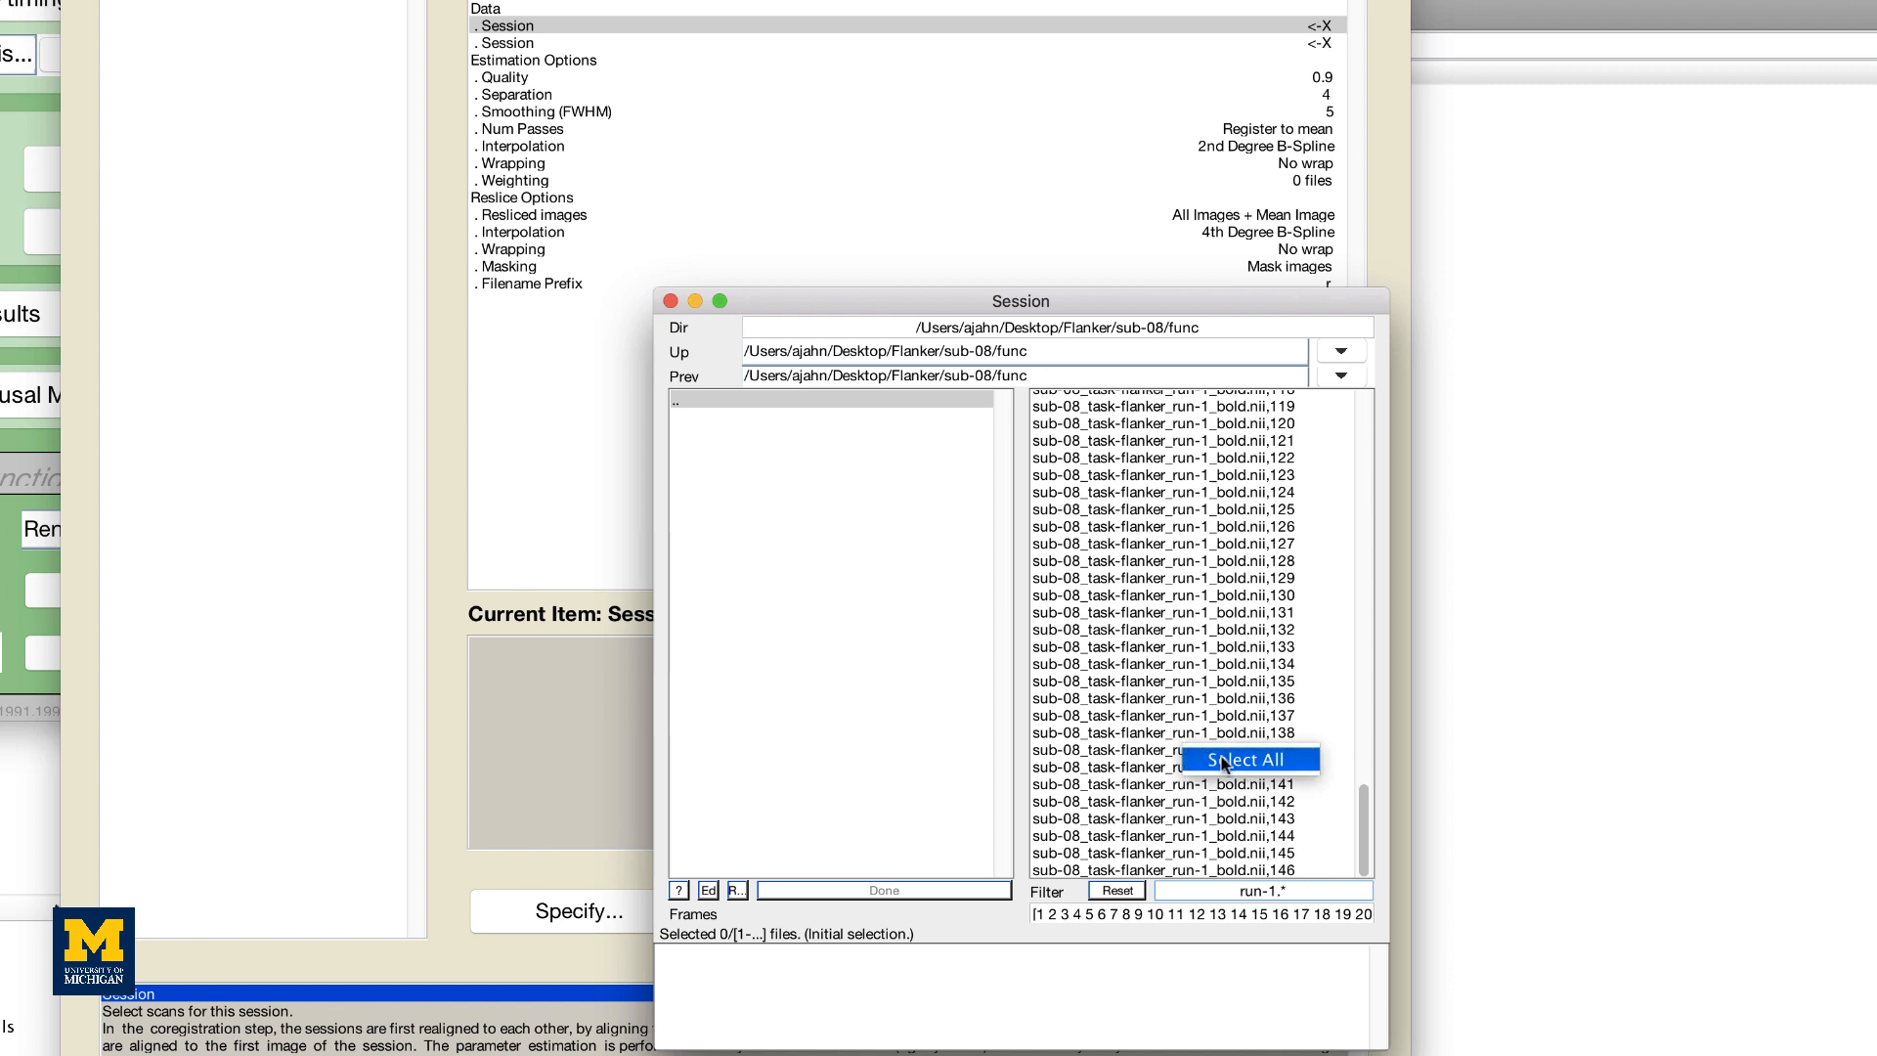
click(1246, 759)
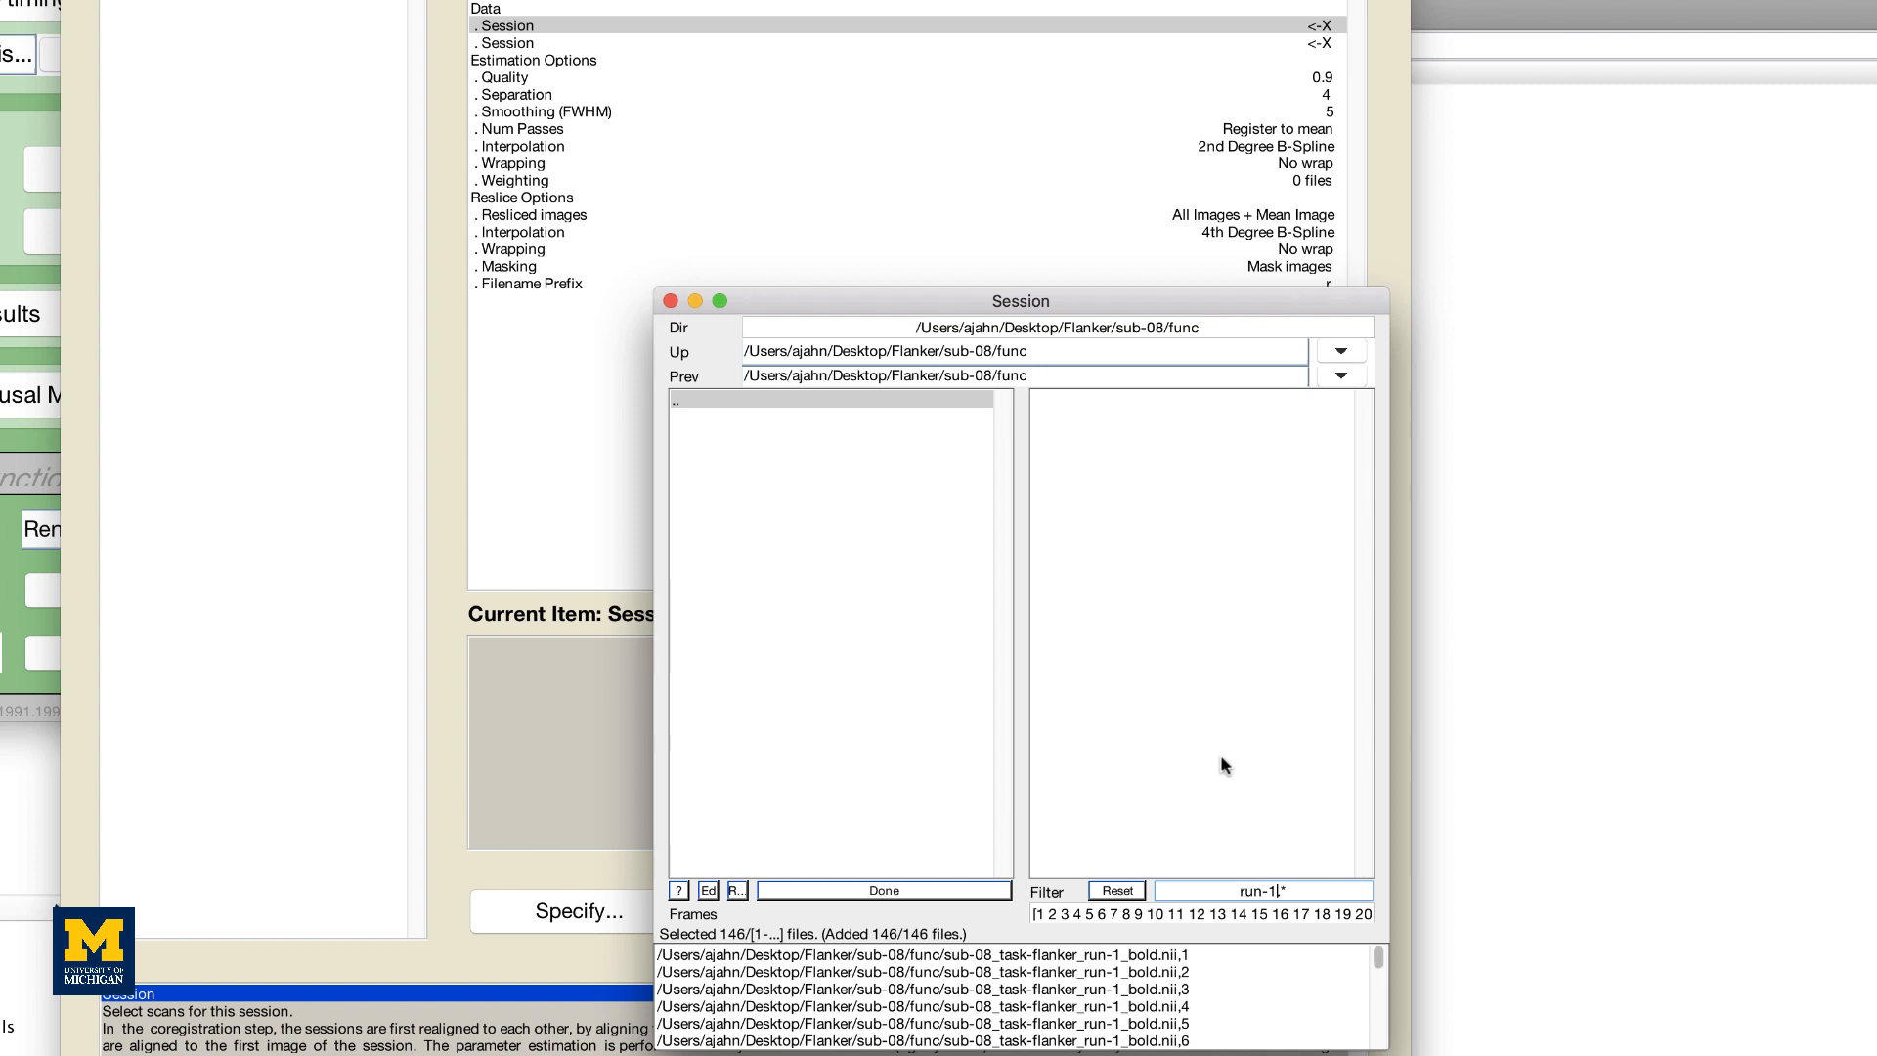
mouse_move(922, 880)
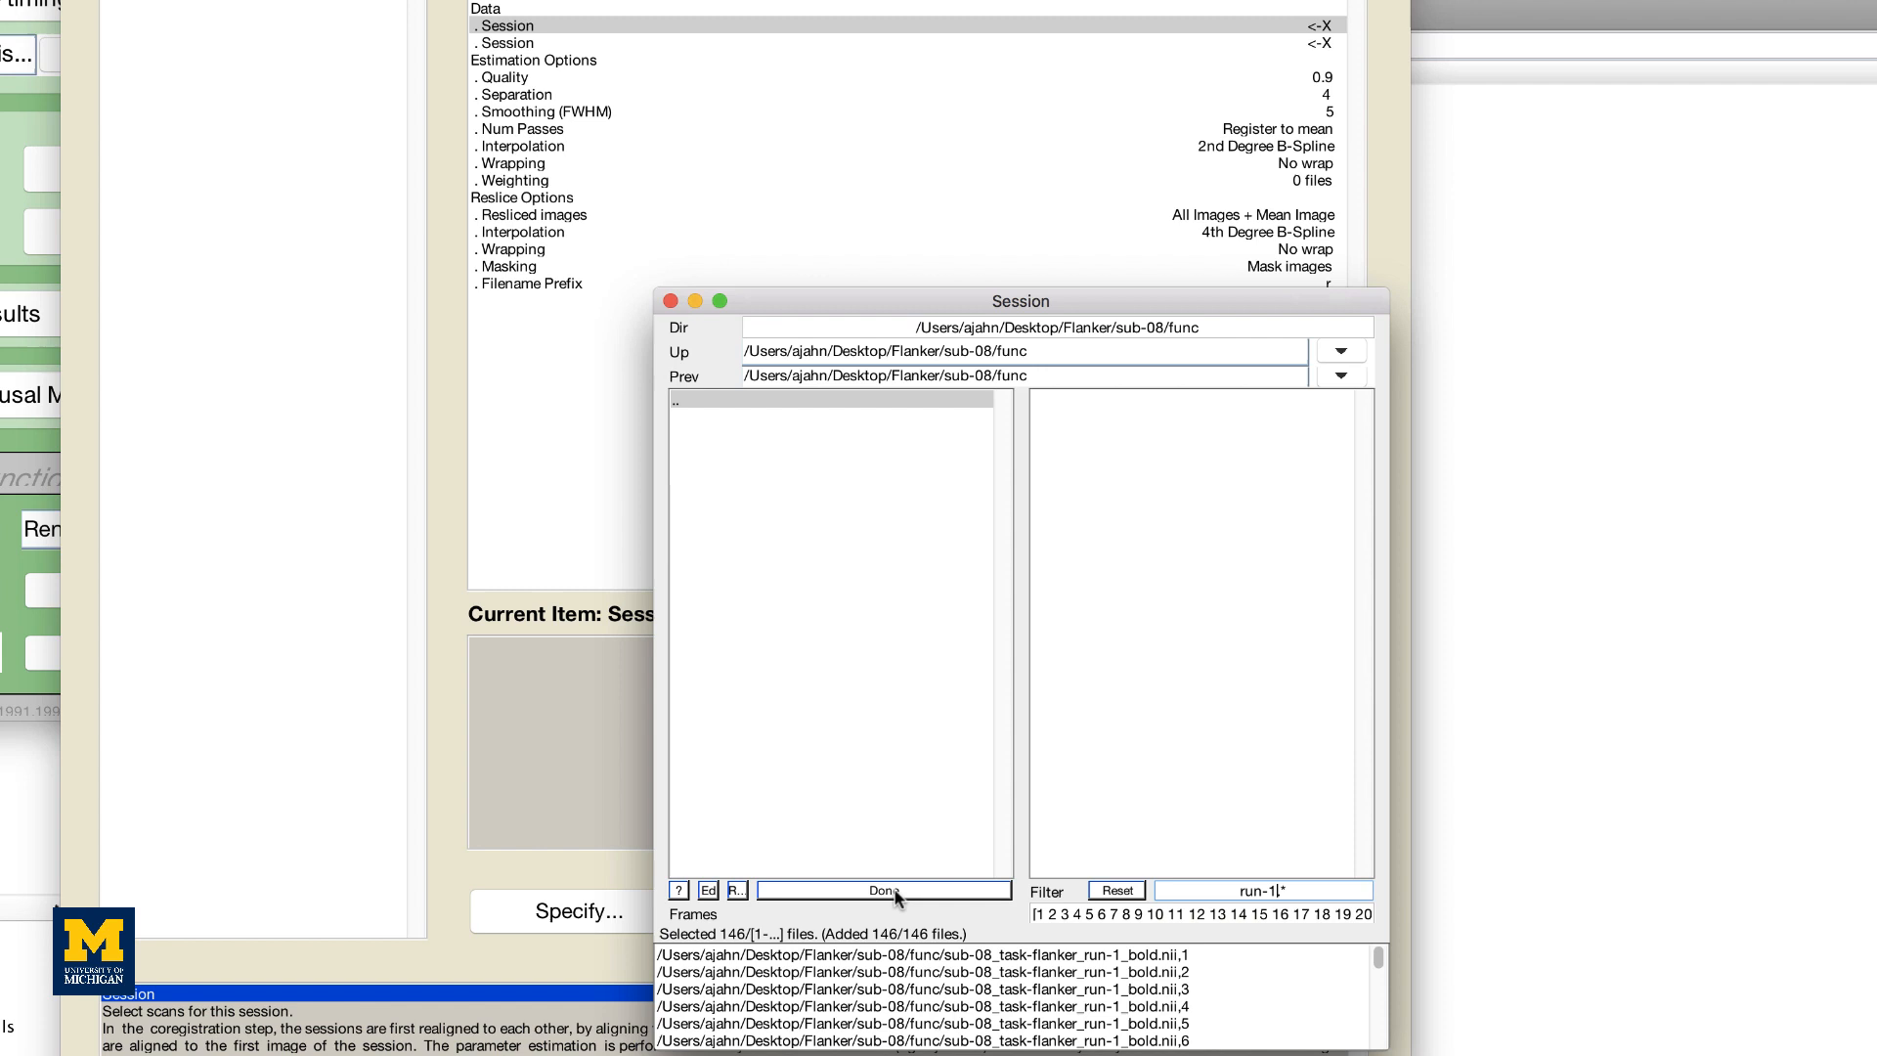
click(884, 889)
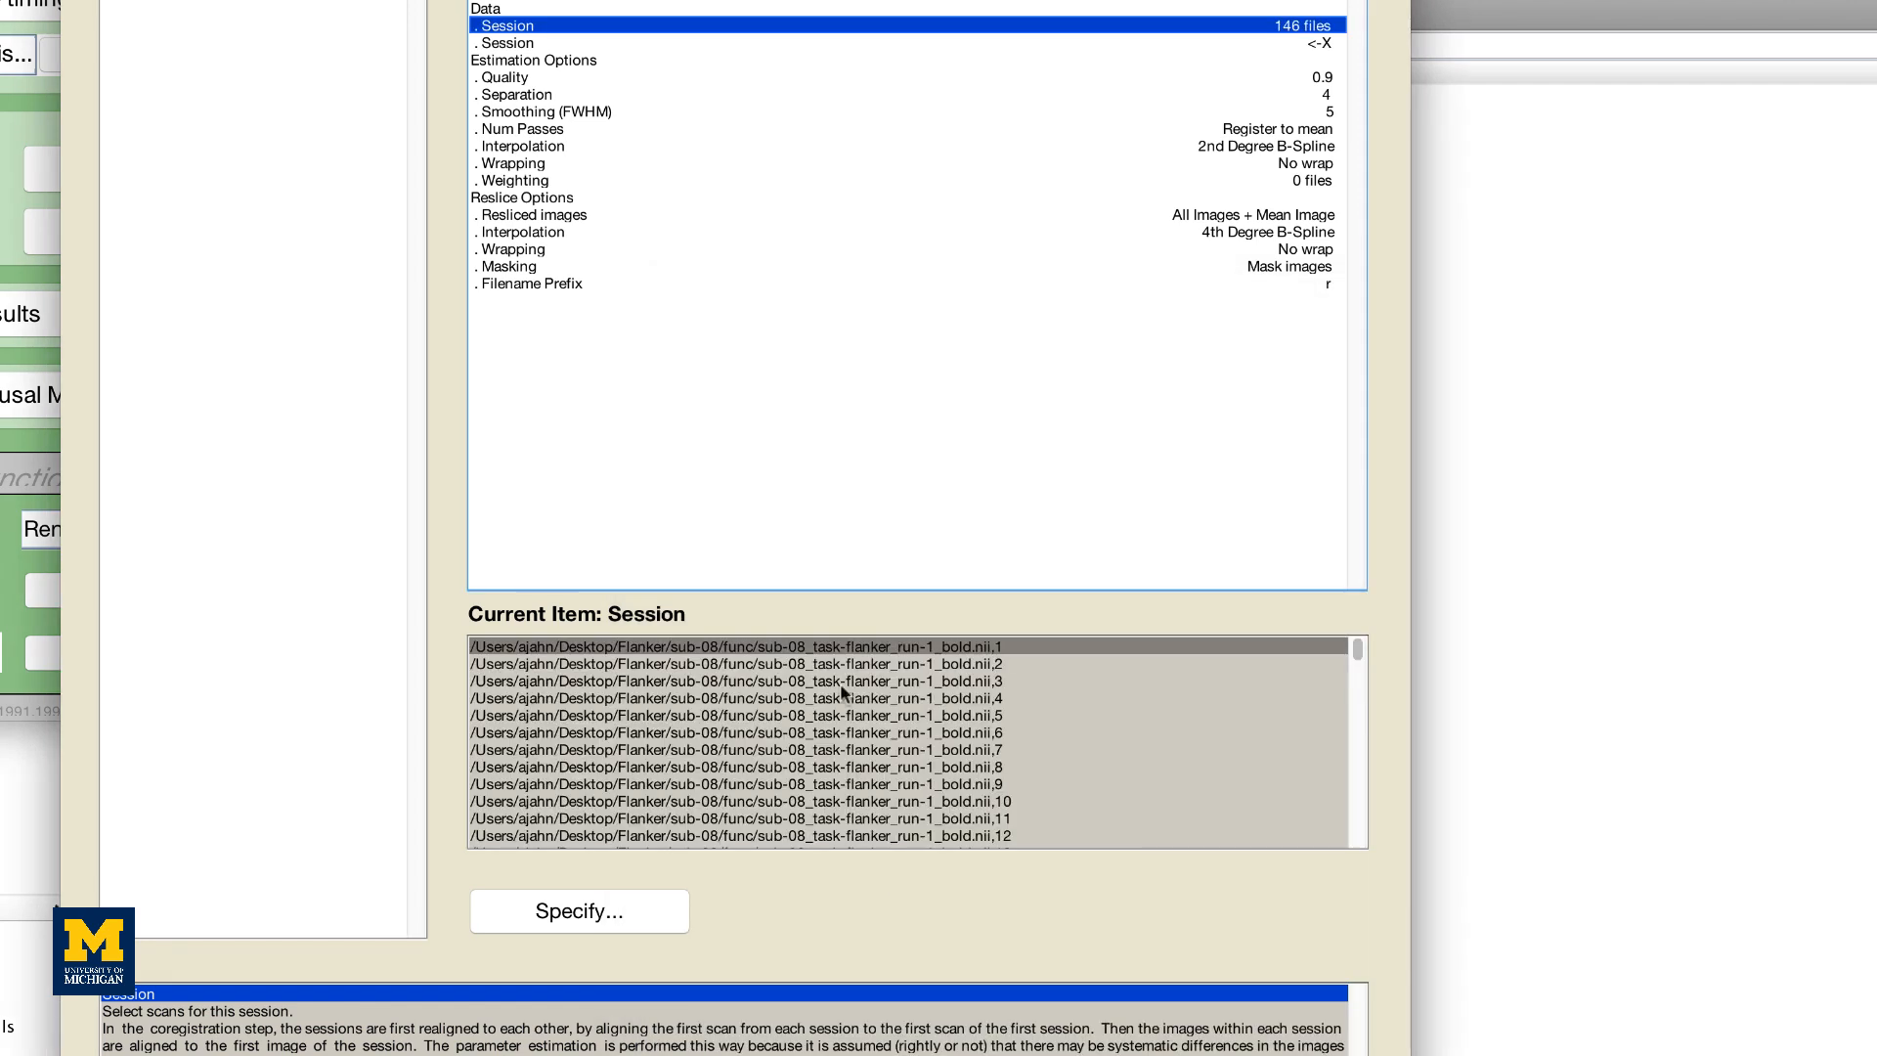
Step: Filter with 'run-2.*', select all 146 run-2 volumes and confirm them as the second Session
click(578, 911)
text(1:1)
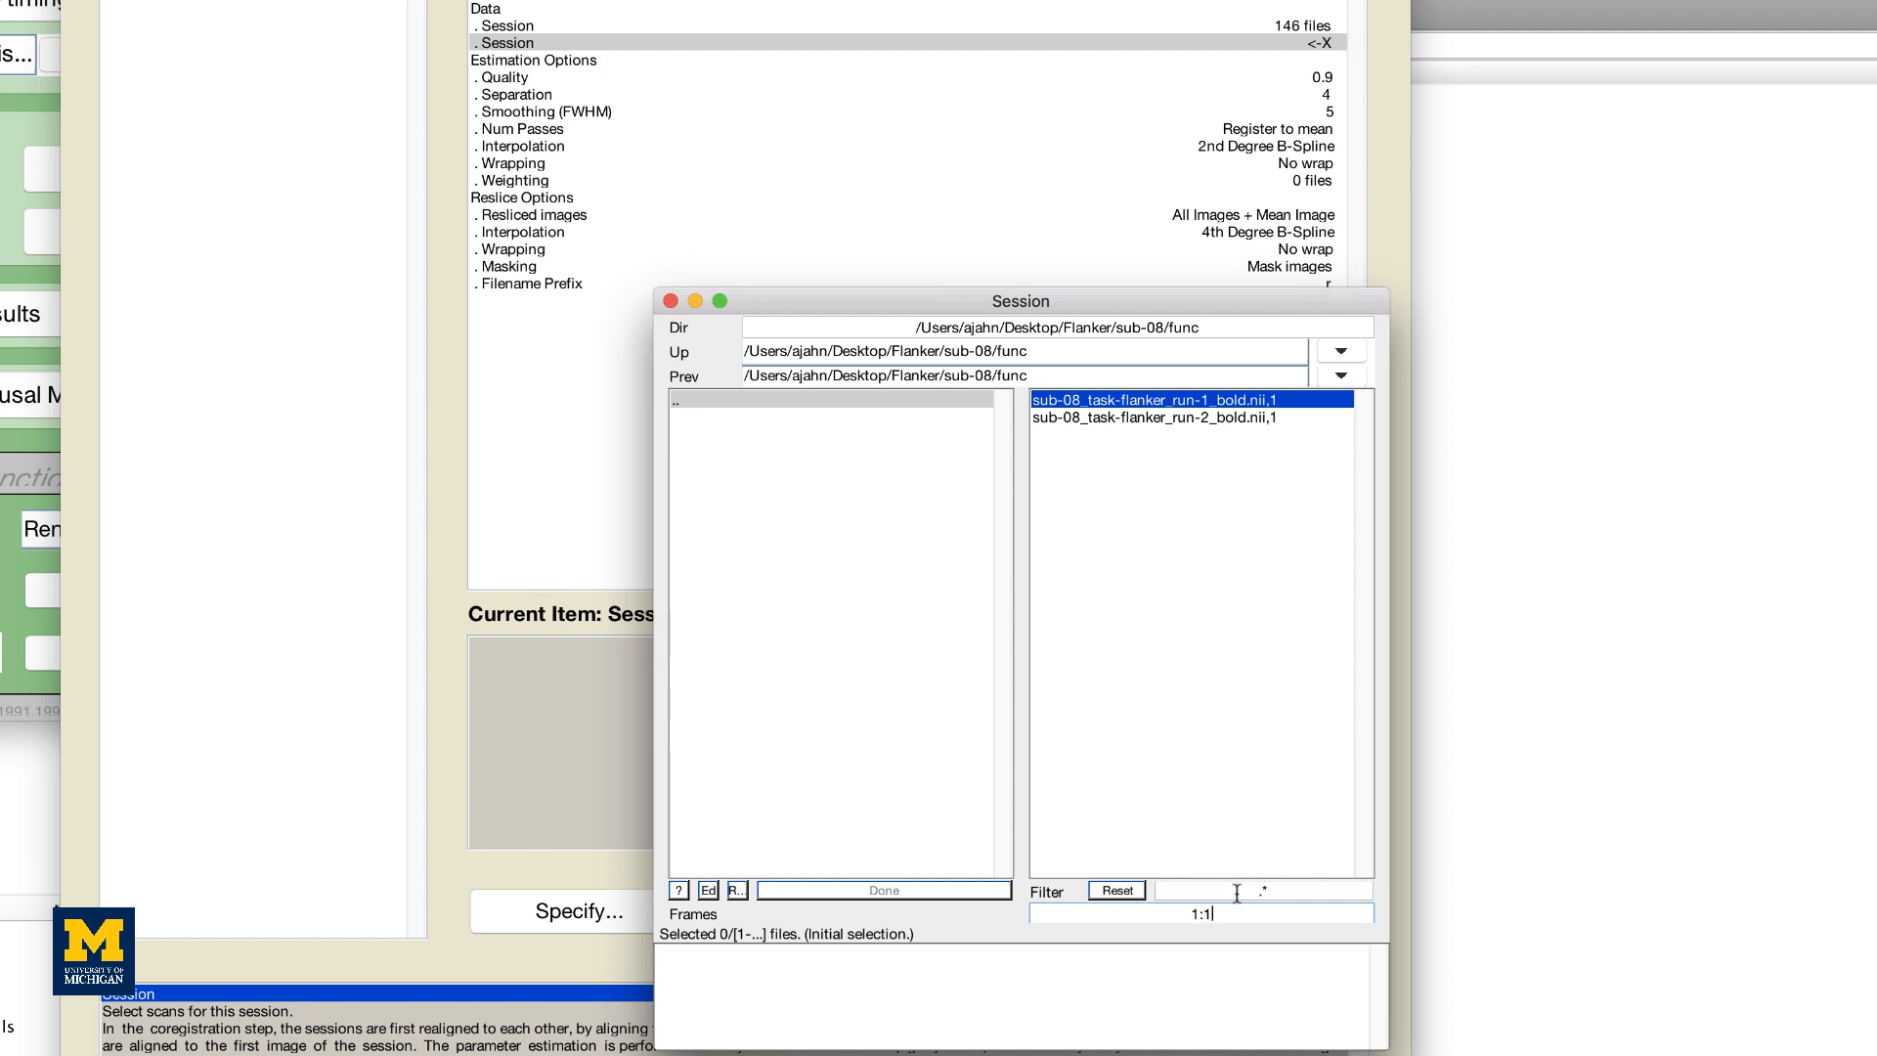
text(run-2.*)
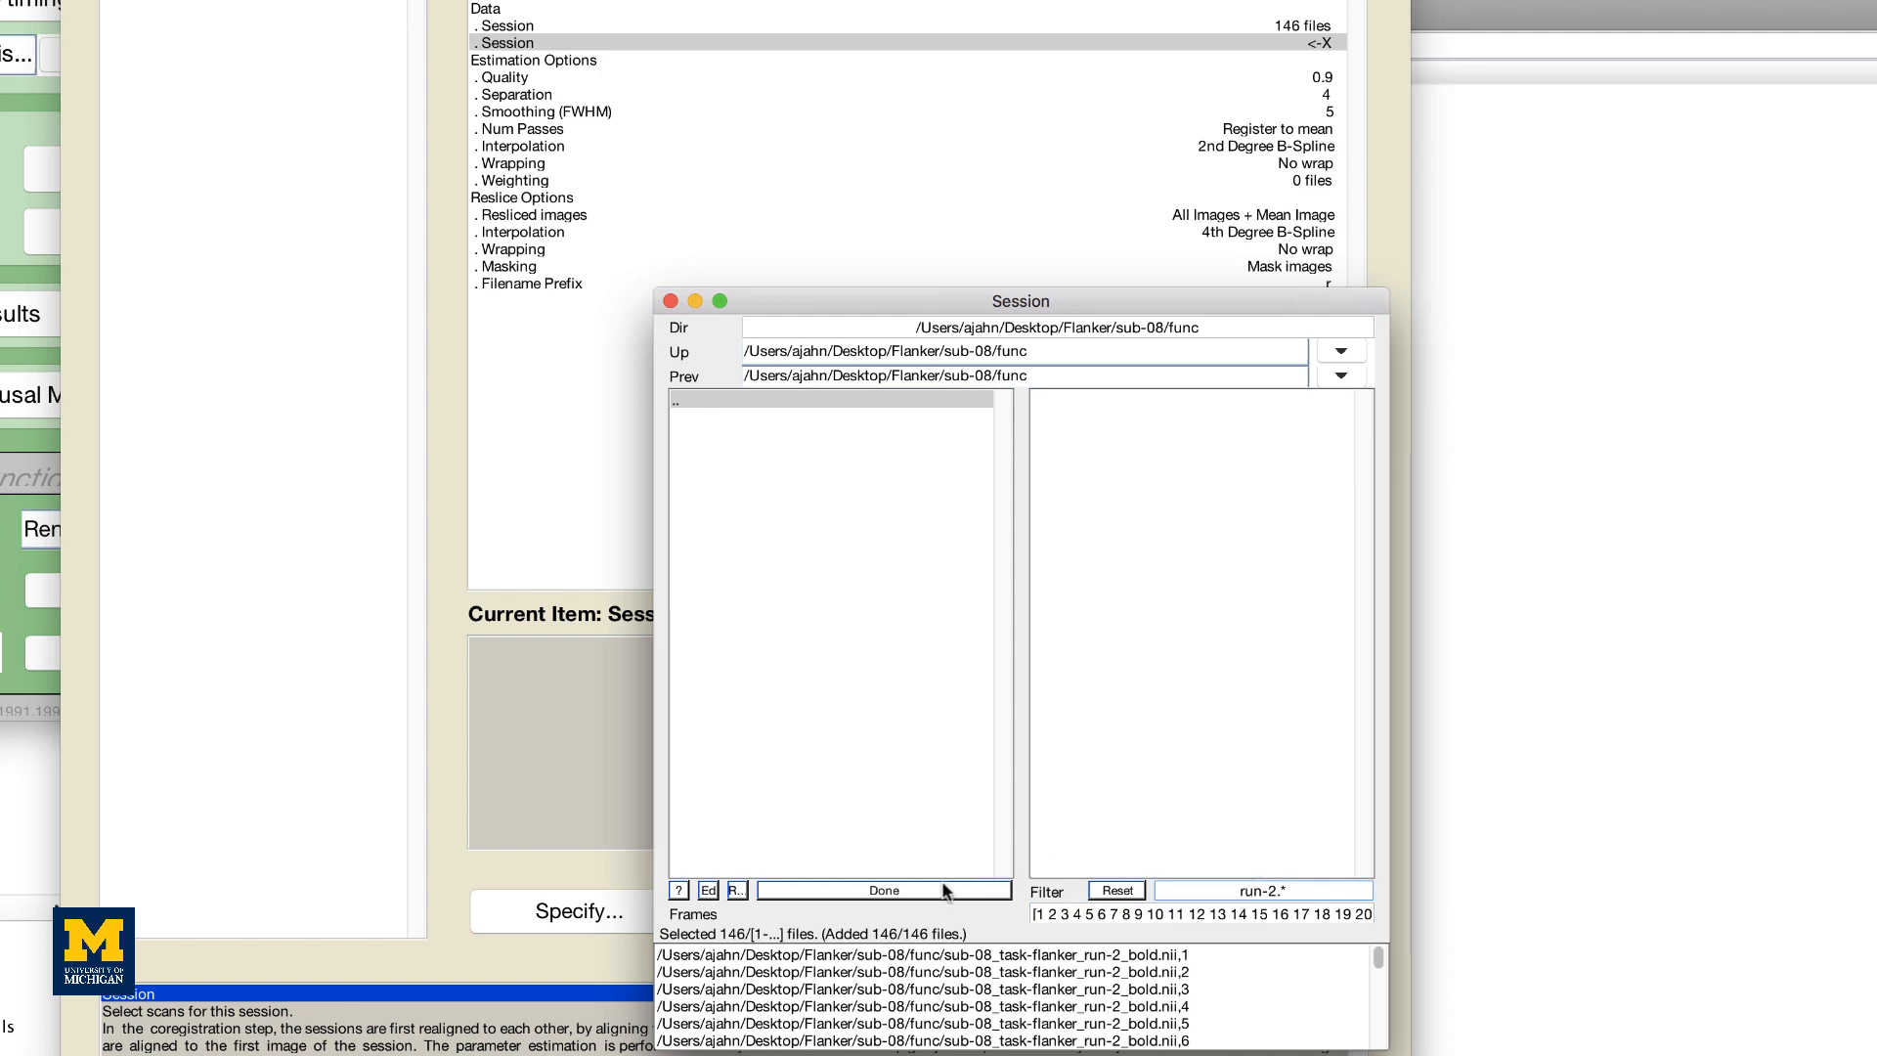
click(884, 889)
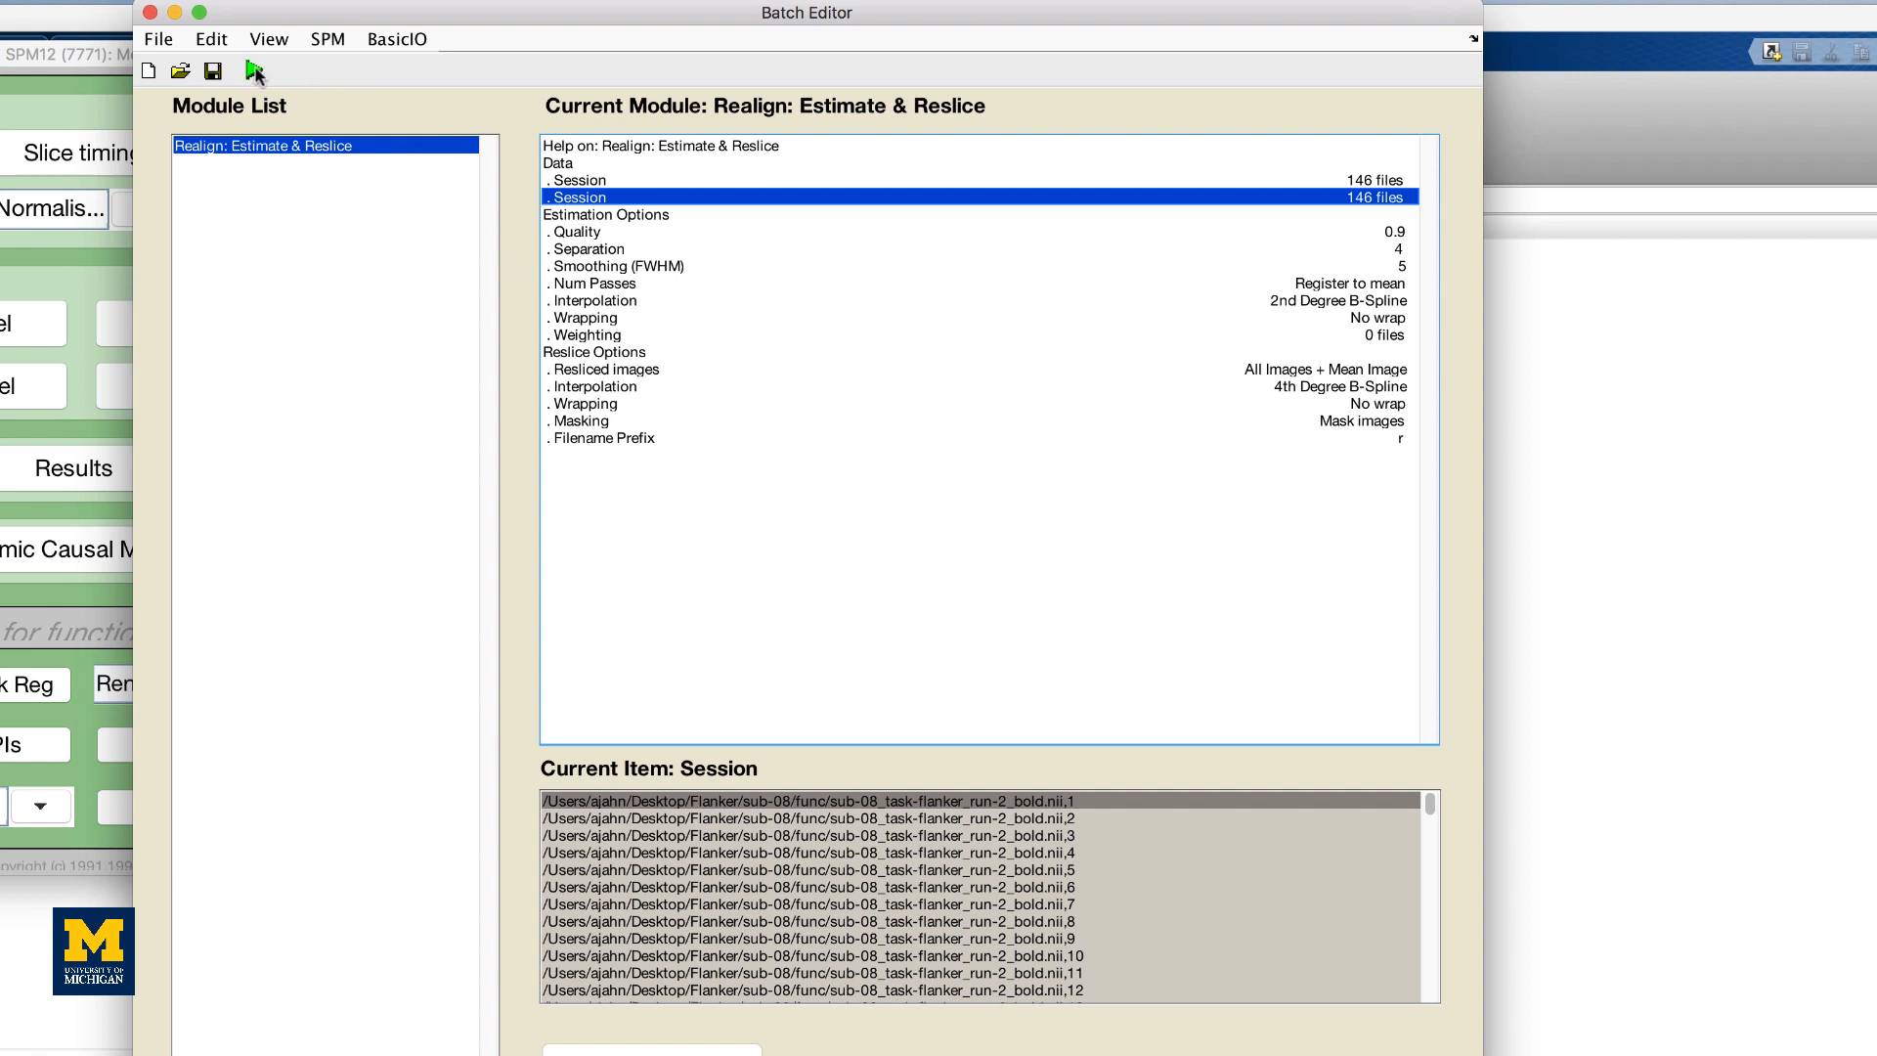
mouse_move(252, 71)
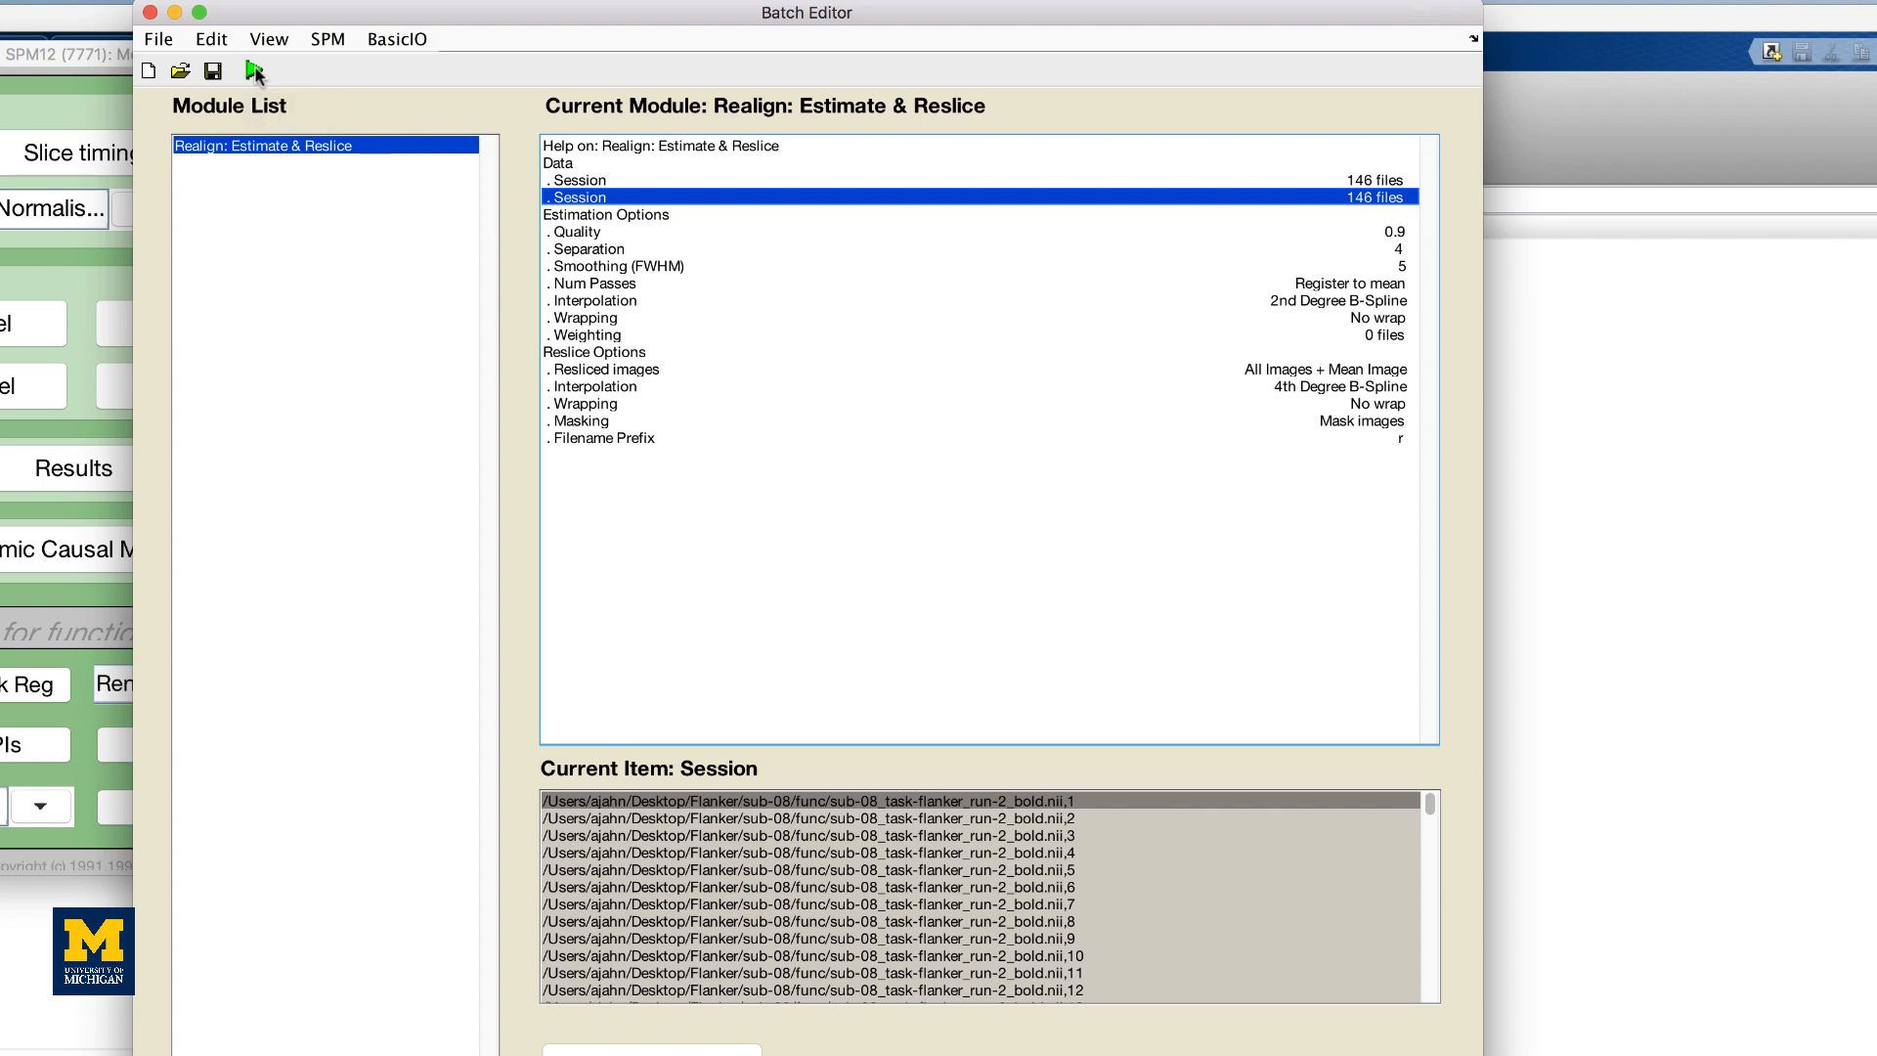
Step: Execute the Realign: Estimate & Reslice batch to produce the motion plots
click(255, 71)
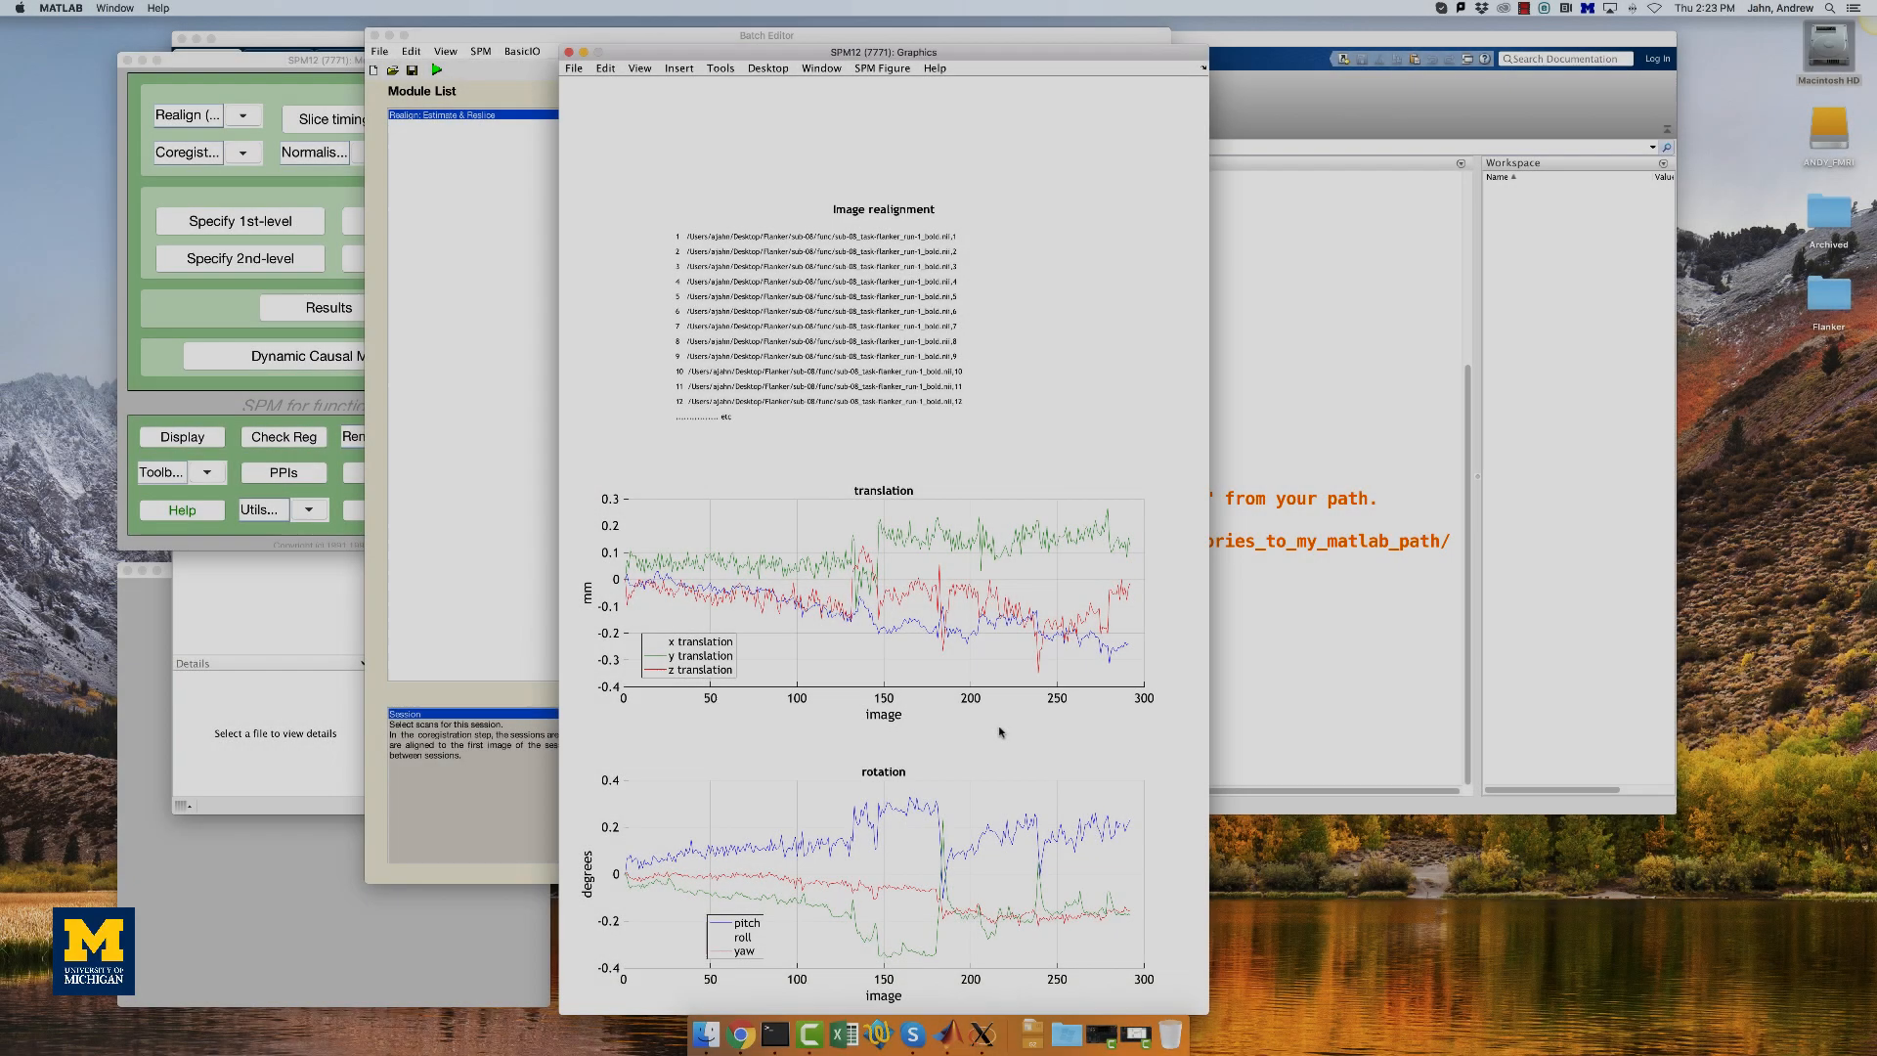